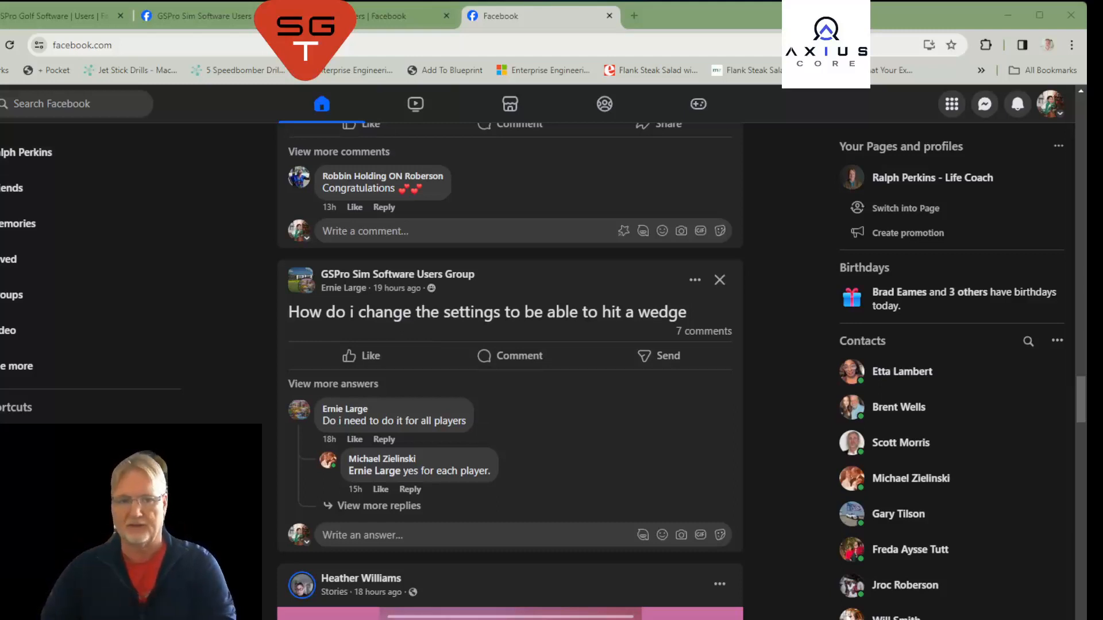
Search Facebook for 'gspro' and open The SGT Simulator Golf Tour Group.
{"action": "left_click", "coordinate": [70, 104]}
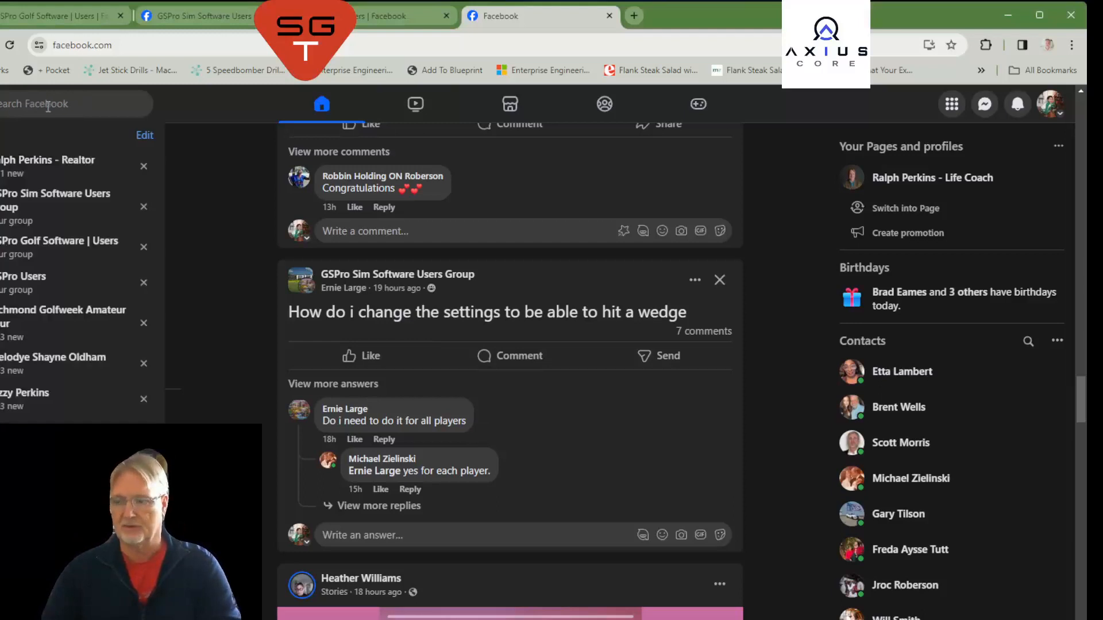
{"action": "type", "text": "gs"}
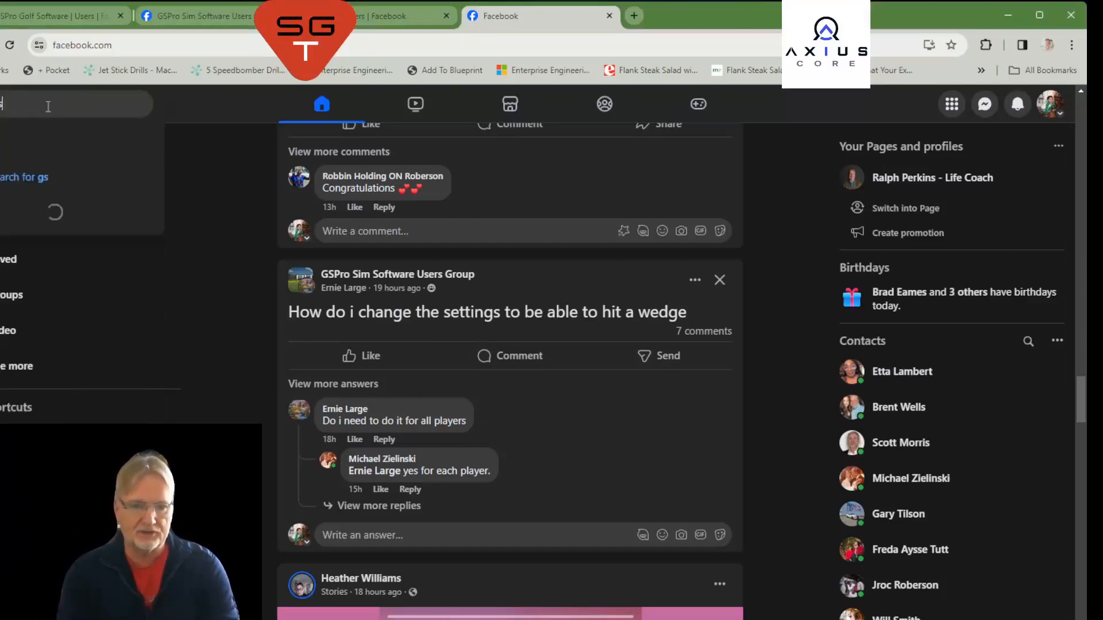
{"action": "type", "text": "pro"}
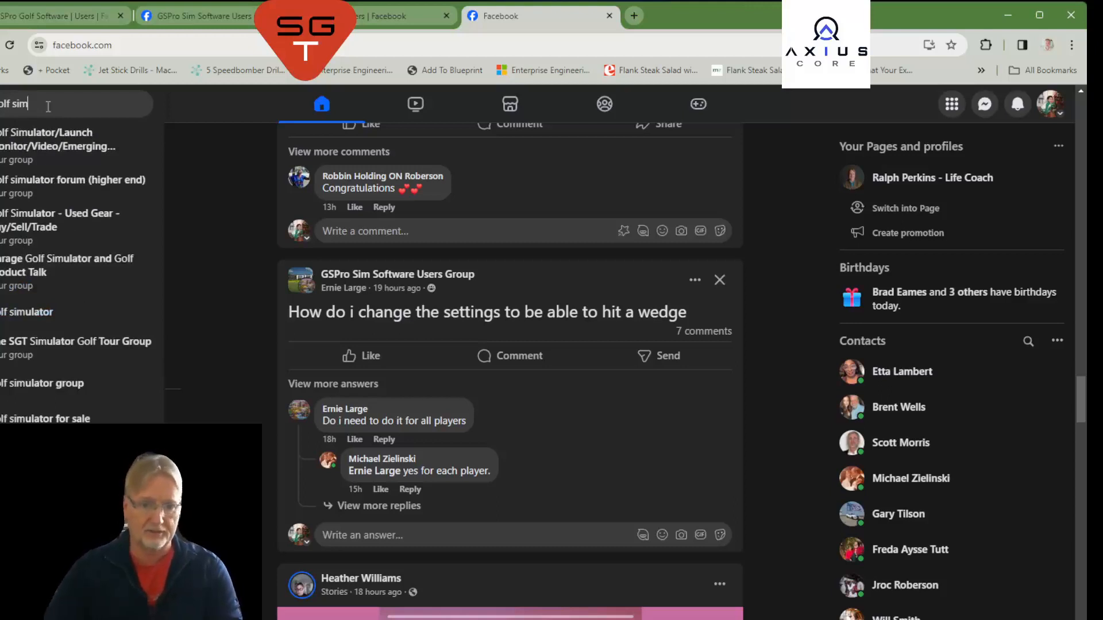
{"action": "left_click", "coordinate": [75, 347]}
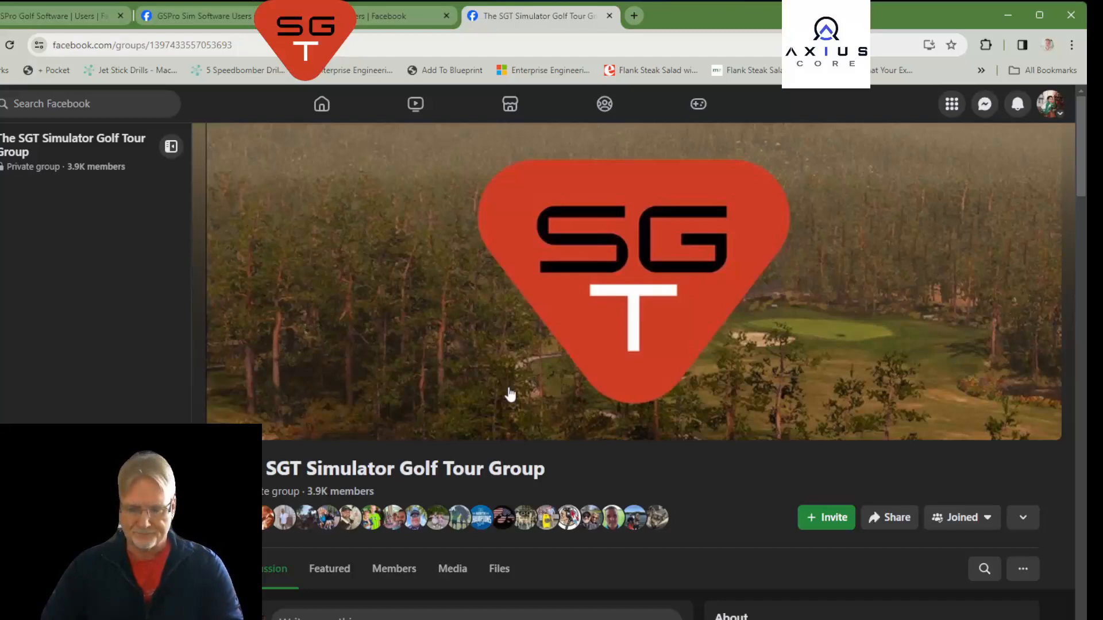
Switch to the GSPro Users group tab and scroll down through its page.
{"action": "left_click", "coordinate": [626, 281]}
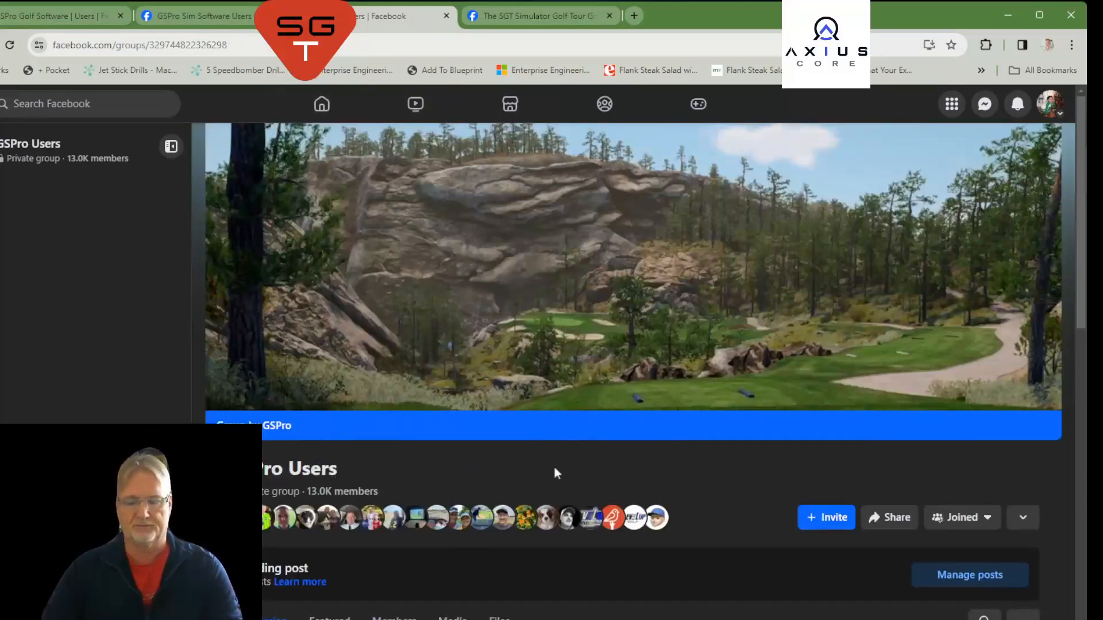
{"action": "mouse_move", "coordinate": [779, 502]}
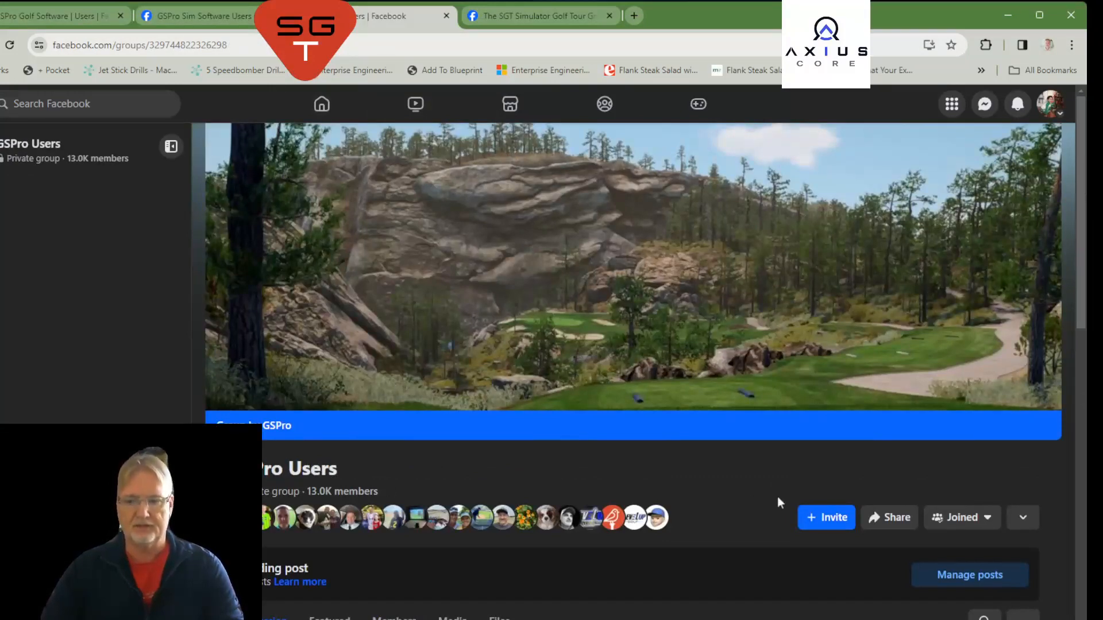
{"action": "scroll", "scroll_direction": "down", "scroll_amount": 3}
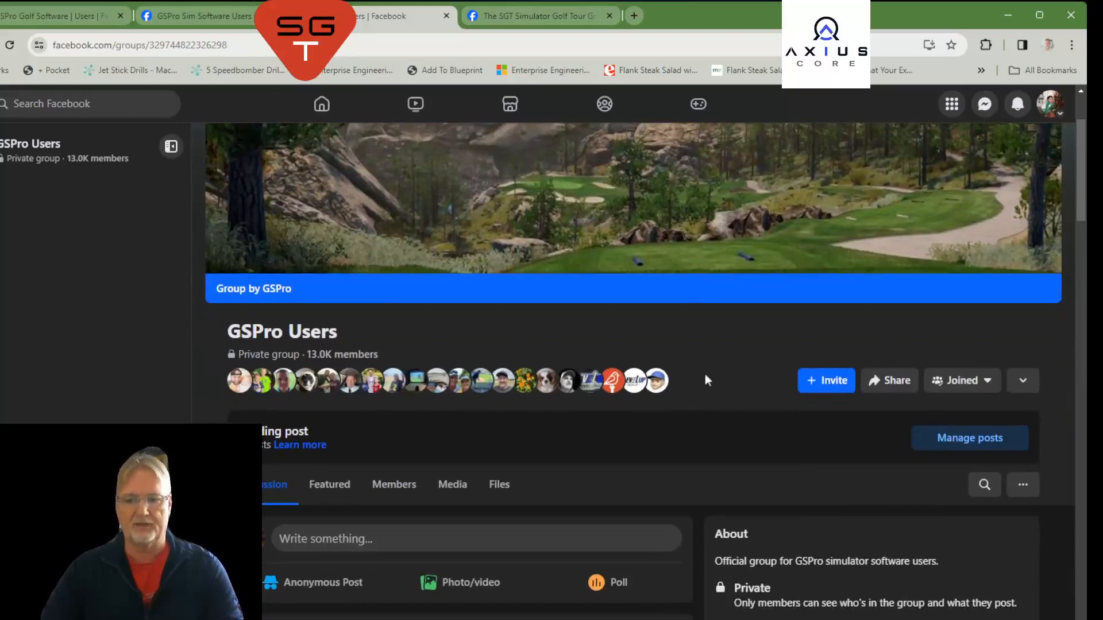
{"action": "mouse_move", "coordinate": [709, 376]}
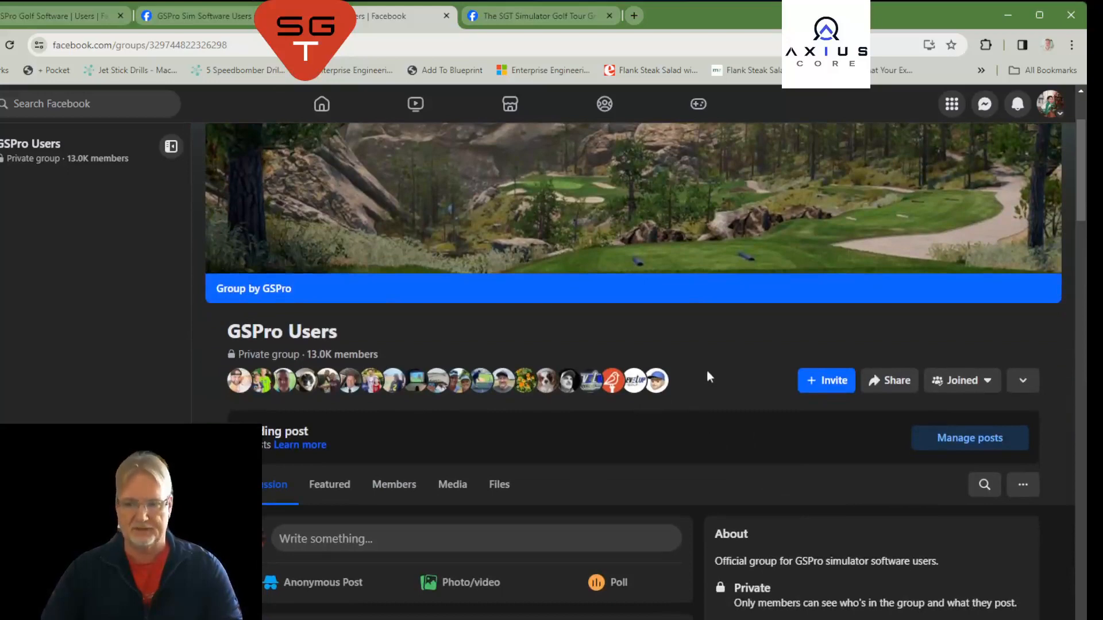
{"action": "scroll", "scroll_direction": "down", "scroll_amount": 3}
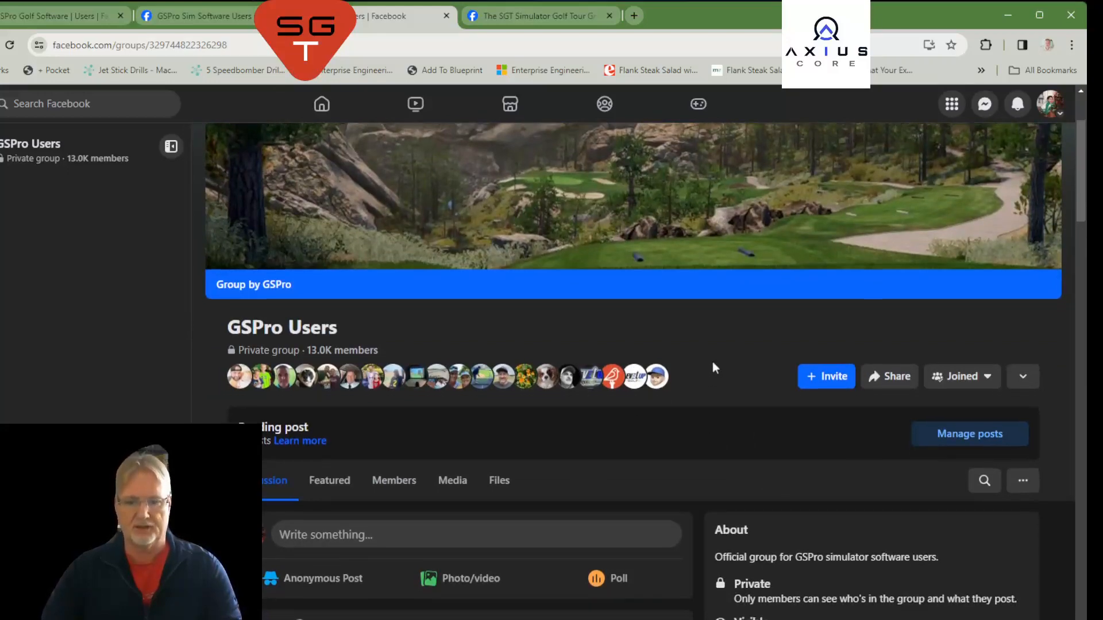
{"action": "scroll", "scroll_direction": "down", "scroll_amount": 3}
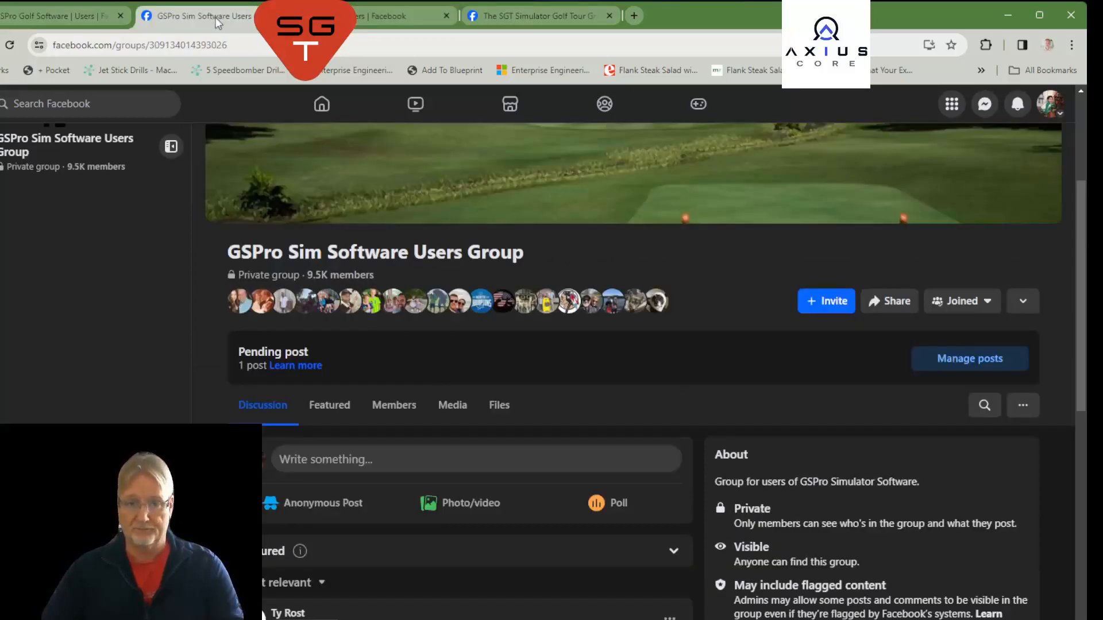
Compare the GSPro Golf Software, Sim Software Users and GSPro Users group tabs.
{"action": "left_click", "coordinate": [56, 16]}
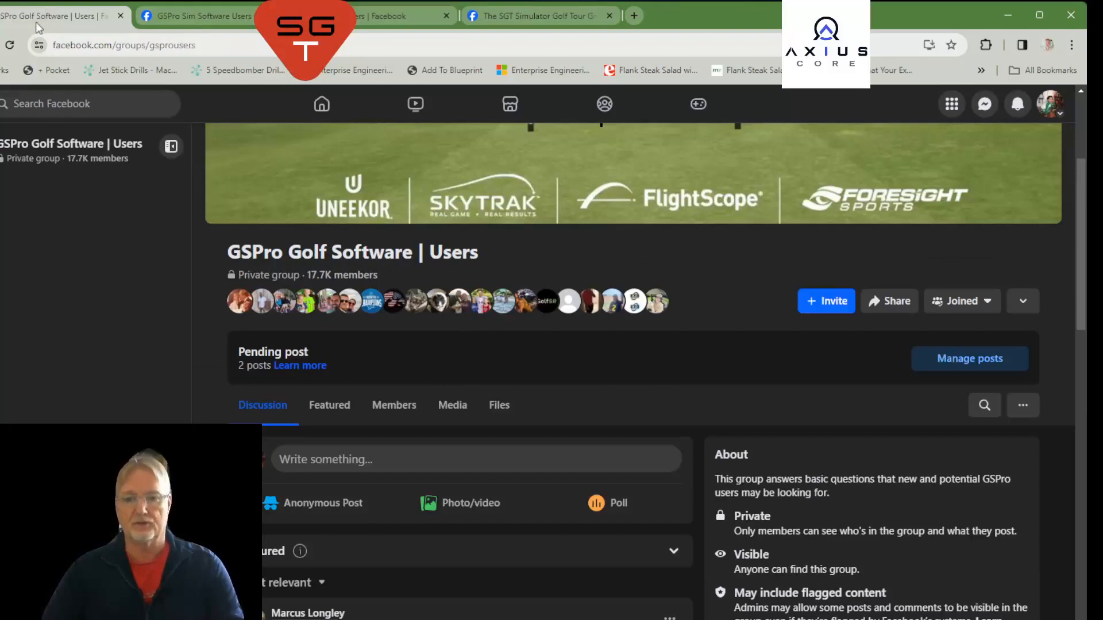
{"action": "left_click", "coordinate": [204, 15]}
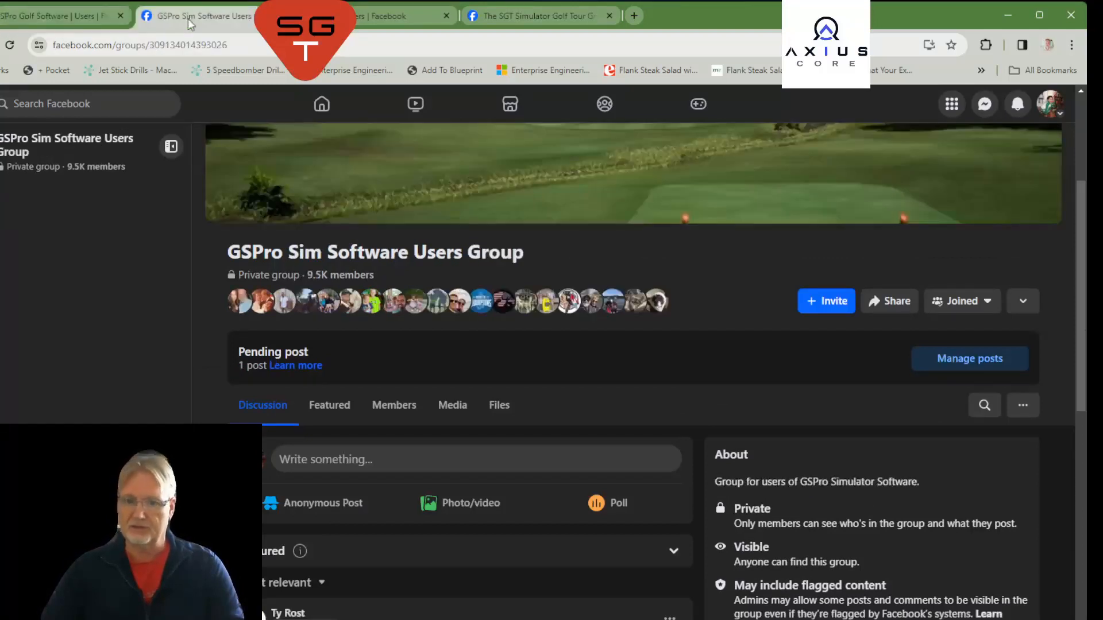
{"action": "left_click", "coordinate": [60, 16]}
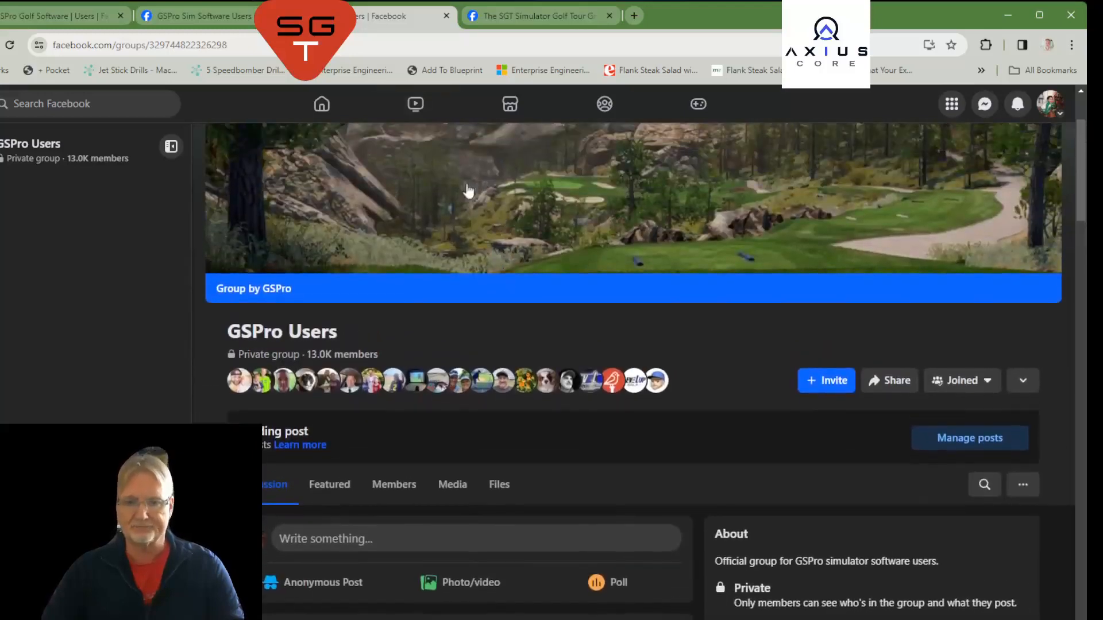
{"action": "left_click", "coordinate": [204, 15]}
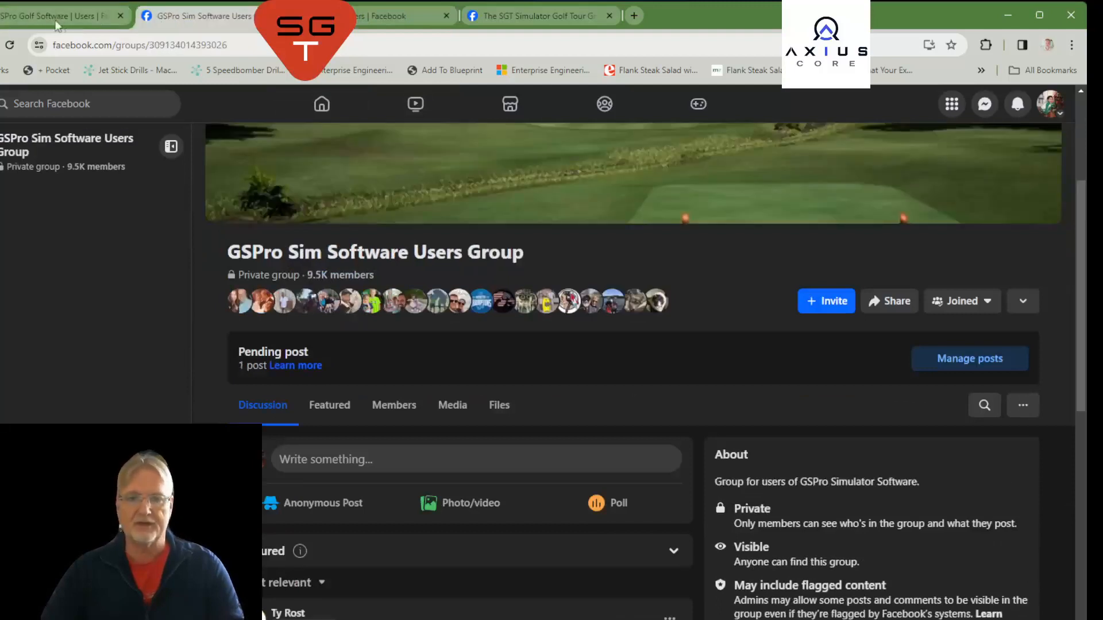
{"action": "left_click", "coordinate": [204, 16]}
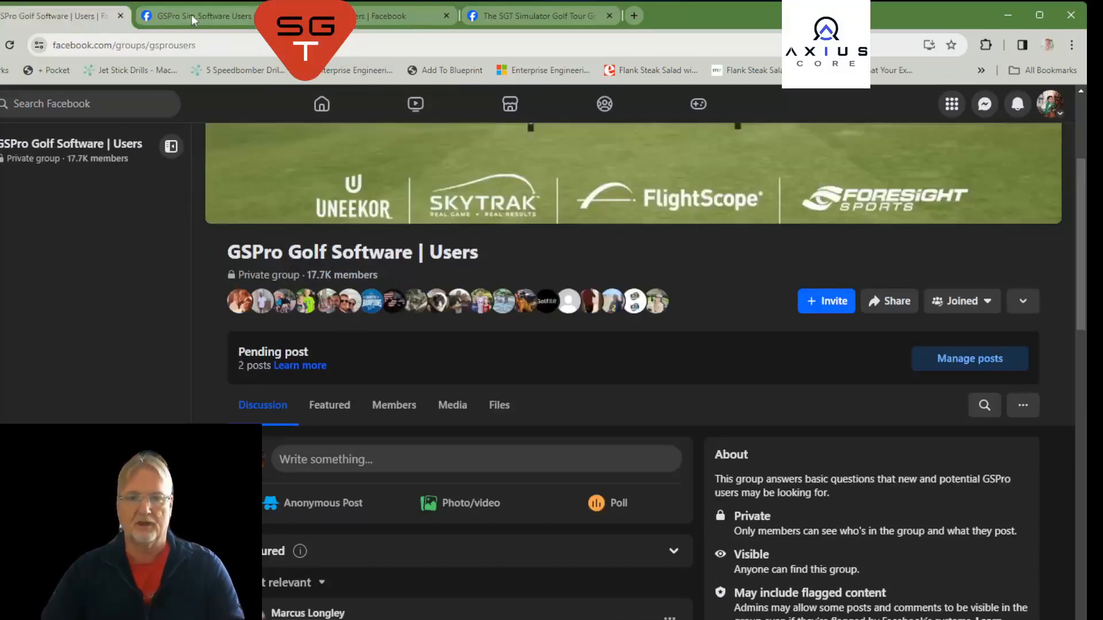
{"action": "left_click", "coordinate": [204, 16]}
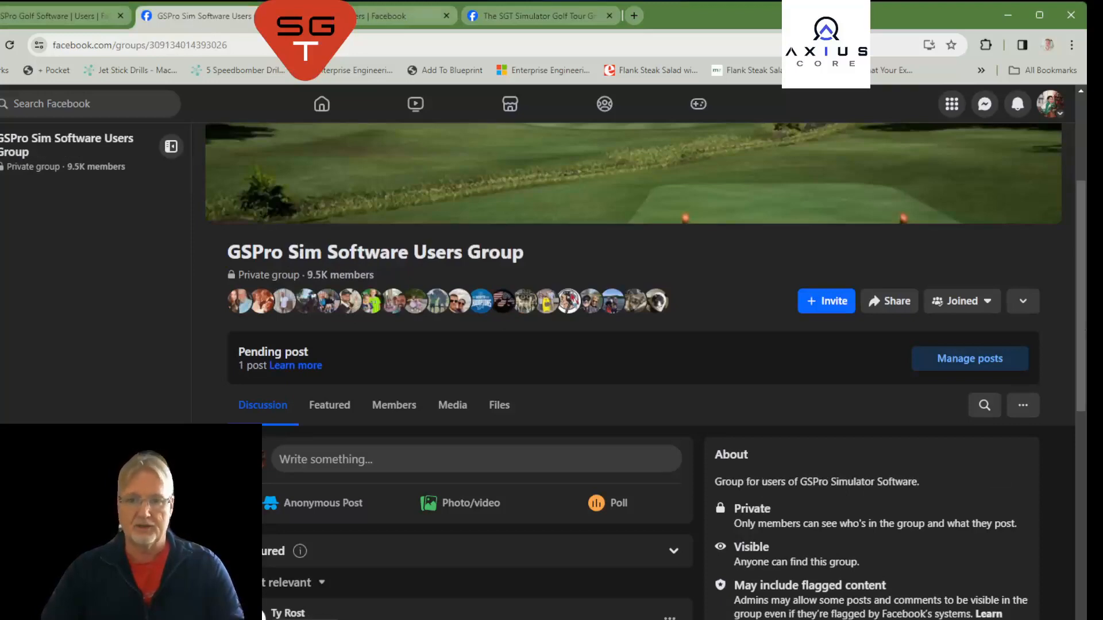
{"action": "left_click", "coordinate": [57, 16]}
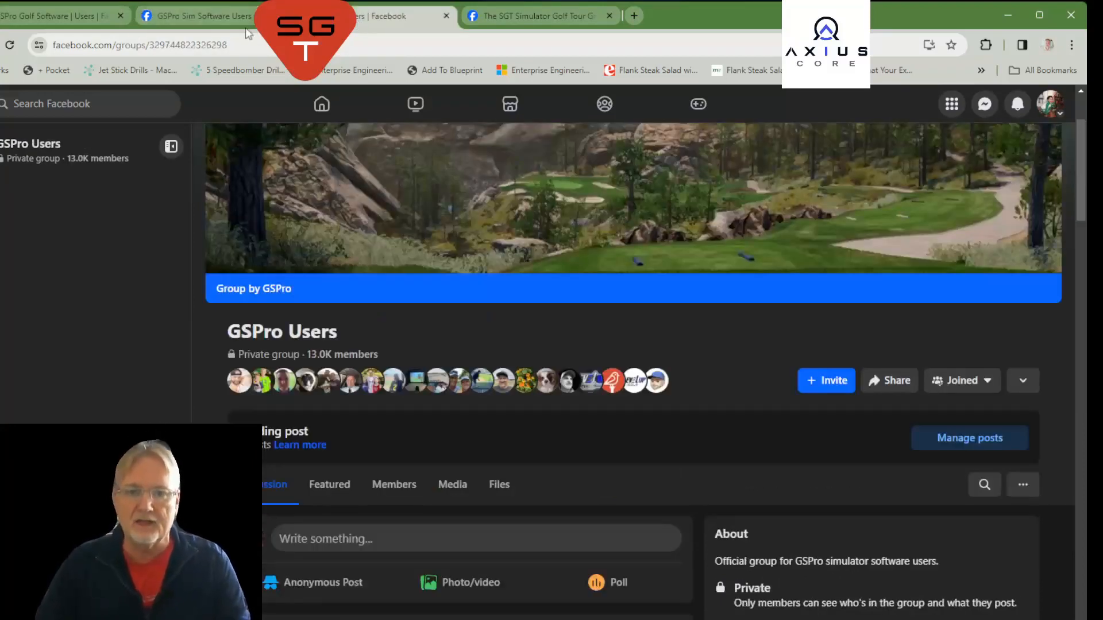
{"action": "left_click", "coordinate": [203, 15]}
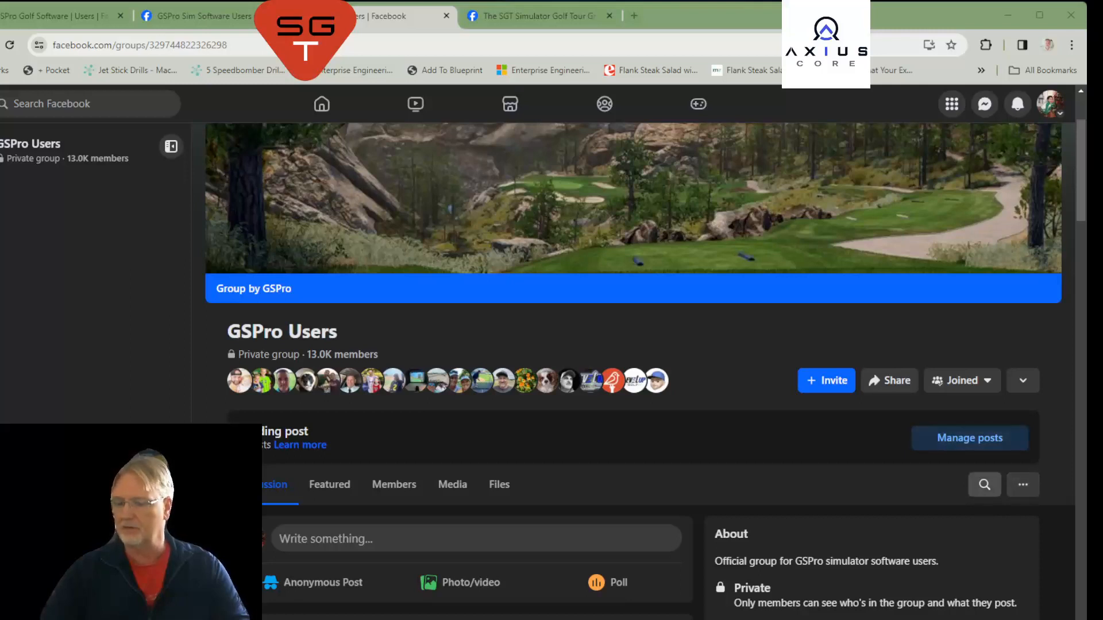
Search the GSPro Users group for 'easy' courses and browse the result posts.
{"action": "left_click", "coordinate": [984, 485]}
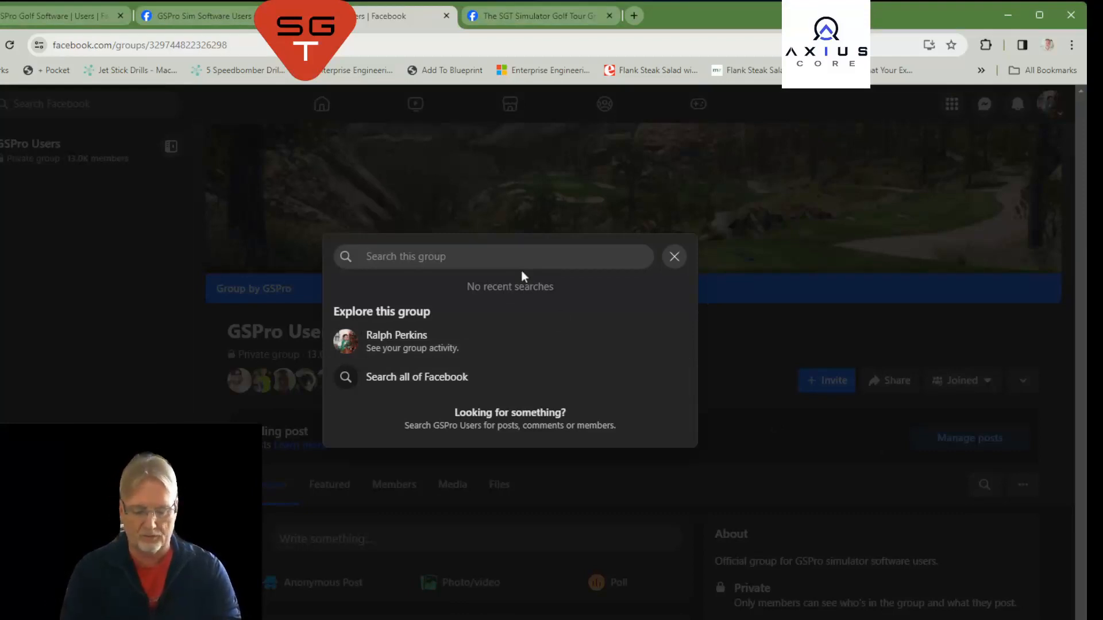
{"action": "type", "text": "easy courswe"}
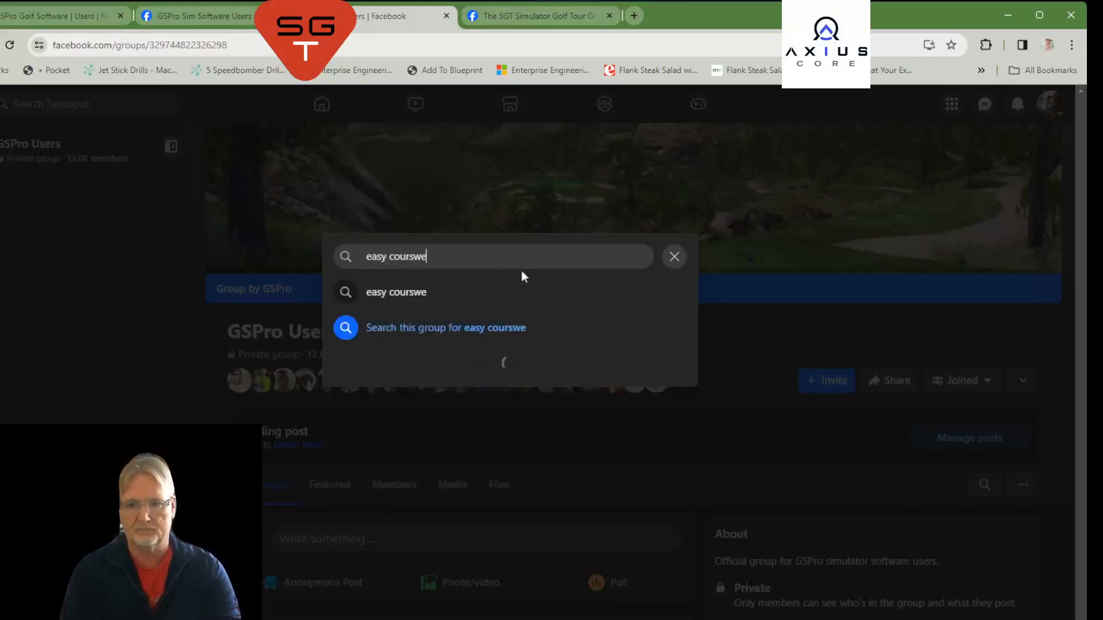
{"action": "left_click", "coordinate": [445, 328]}
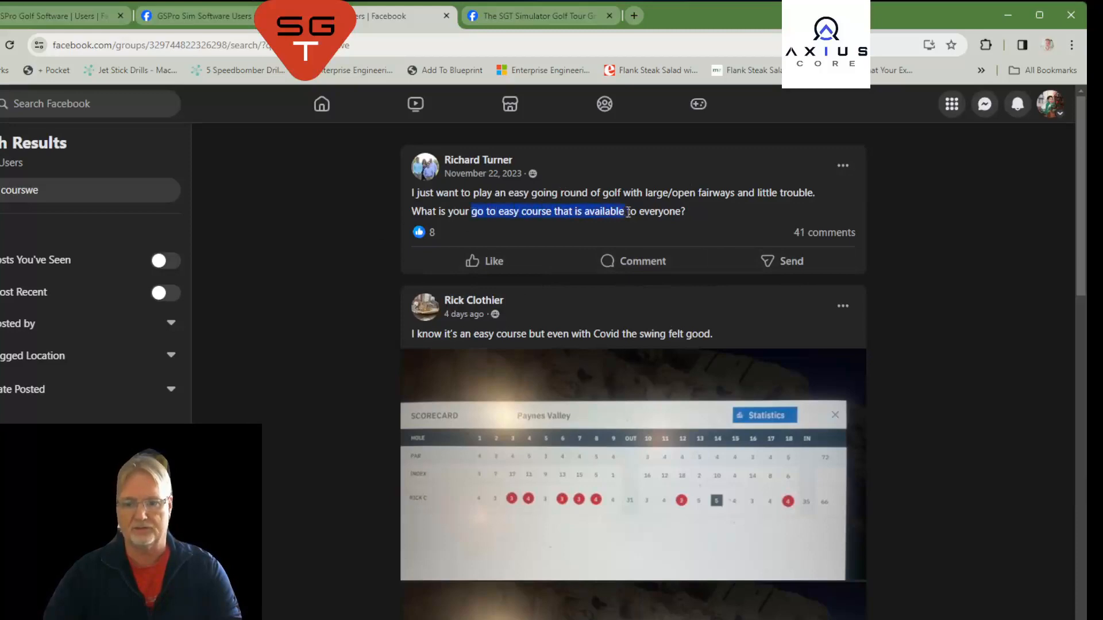
{"action": "scroll", "scroll_direction": "down", "scroll_amount": 3}
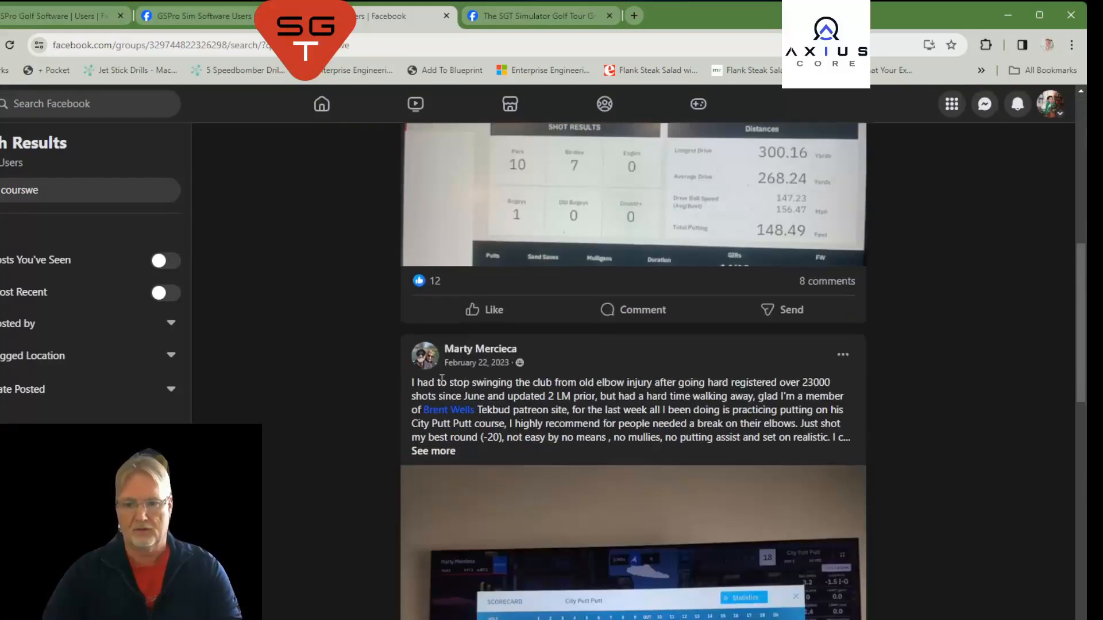
{"action": "scroll", "scroll_direction": "down", "scroll_amount": 3}
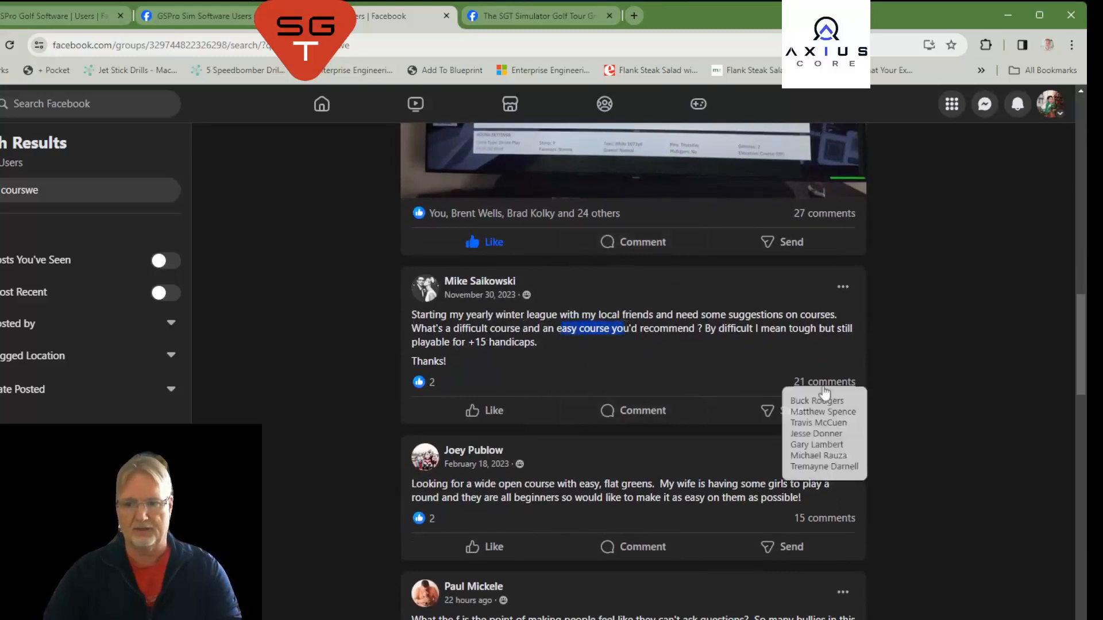
{"action": "scroll", "scroll_direction": "down", "scroll_amount": 3}
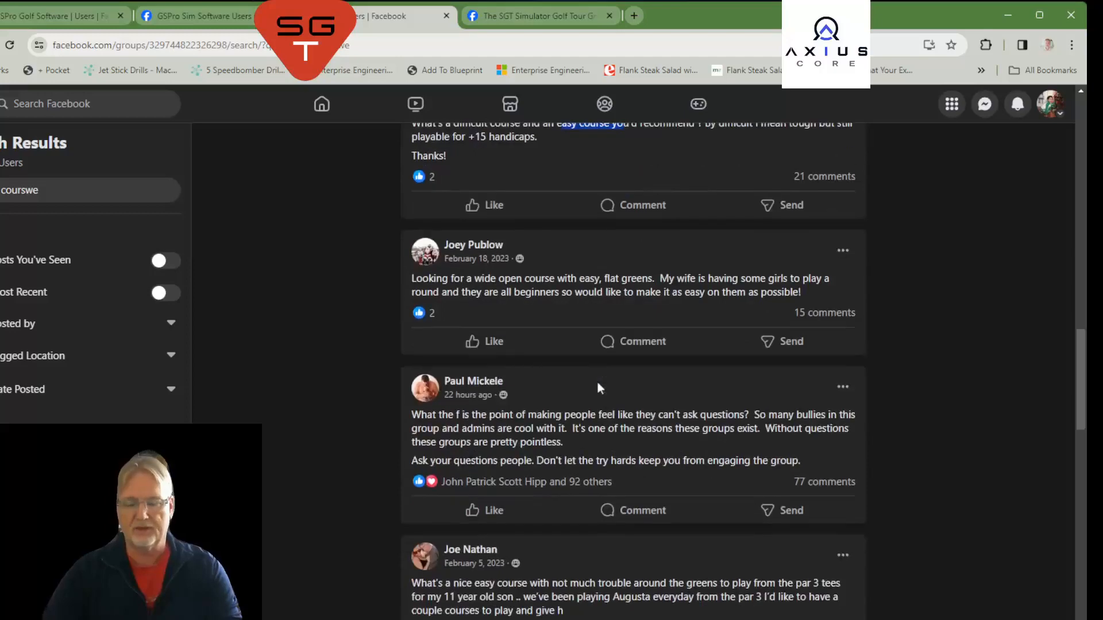
{"action": "scroll", "scroll_direction": "down", "scroll_amount": 3}
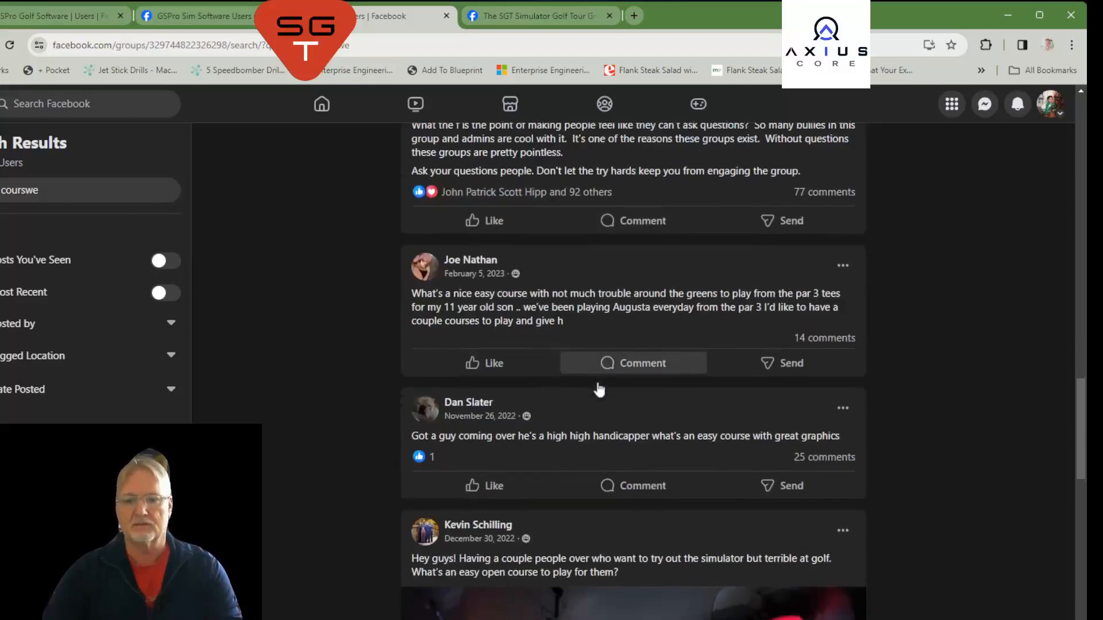
{"action": "scroll", "scroll_direction": "down", "scroll_amount": 3}
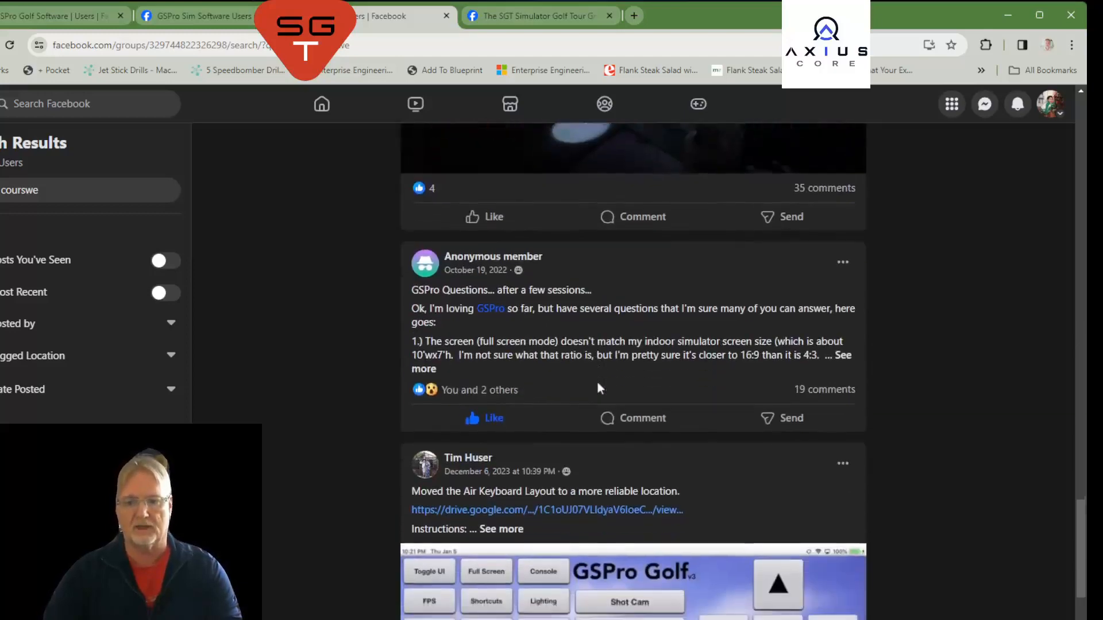
{"action": "scroll", "scroll_direction": "down", "scroll_amount": 3}
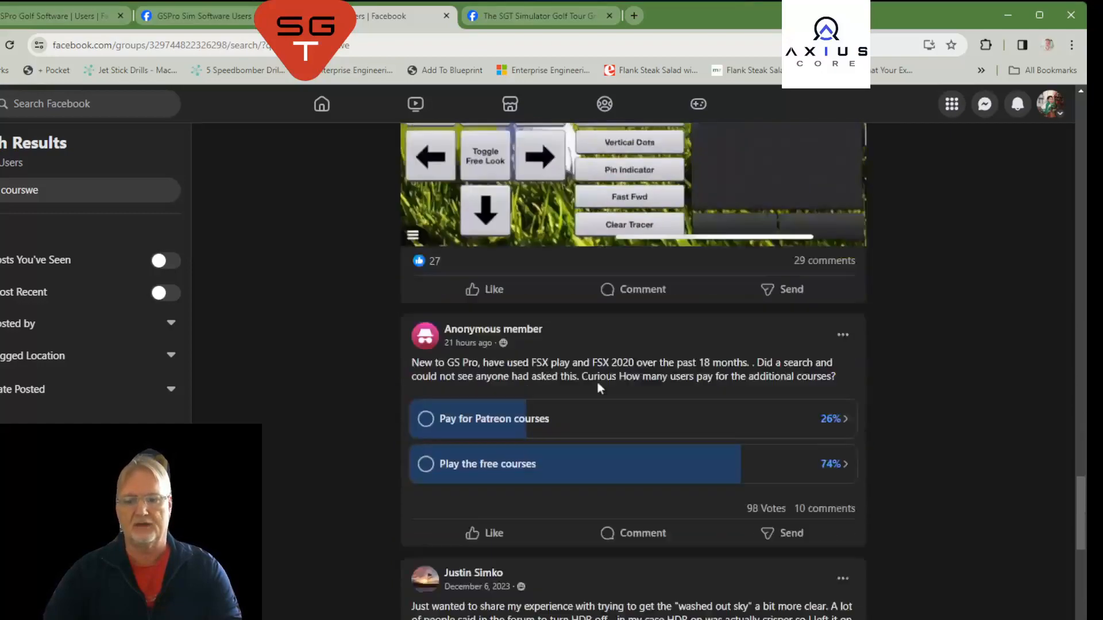
{"action": "scroll", "scroll_direction": "down", "scroll_amount": 3}
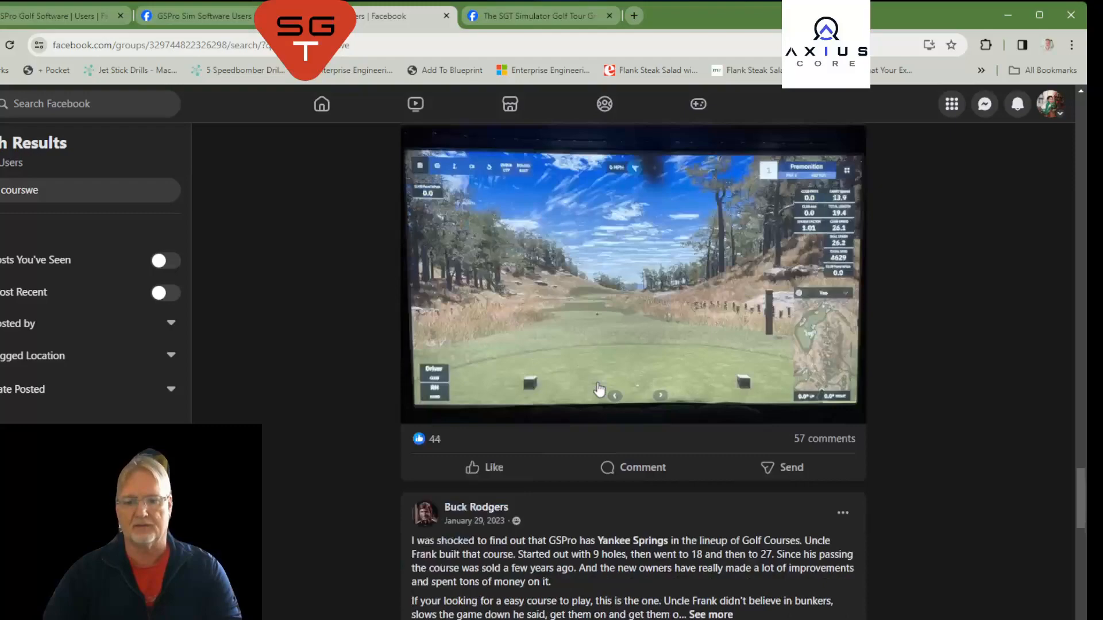
{"action": "scroll", "scroll_direction": "down", "scroll_amount": 3}
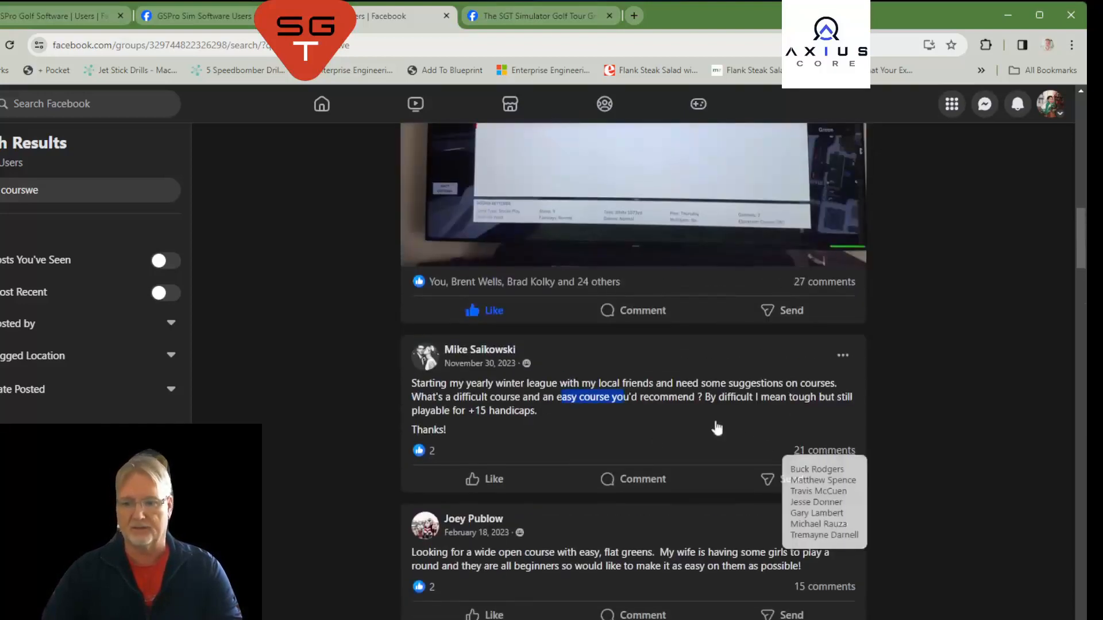
{"action": "left_click", "coordinate": [824, 450]}
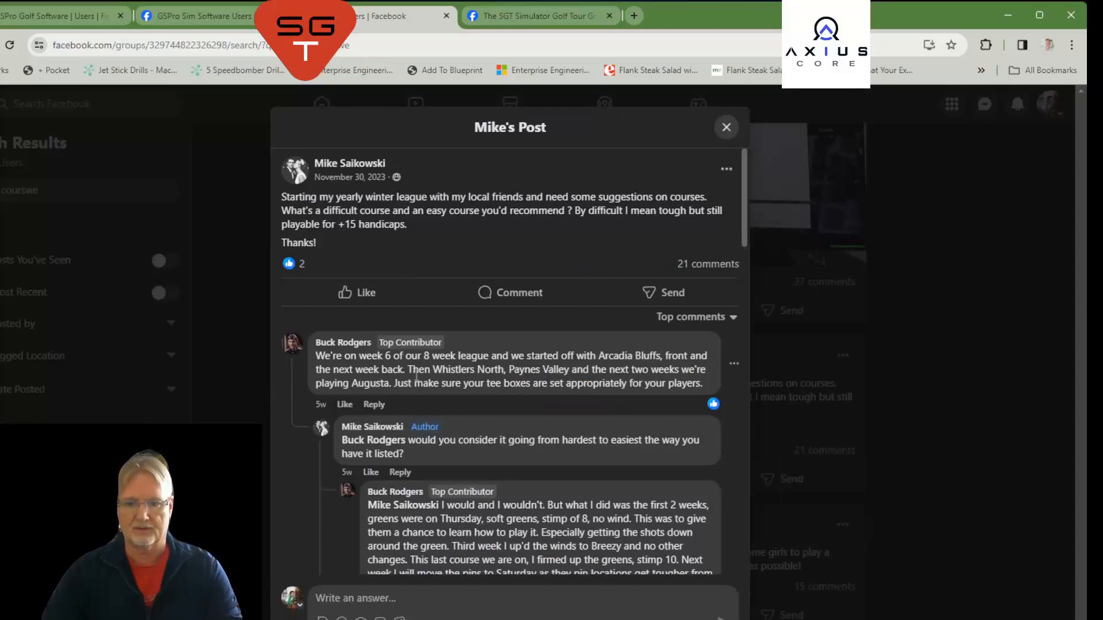
{"action": "scroll", "scroll_direction": "down", "scroll_amount": 3}
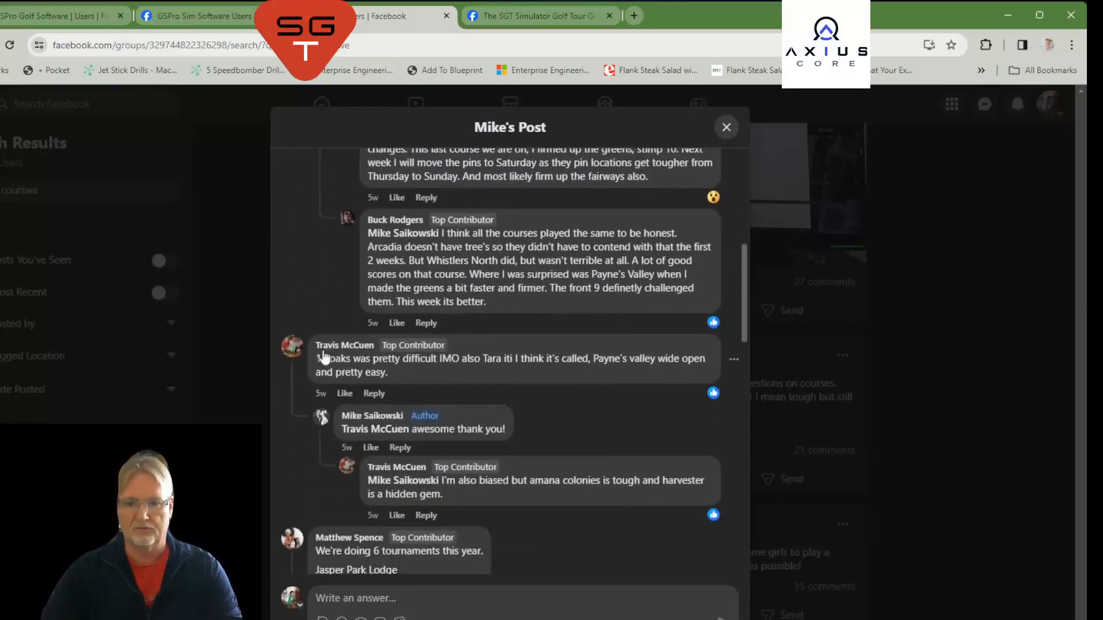
{"action": "scroll", "scroll_direction": "down", "scroll_amount": 3}
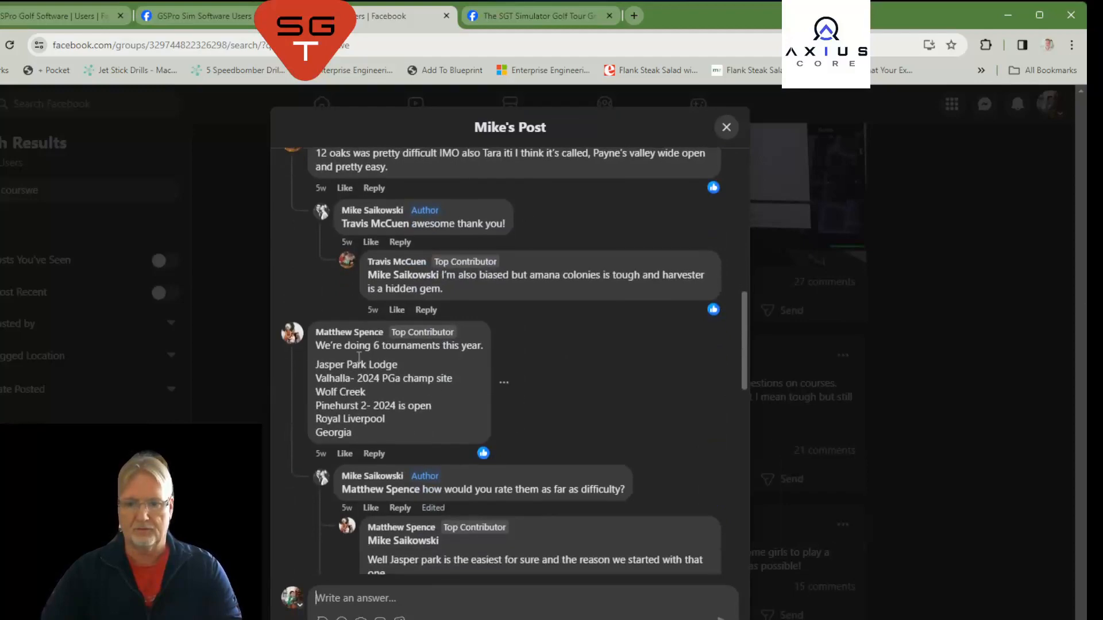
{"action": "scroll", "scroll_direction": "down", "scroll_amount": 3}
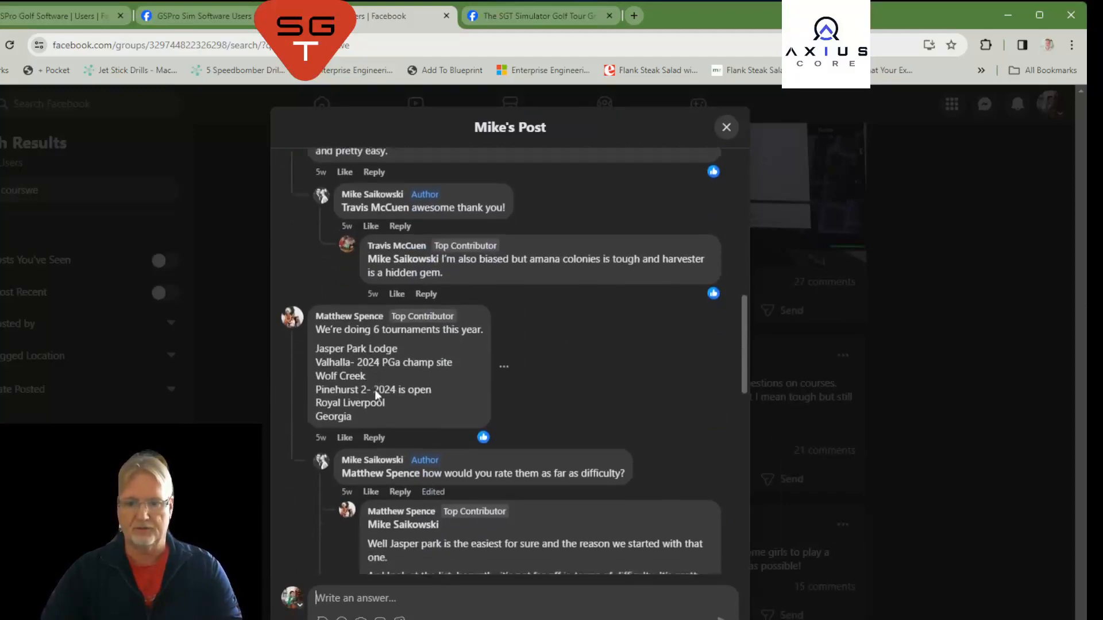
{"action": "scroll", "scroll_direction": "down", "scroll_amount": 3}
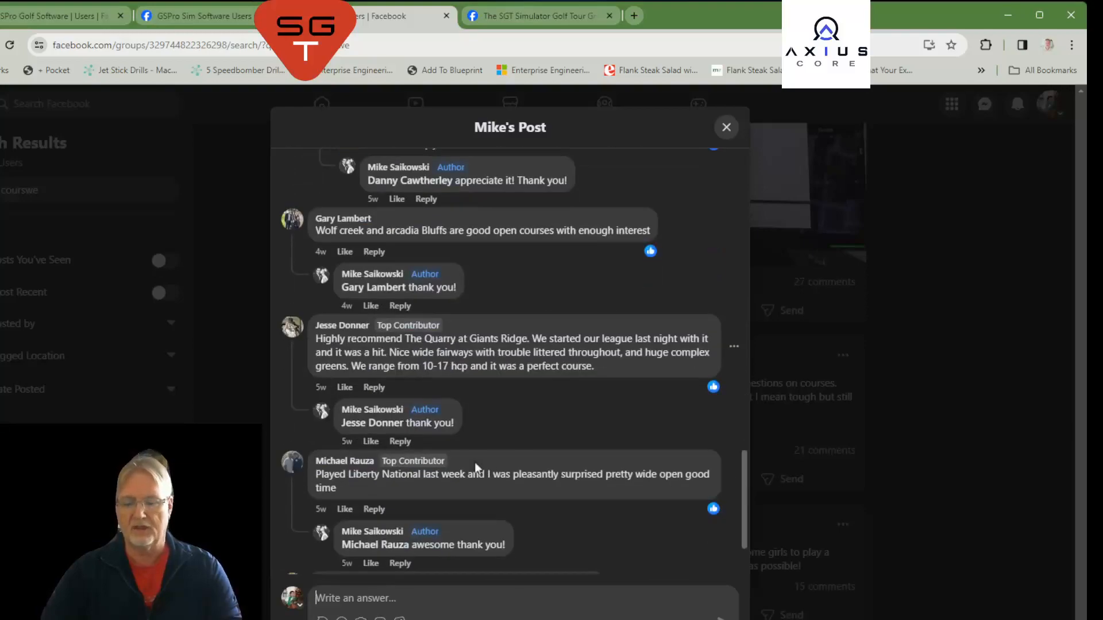
{"action": "left_click", "coordinate": [727, 128]}
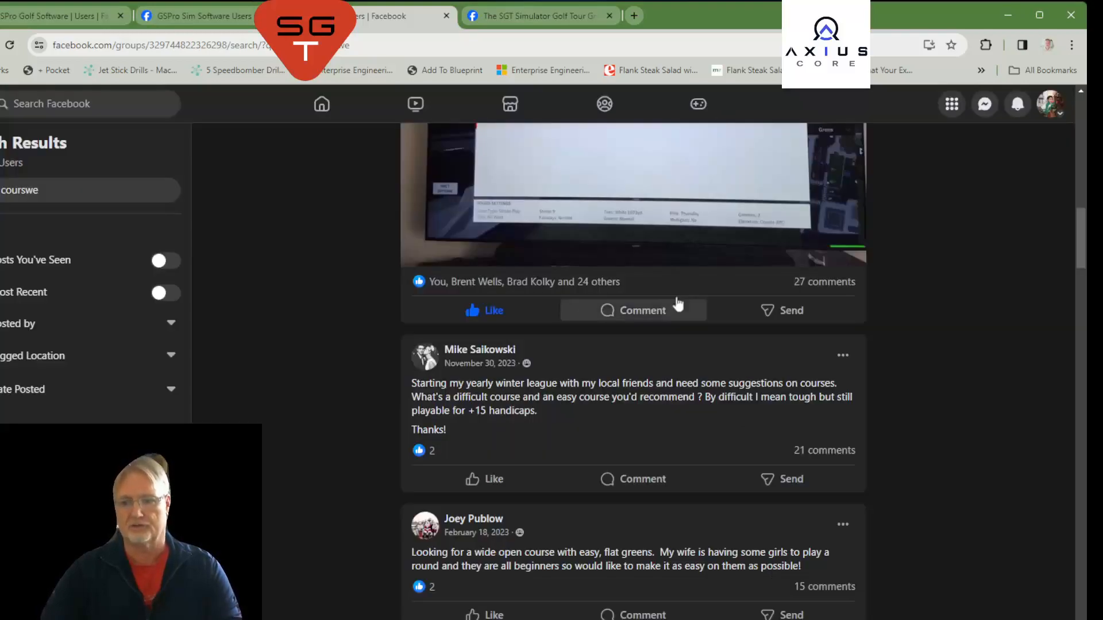
{"action": "scroll", "scroll_direction": "down", "scroll_amount": 3}
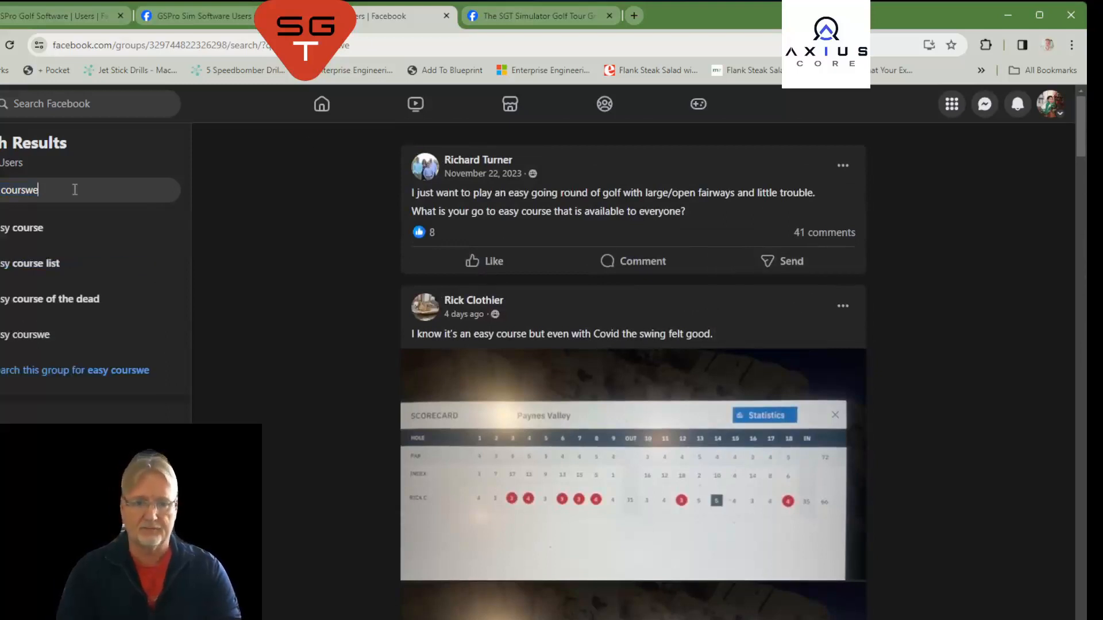
Run the 'easy course list' search, read Ralph's course-availability post, and close it.
{"action": "key", "text": "Backspace"}
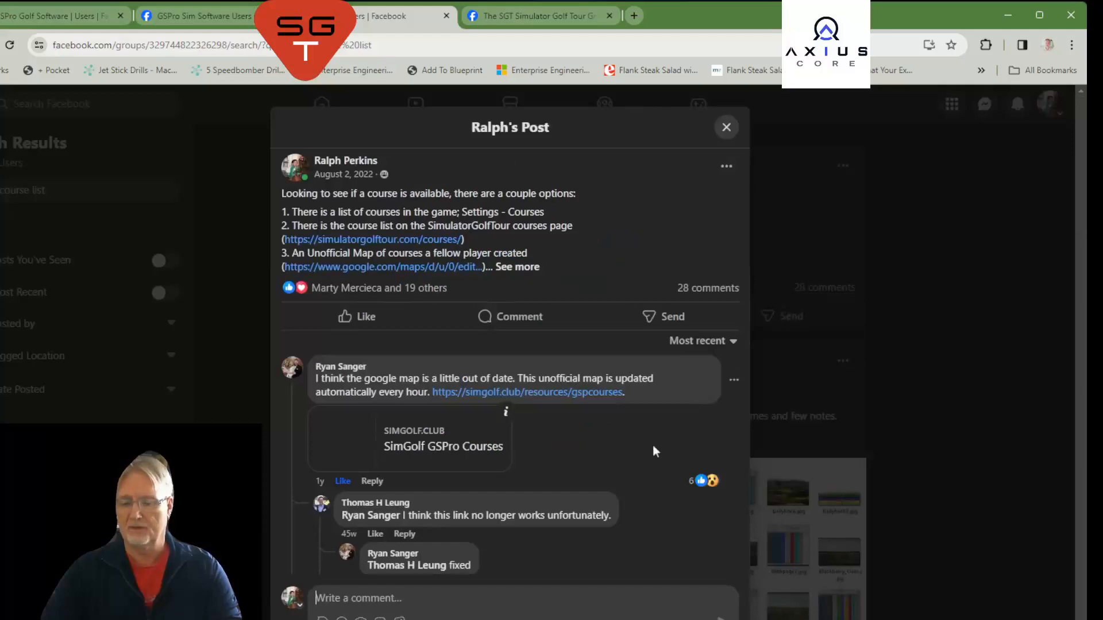
{"action": "scroll", "scroll_direction": "down", "scroll_amount": 3}
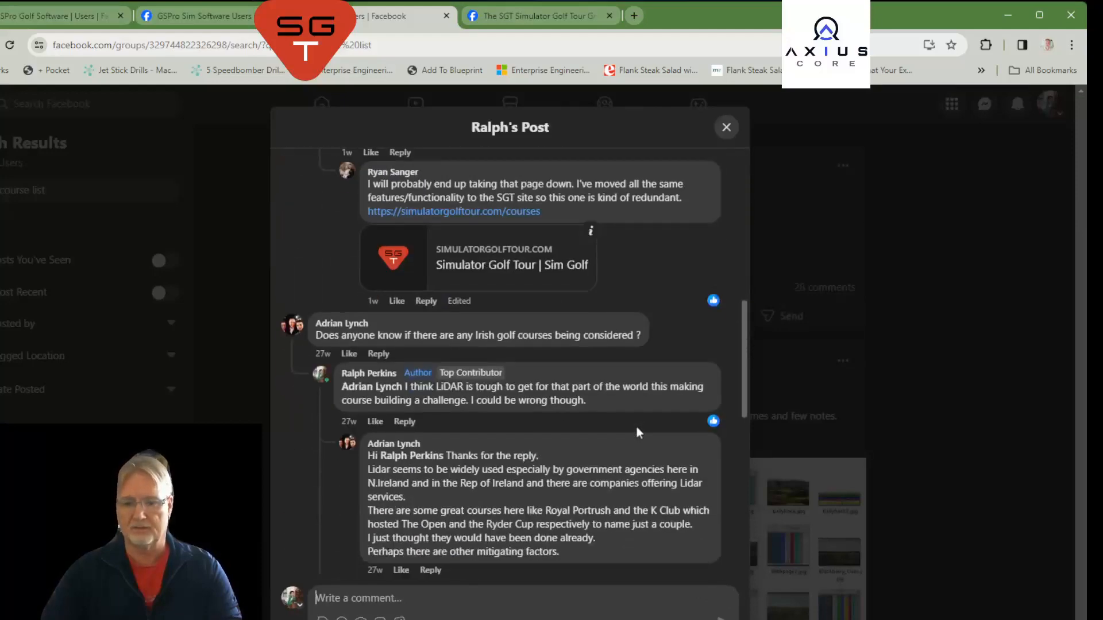
{"action": "scroll", "scroll_direction": "down", "scroll_amount": 3}
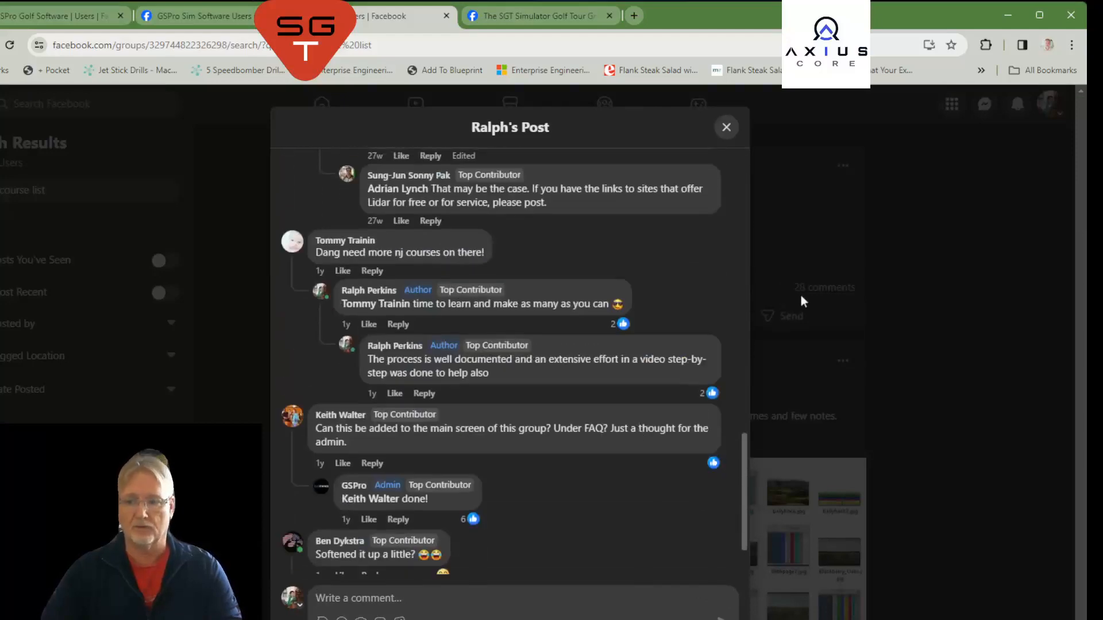
{"action": "left_click", "coordinate": [727, 128]}
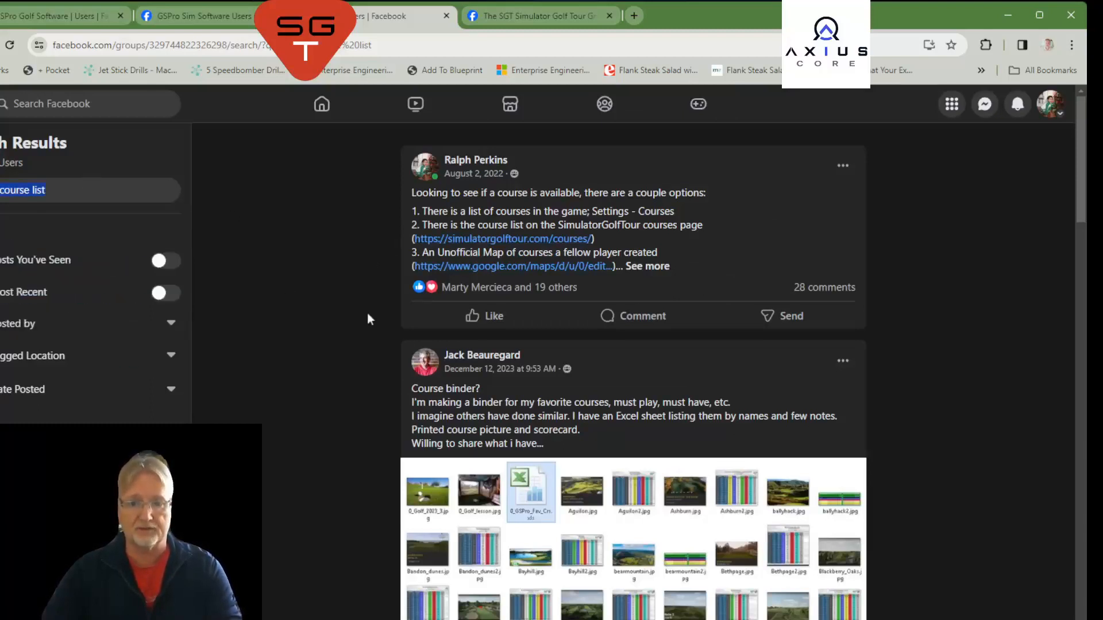
Leave the course-list results for the GSPro Sim Software Users Group tab.
{"action": "scroll", "scroll_direction": "down", "scroll_amount": 3}
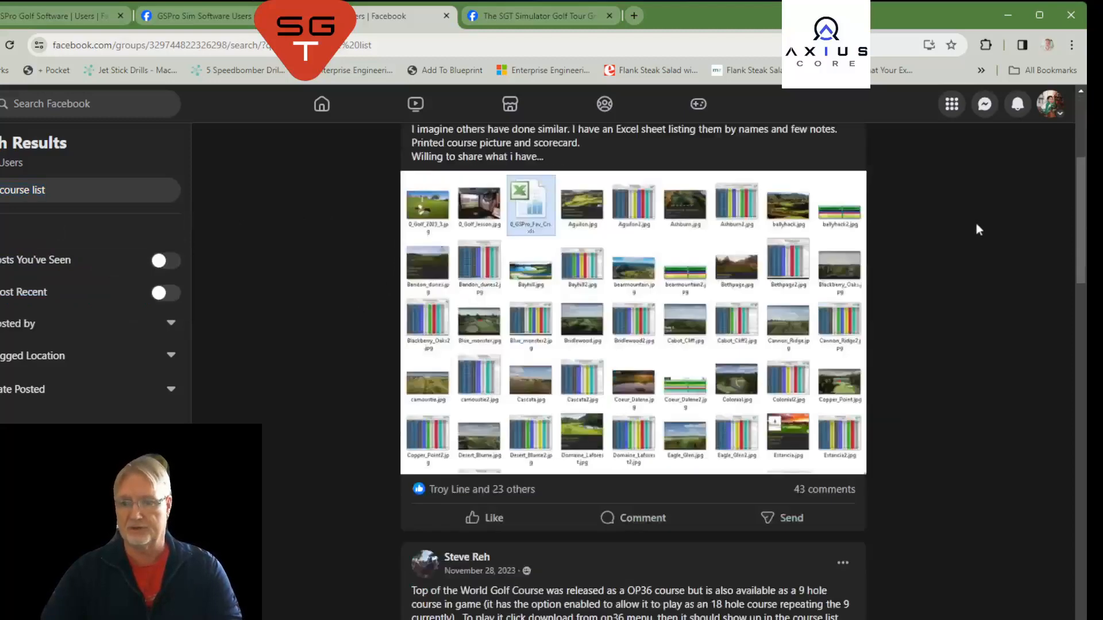
{"action": "scroll", "scroll_direction": "up", "scroll_amount": 3}
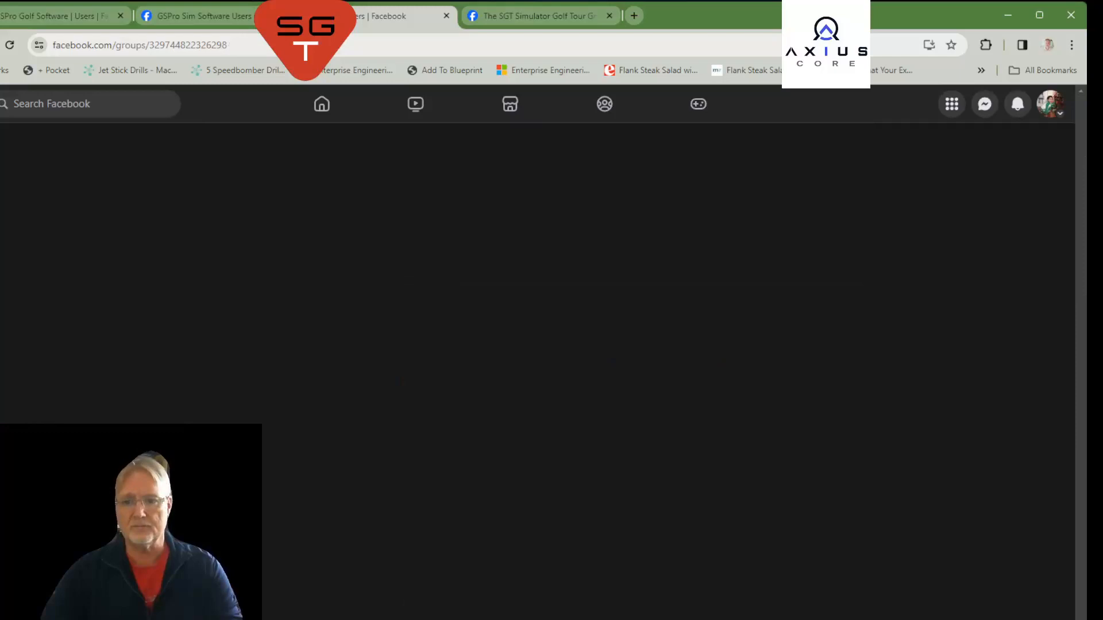
{"action": "left_click", "coordinate": [197, 16]}
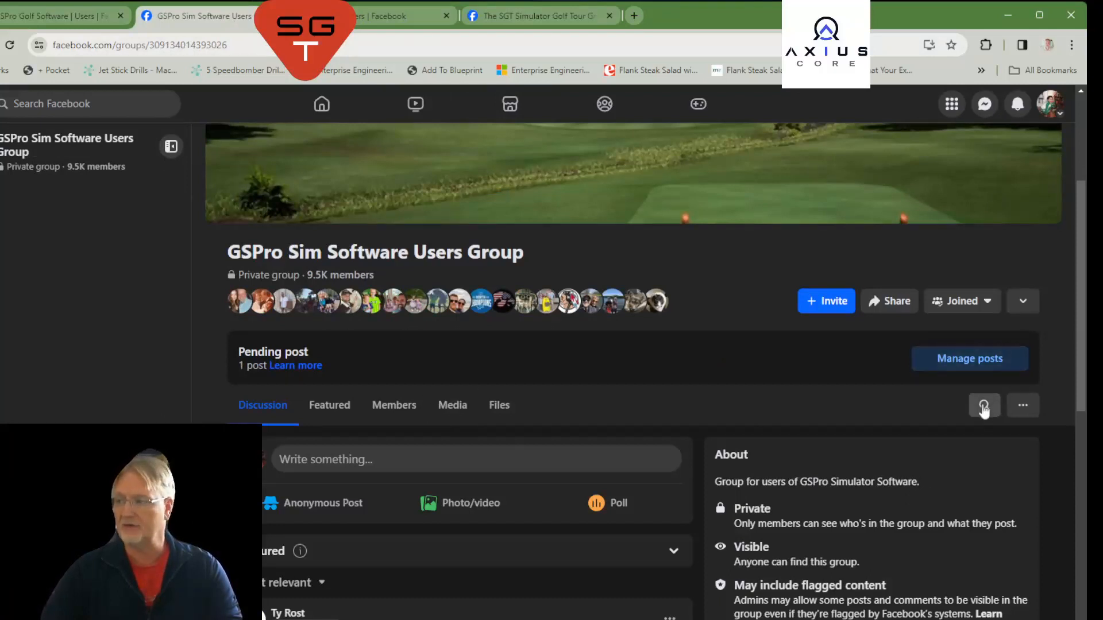
Search this group for 'open fairway' and view, then close, Derrick's post.
{"action": "left_click", "coordinate": [983, 405]}
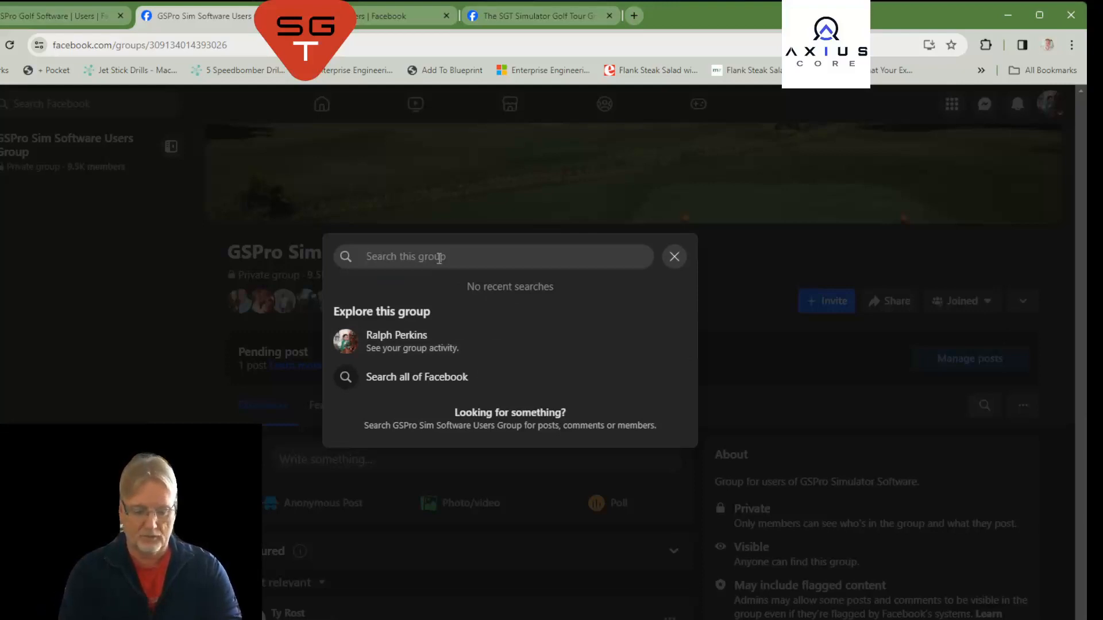
{"action": "type", "text": "open fairwa"}
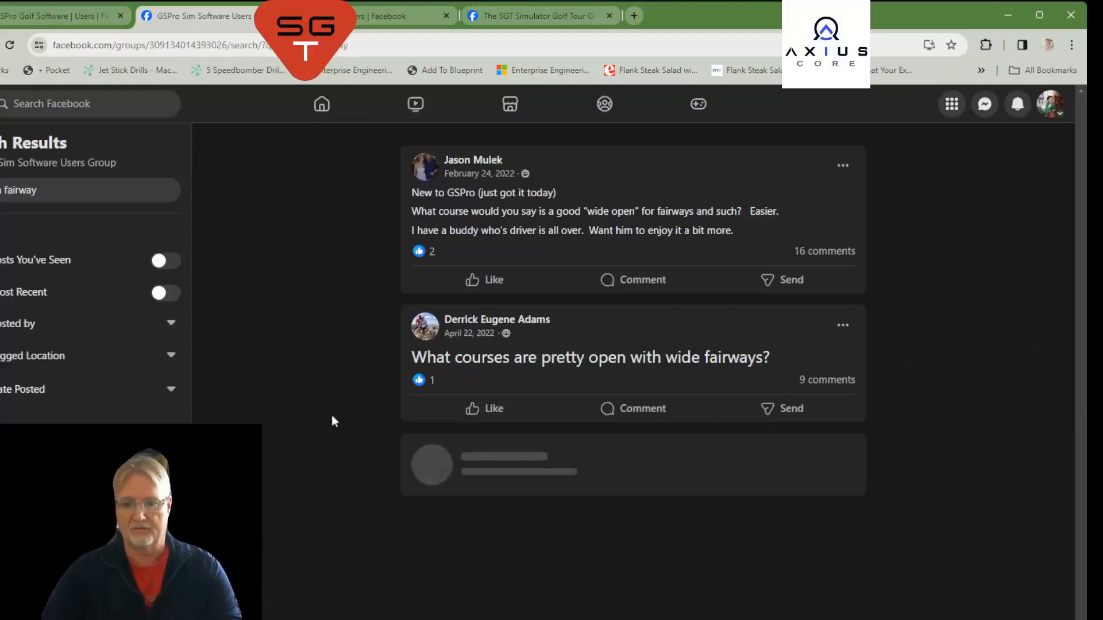
{"action": "scroll", "scroll_direction": "down", "scroll_amount": 3}
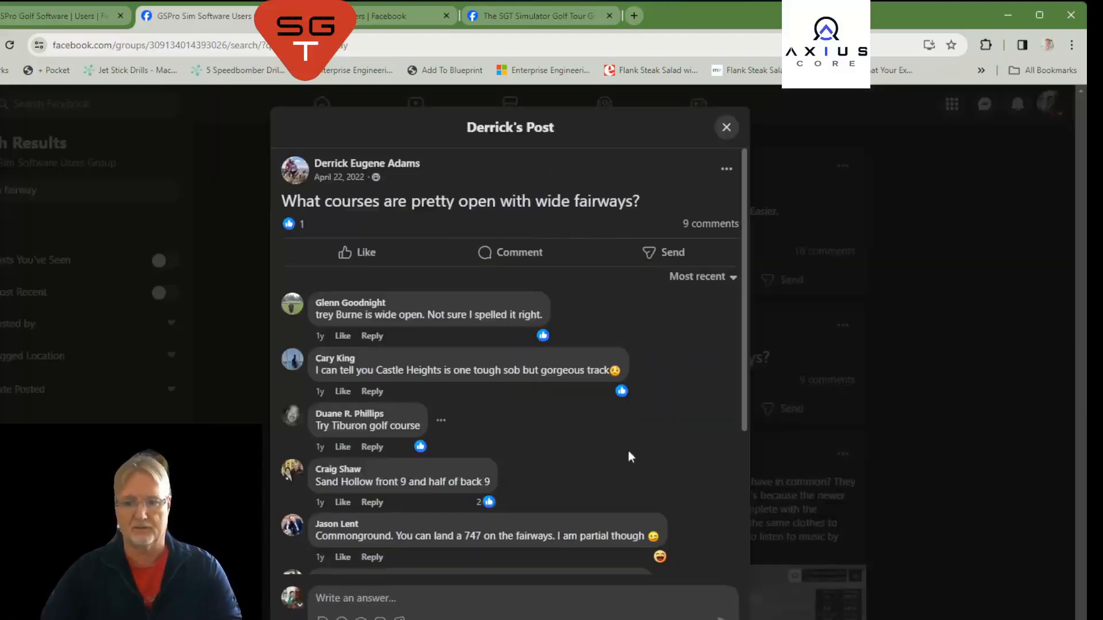
{"action": "left_click", "coordinate": [726, 127]}
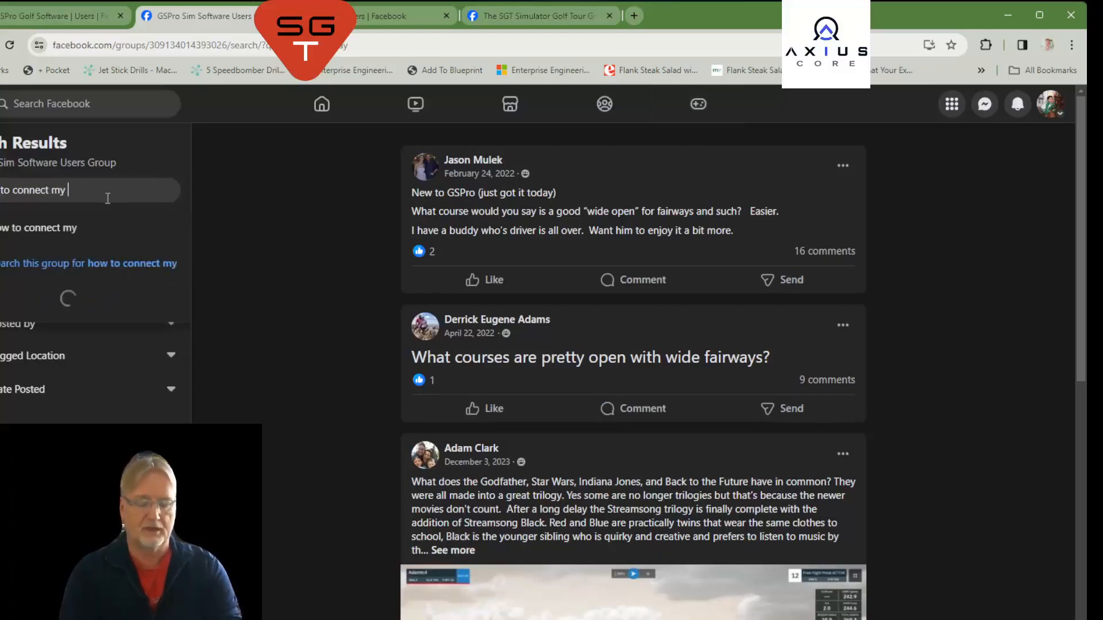
Search the group for 'how to connect my skytrak' and browse the troubleshooting posts.
{"action": "type", "text": "skytrak"}
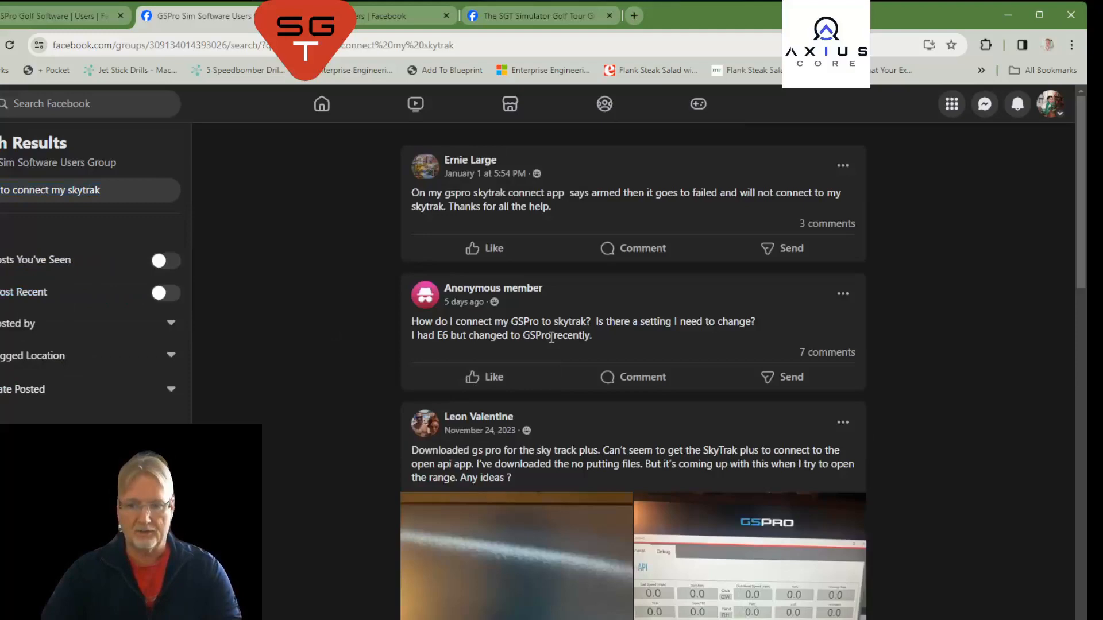
{"action": "mouse_move", "coordinate": [713, 377]}
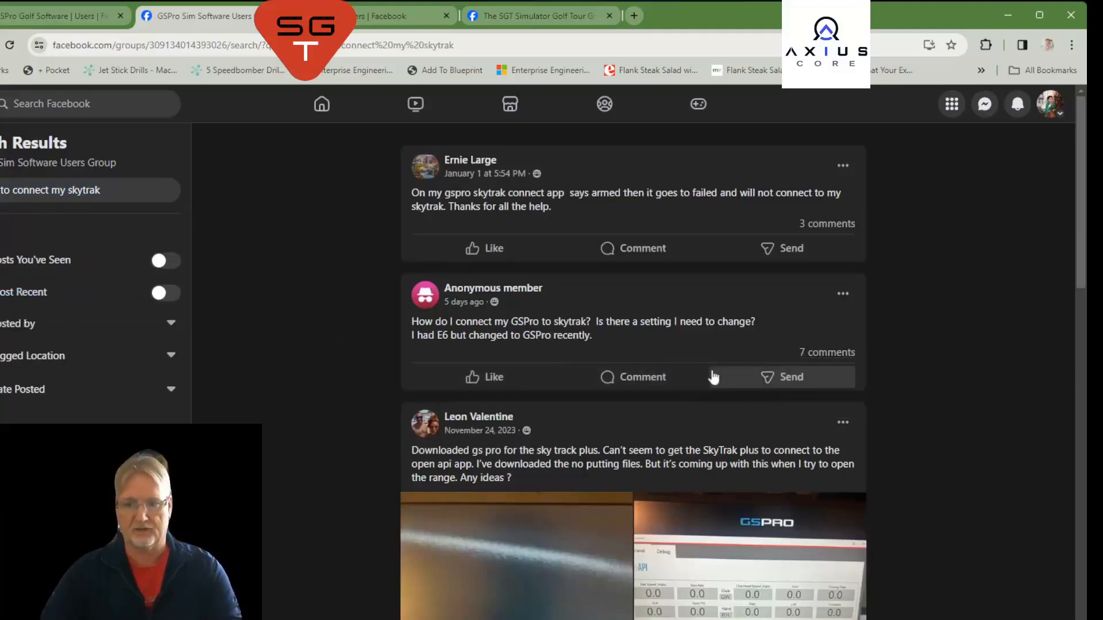
{"action": "scroll", "scroll_direction": "down", "scroll_amount": 3}
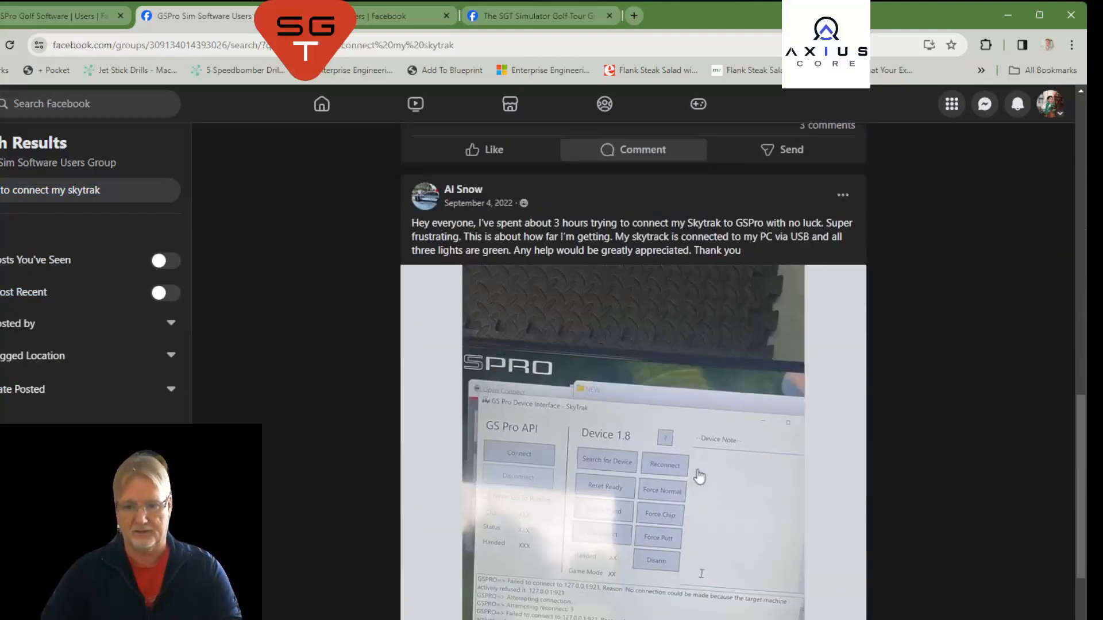
{"action": "scroll", "scroll_direction": "down", "scroll_amount": 3}
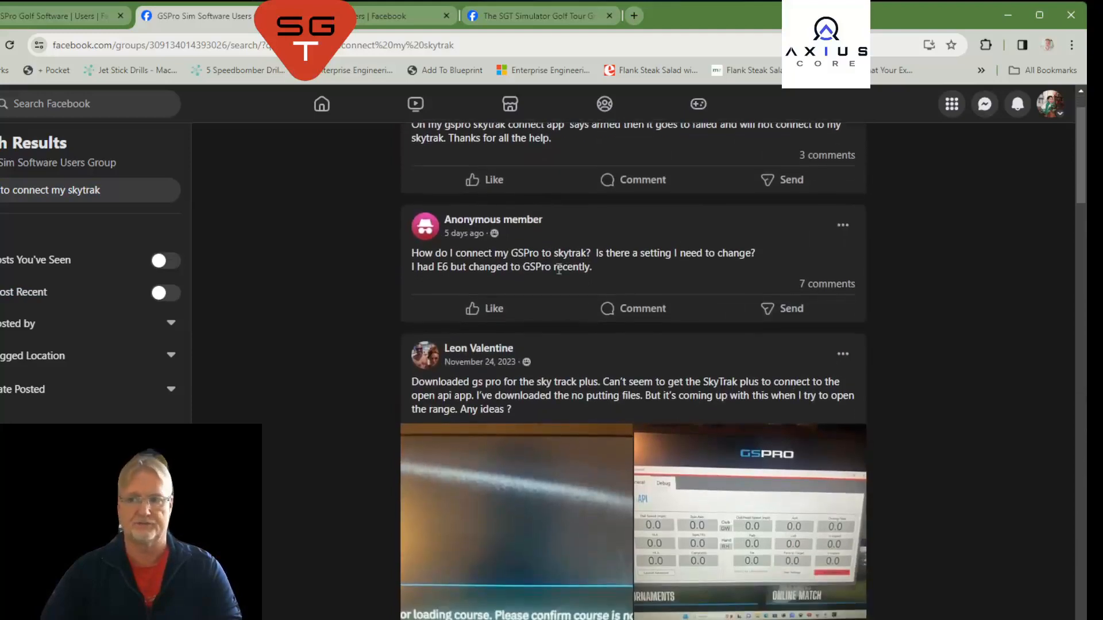
{"action": "scroll", "scroll_direction": "down", "scroll_amount": 3}
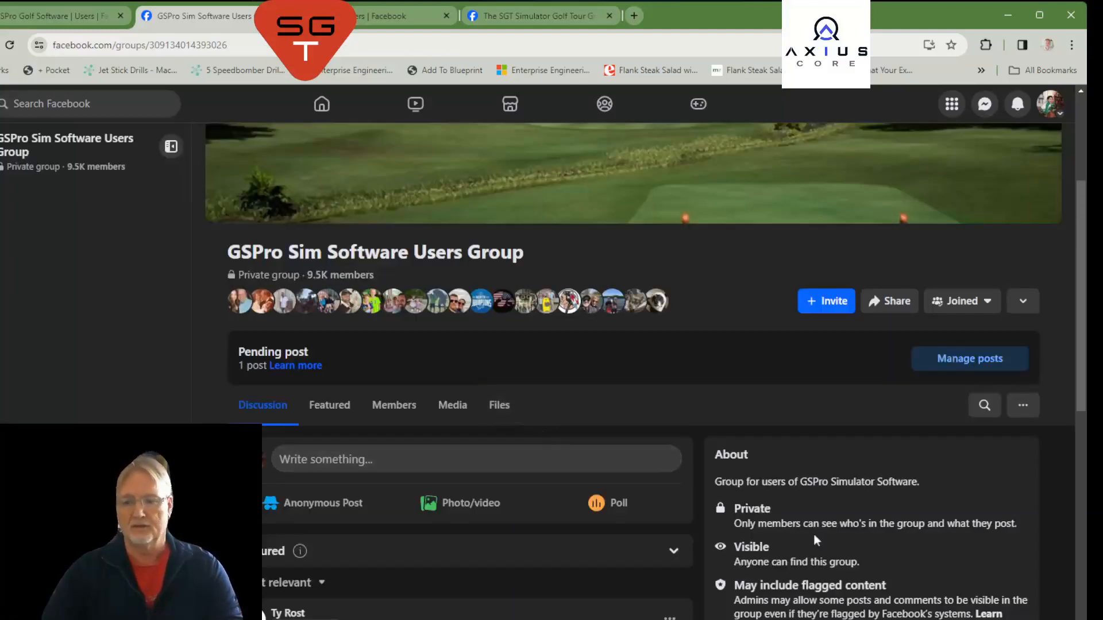
Scroll down and back up through the GSPro group feed.
{"action": "scroll", "scroll_direction": "down", "scroll_amount": 3}
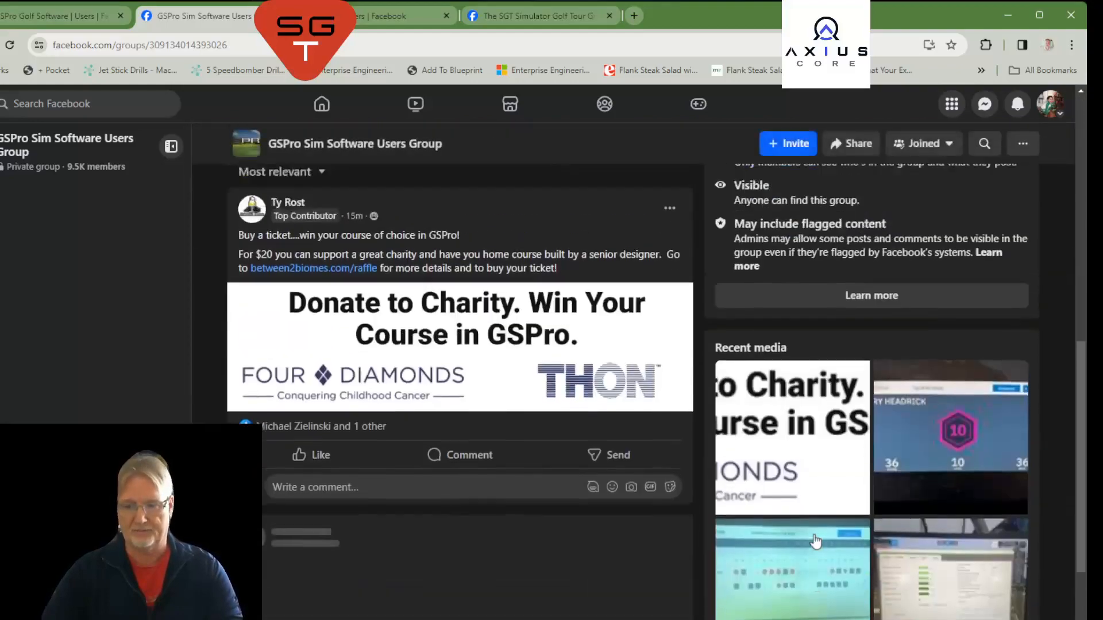
{"action": "scroll", "scroll_direction": "up", "scroll_amount": 3}
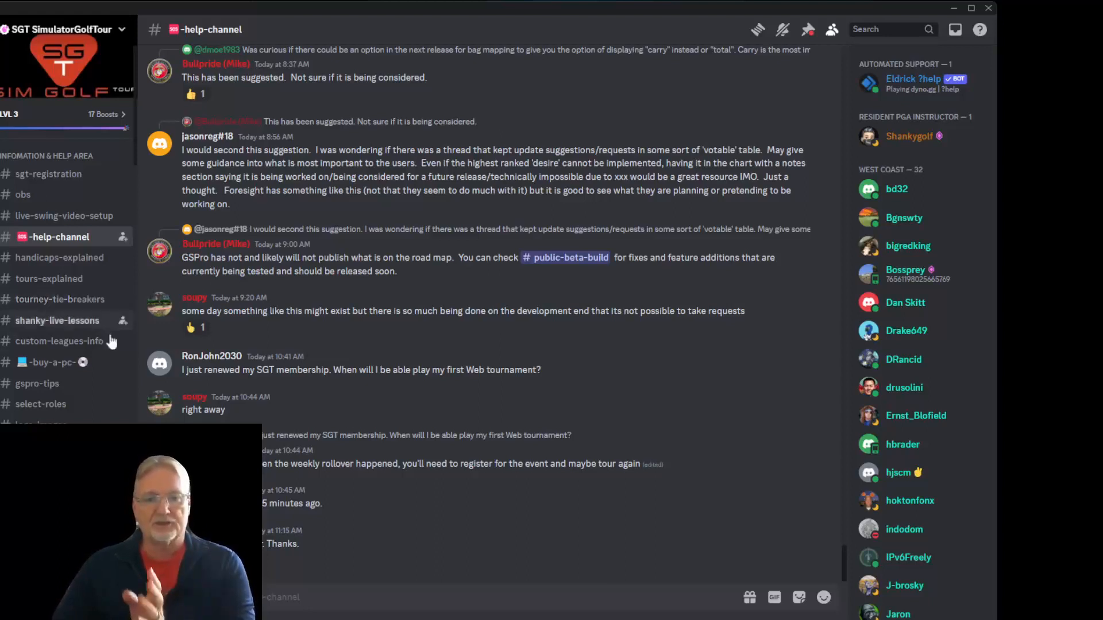
{"action": "mouse_move", "coordinate": [68, 257]}
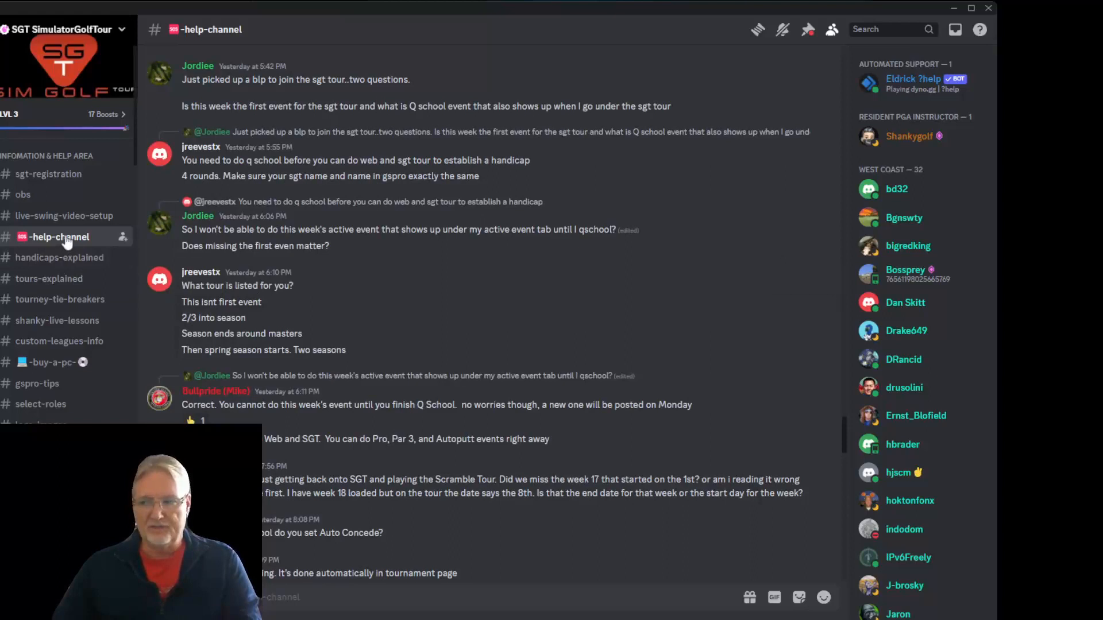
{"action": "mouse_move", "coordinate": [791, 125]}
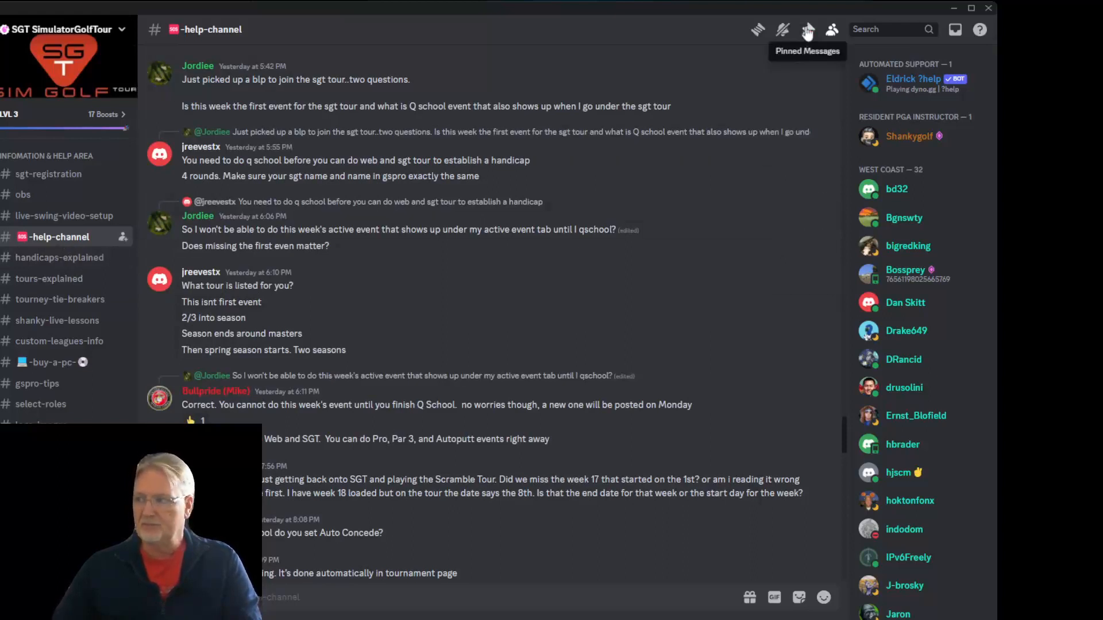
Browse the help channel's pinned messages down to the GSPro keyboard shortcuts, then close them.
{"action": "left_click", "coordinate": [808, 29]}
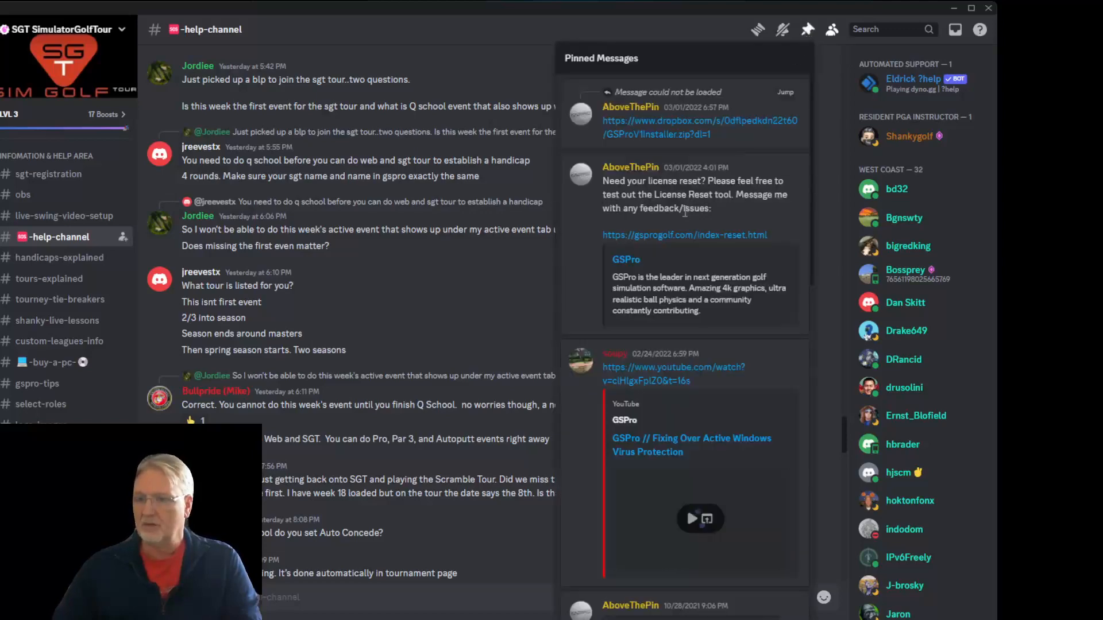
{"action": "scroll", "scroll_direction": "down", "scroll_amount": 3}
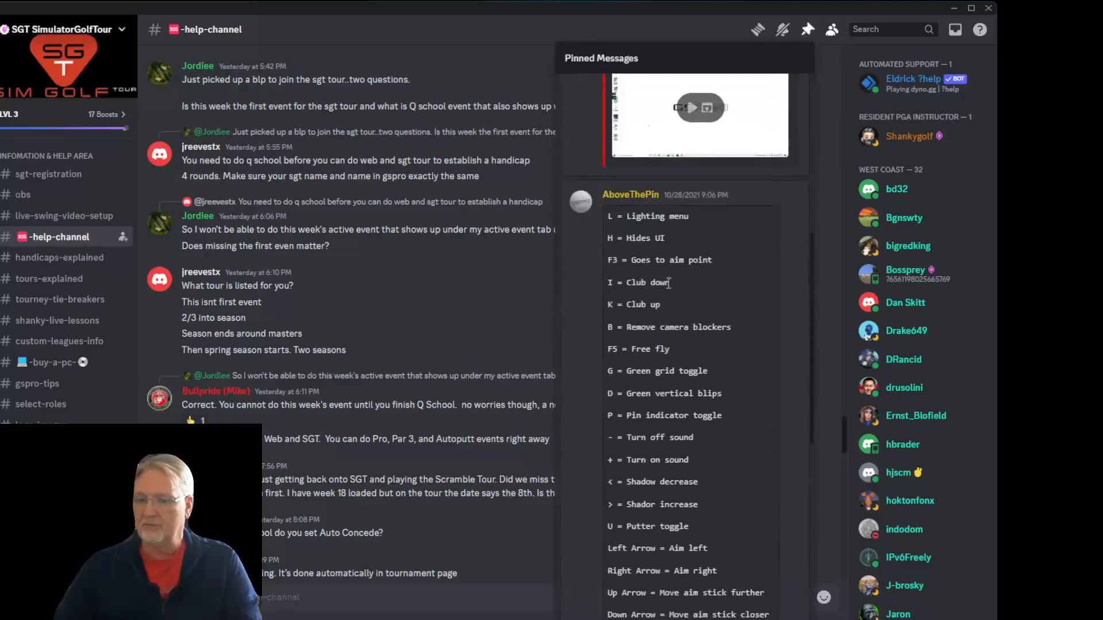
{"action": "scroll", "scroll_direction": "down", "scroll_amount": 3}
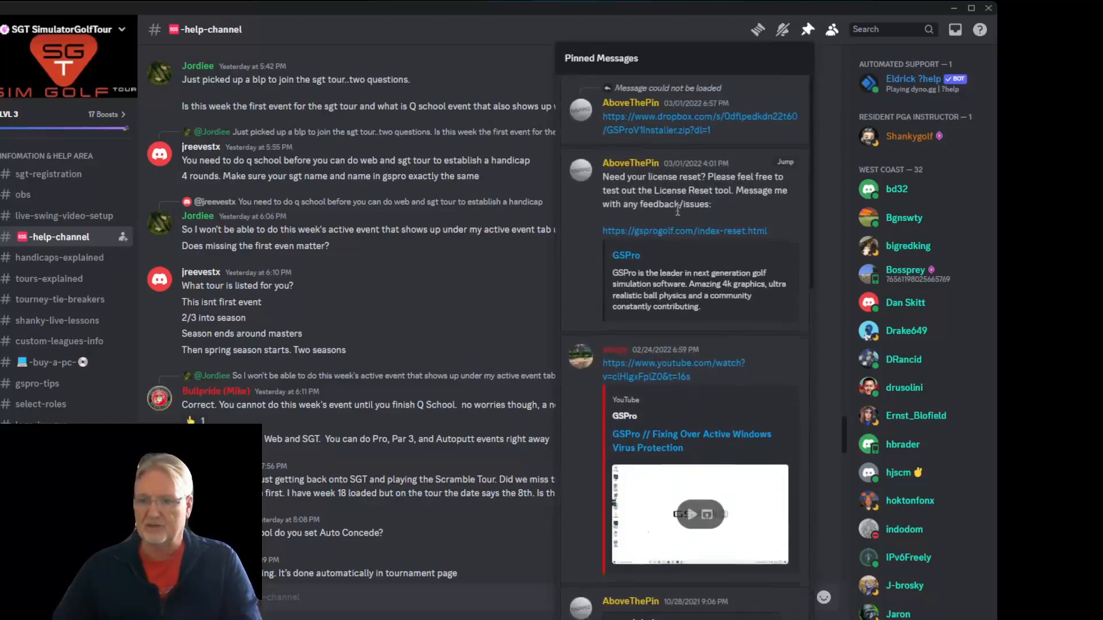
{"action": "scroll", "scroll_direction": "down", "scroll_amount": 3}
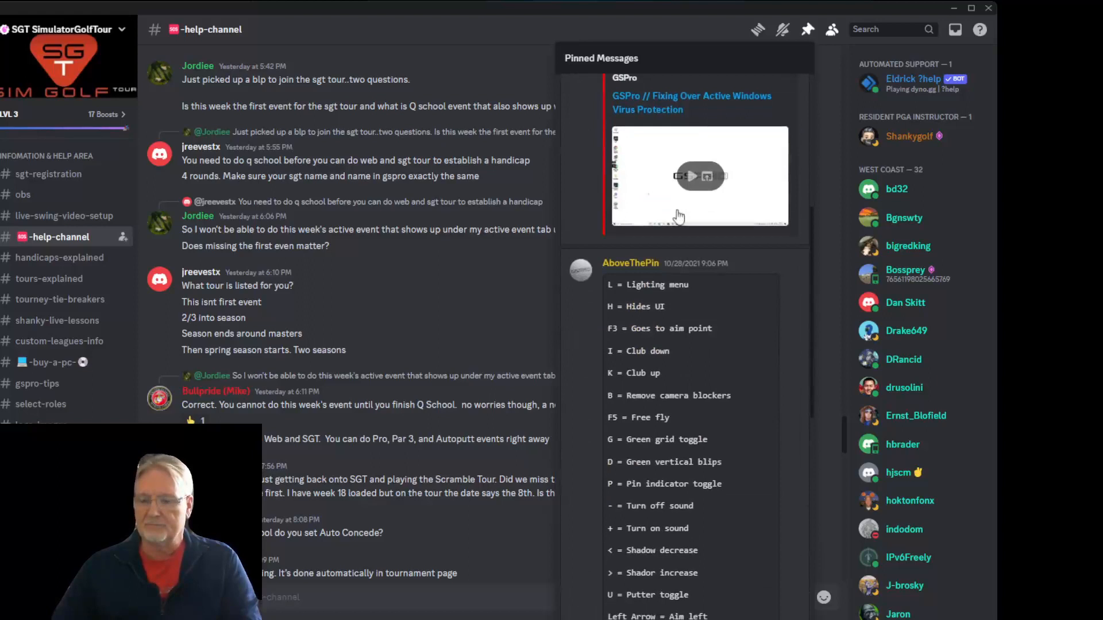
{"action": "left_click", "coordinate": [807, 29]}
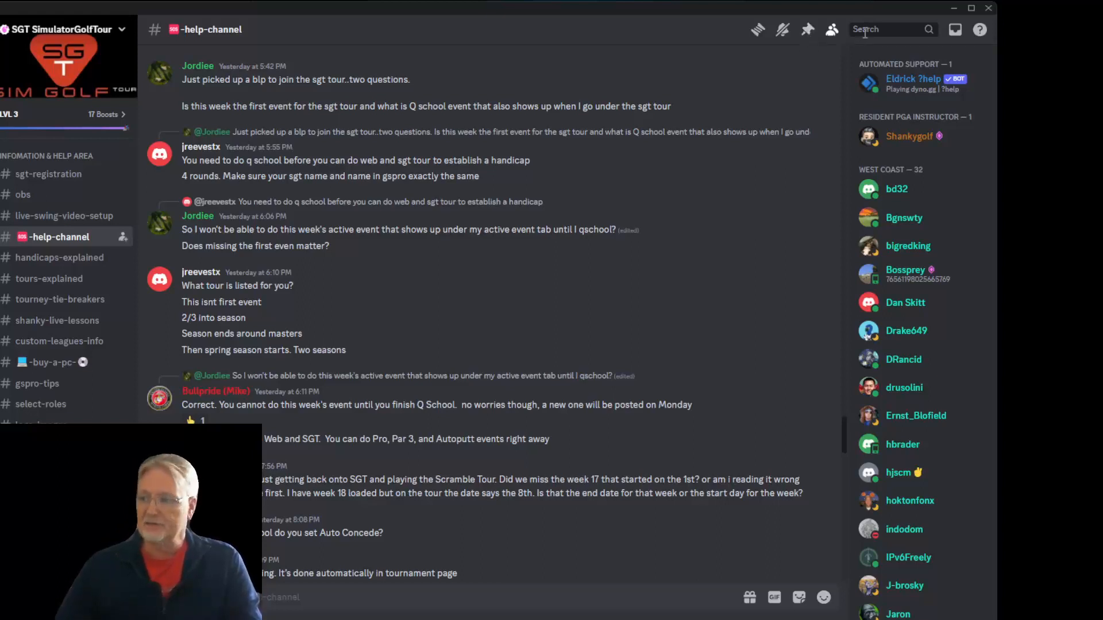
Search the whole server for 'easy course' and scroll through the 209 results.
{"action": "left_click", "coordinate": [886, 28]}
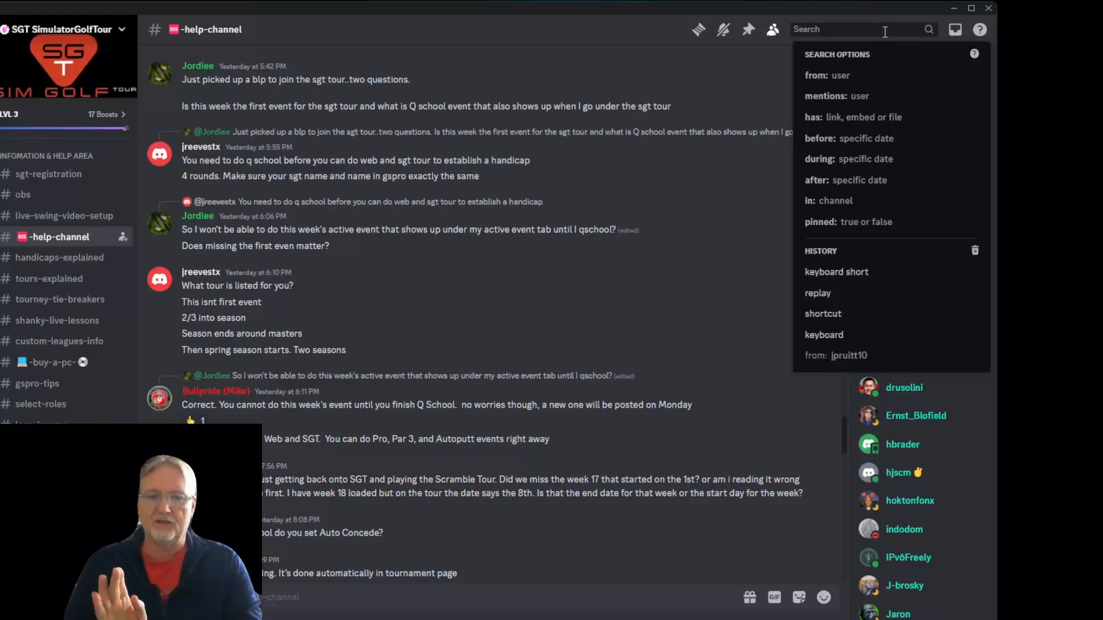
{"action": "type", "text": "easy course"}
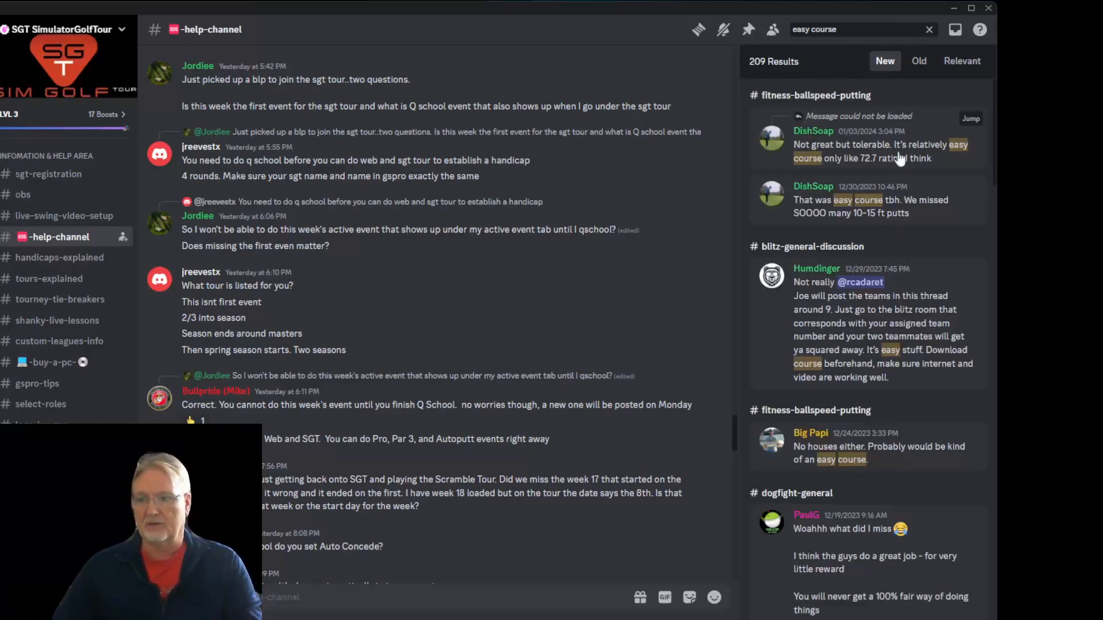
{"action": "mouse_move", "coordinate": [840, 208]}
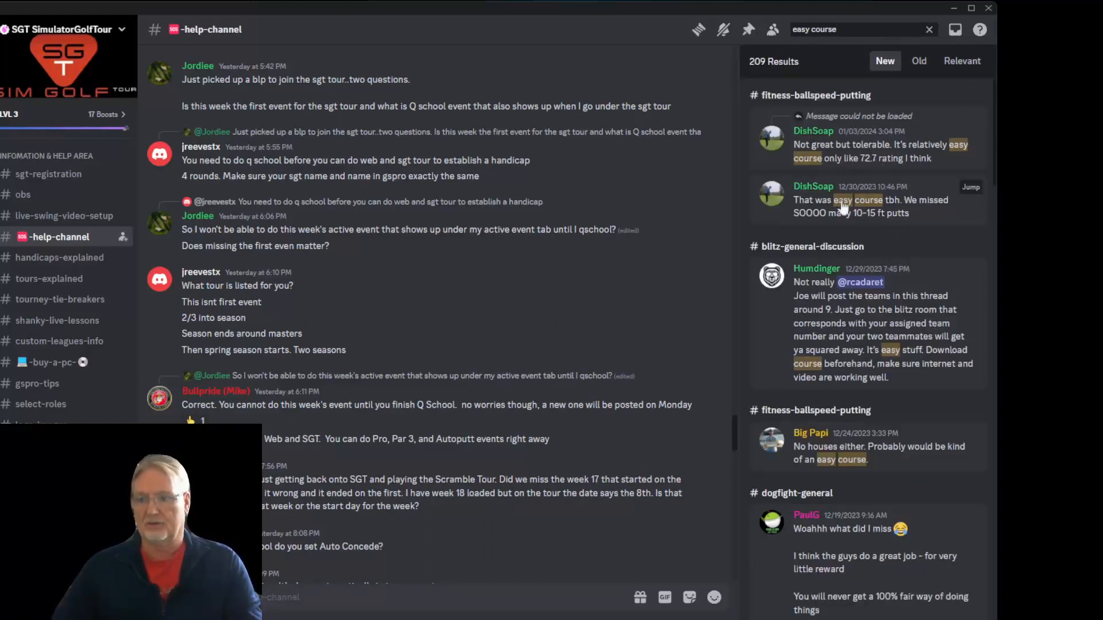
{"action": "mouse_move", "coordinate": [866, 355]}
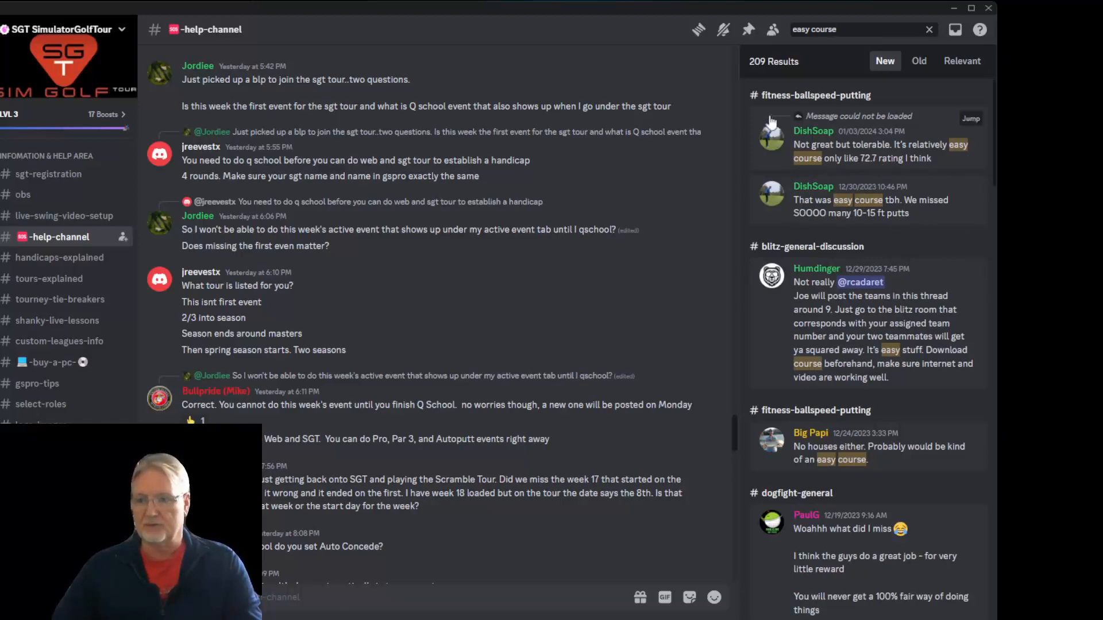
{"action": "scroll", "scroll_direction": "down", "scroll_amount": 3}
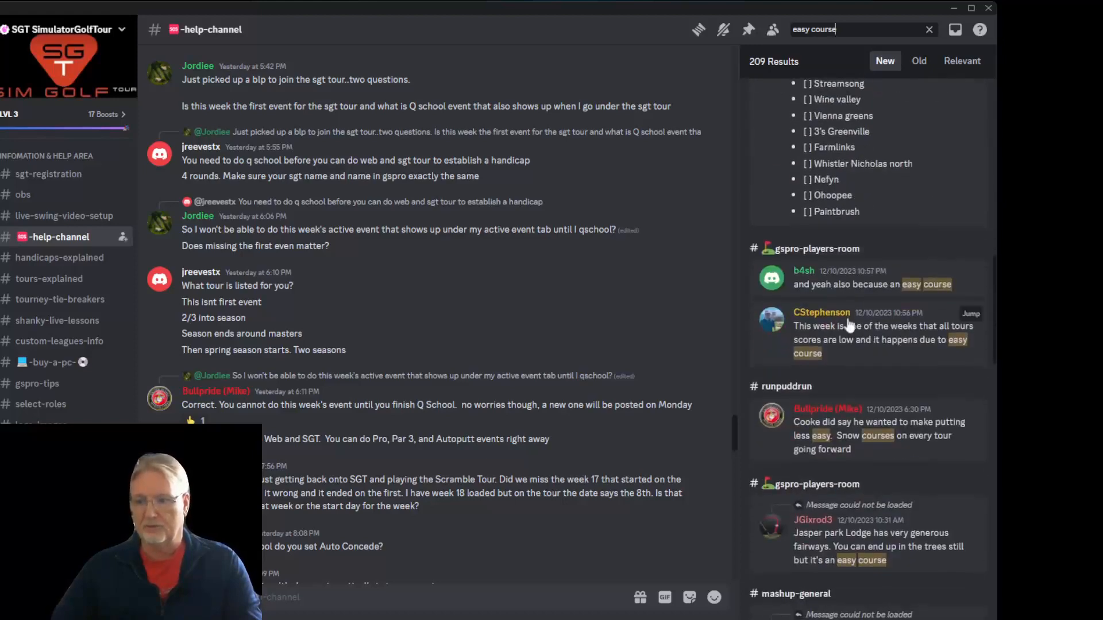
{"action": "mouse_move", "coordinate": [878, 285]}
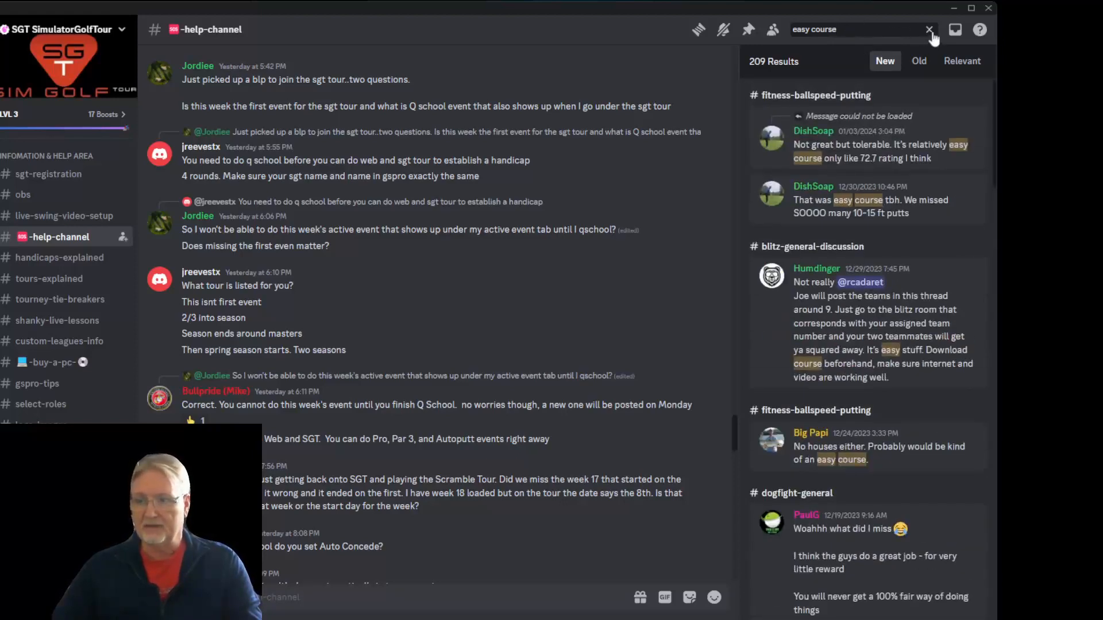
Search #skytrak-connection-help for 'error' and scroll through the 3 troubleshooting posts.
{"action": "left_click", "coordinate": [929, 29]}
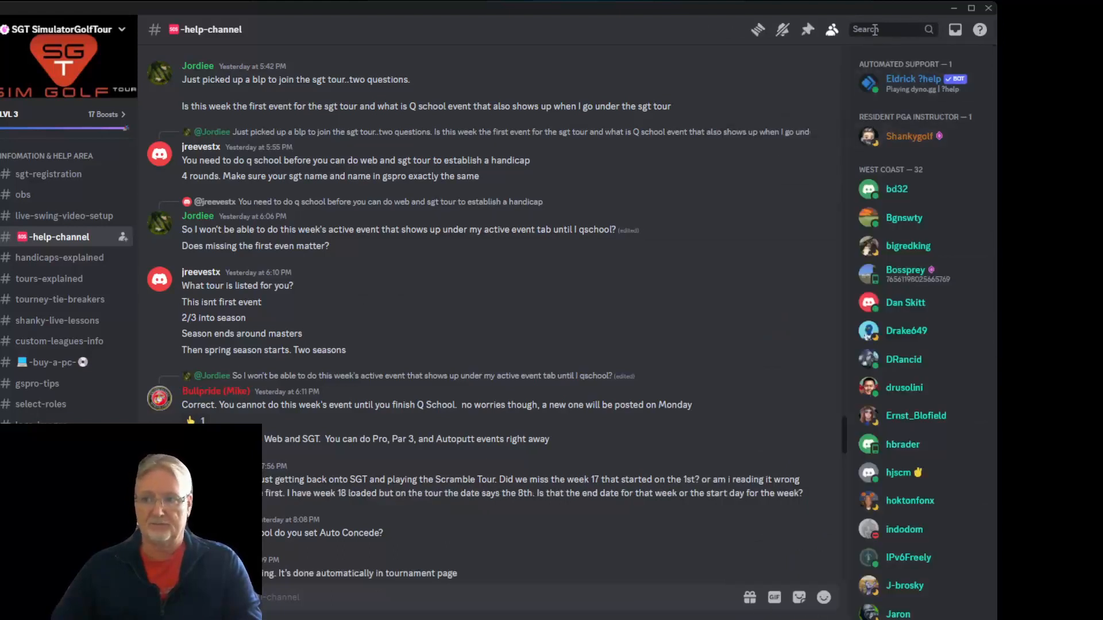
{"action": "left_click", "coordinate": [865, 29]}
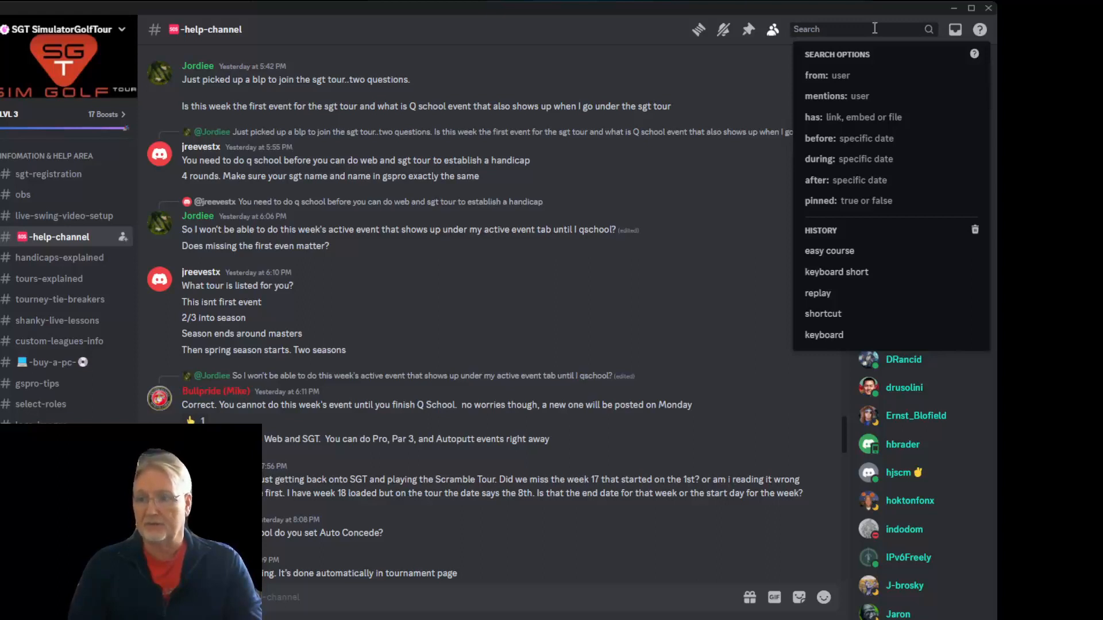
{"action": "type", "text": "in:"}
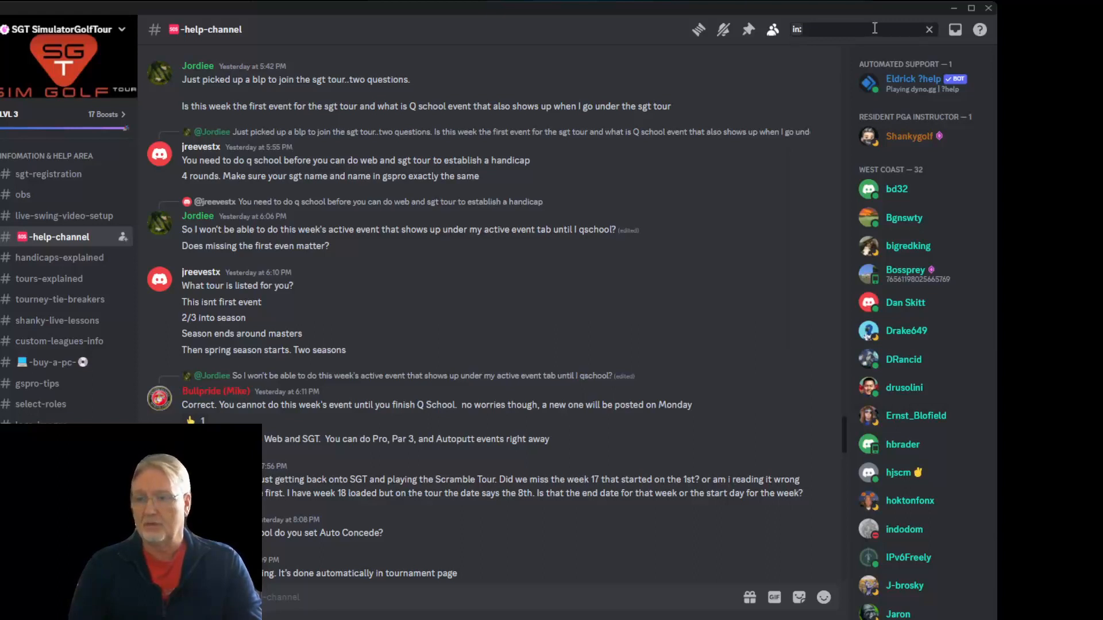
{"action": "left_click", "coordinate": [844, 29]}
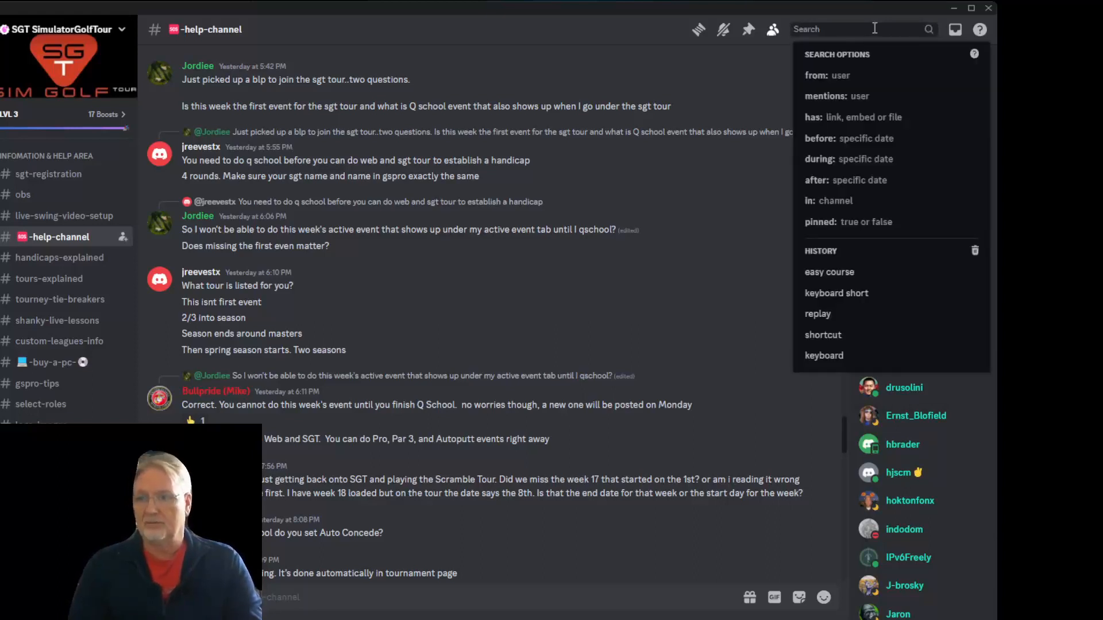
{"action": "type", "text": "in:"}
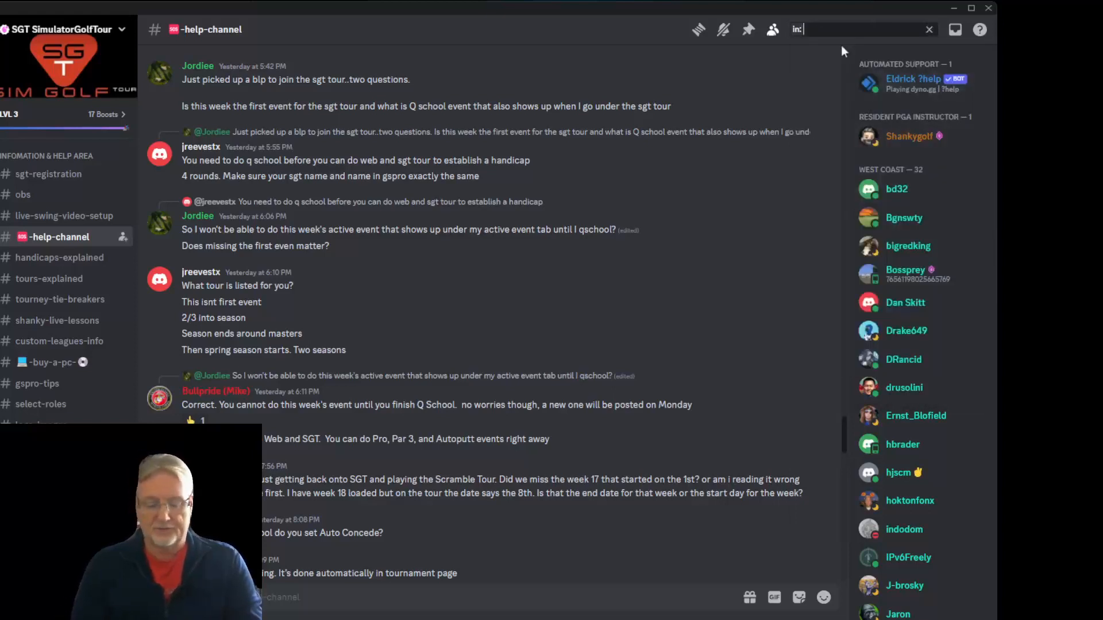
{"action": "type", "text": "sky"}
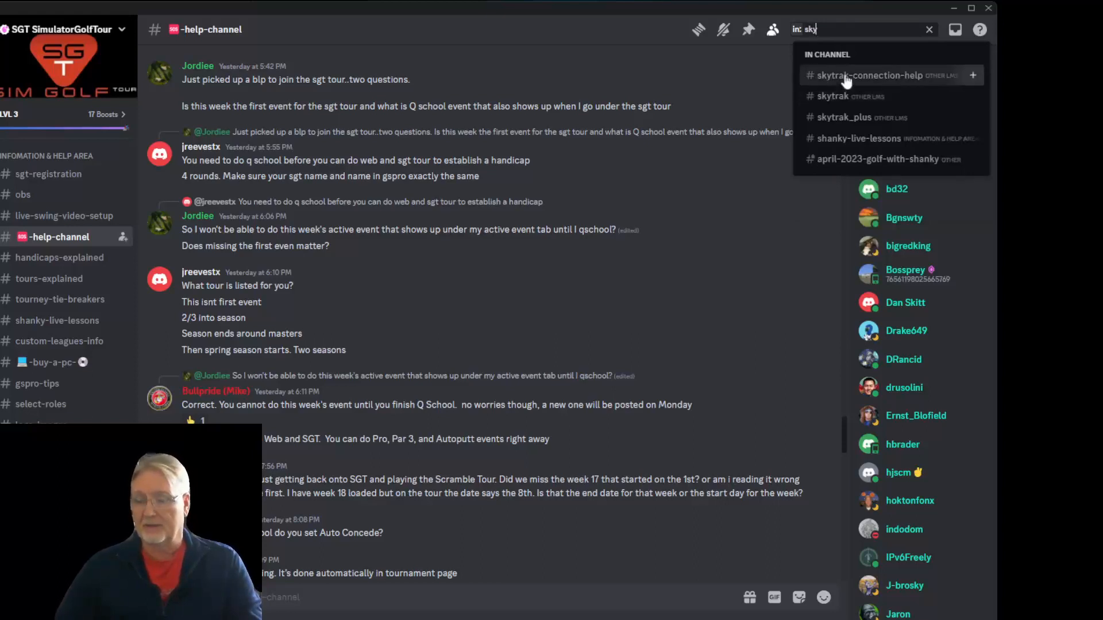
{"action": "left_click", "coordinate": [867, 75]}
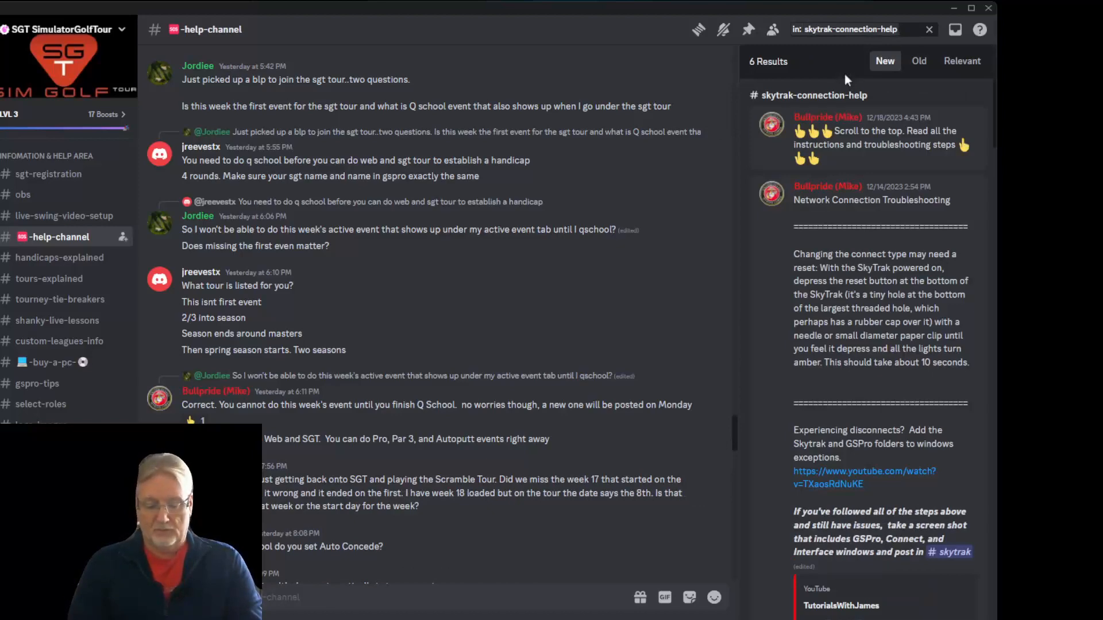
{"action": "type", "text": "error"}
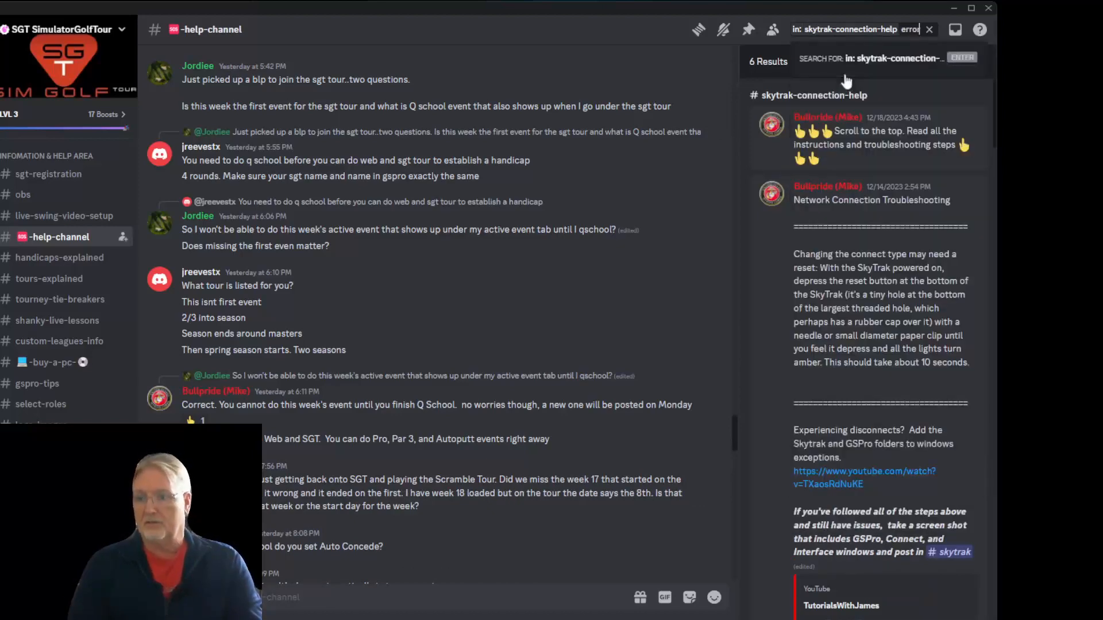
{"action": "left_click", "coordinate": [884, 62]}
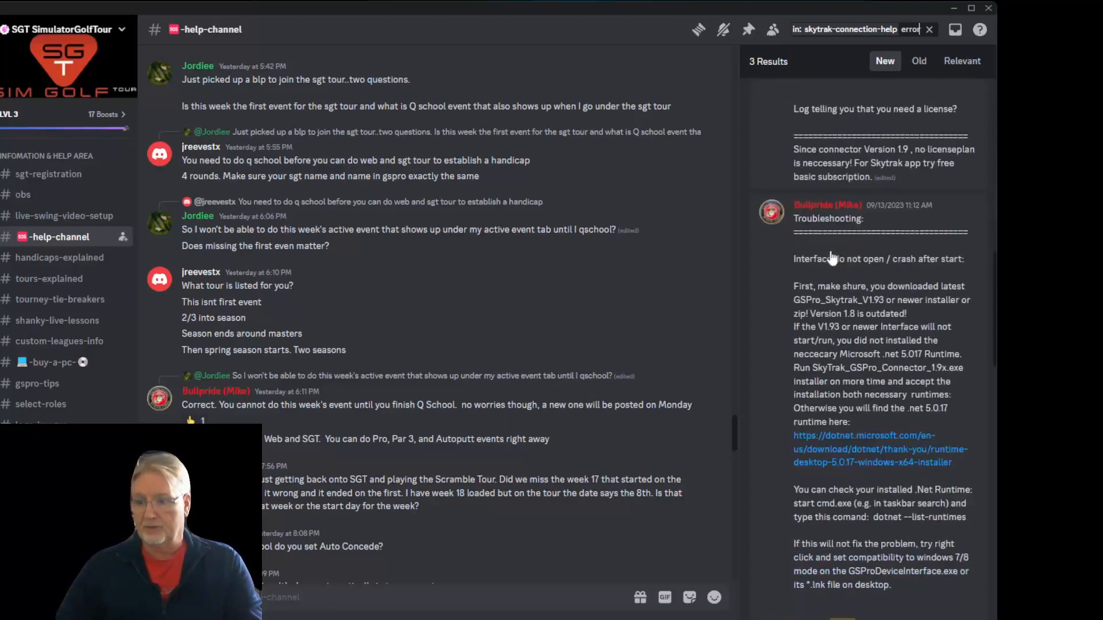
{"action": "scroll", "scroll_direction": "down", "scroll_amount": 3}
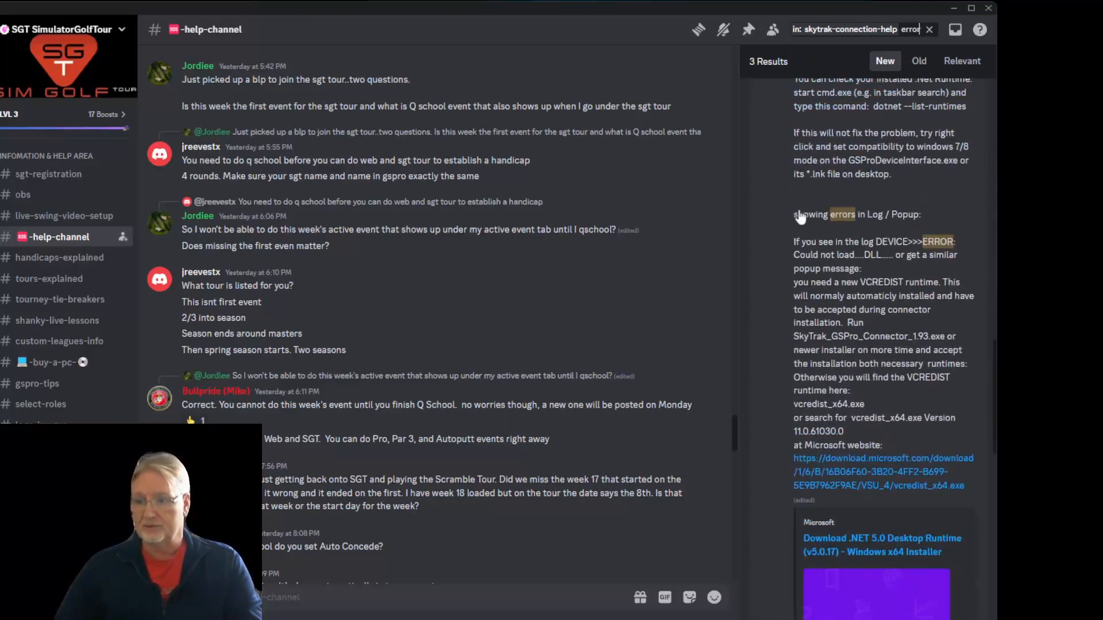
{"action": "scroll", "scroll_direction": "down", "scroll_amount": 3}
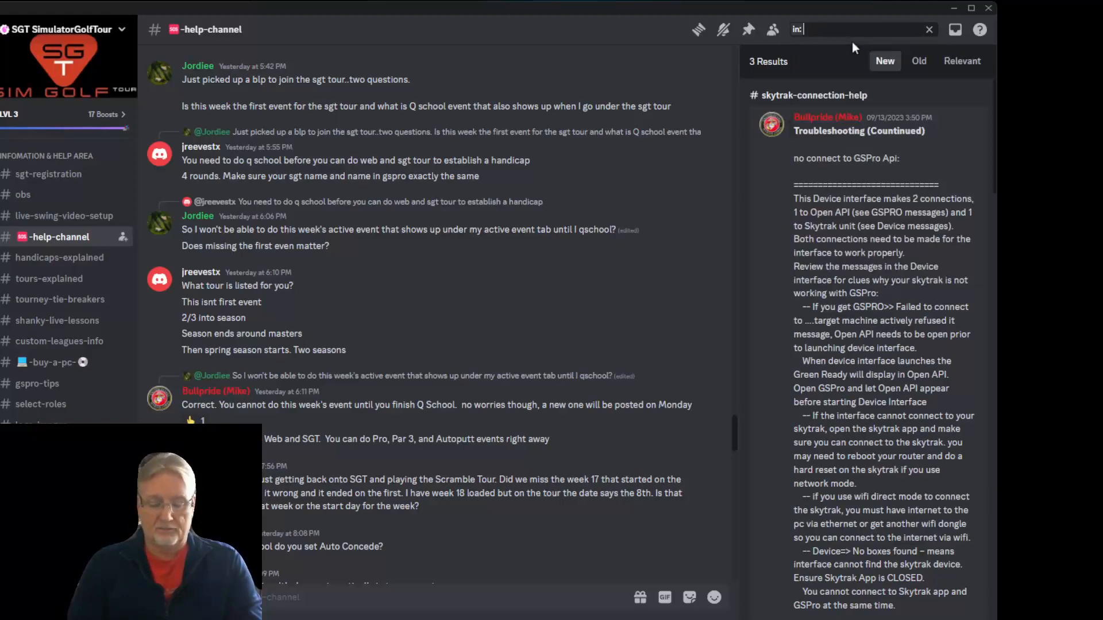
Search uneekor-discussions for 'mini' and scroll through the 1,371 Eye Mini results.
{"action": "type", "text": "uneekor-discussions"}
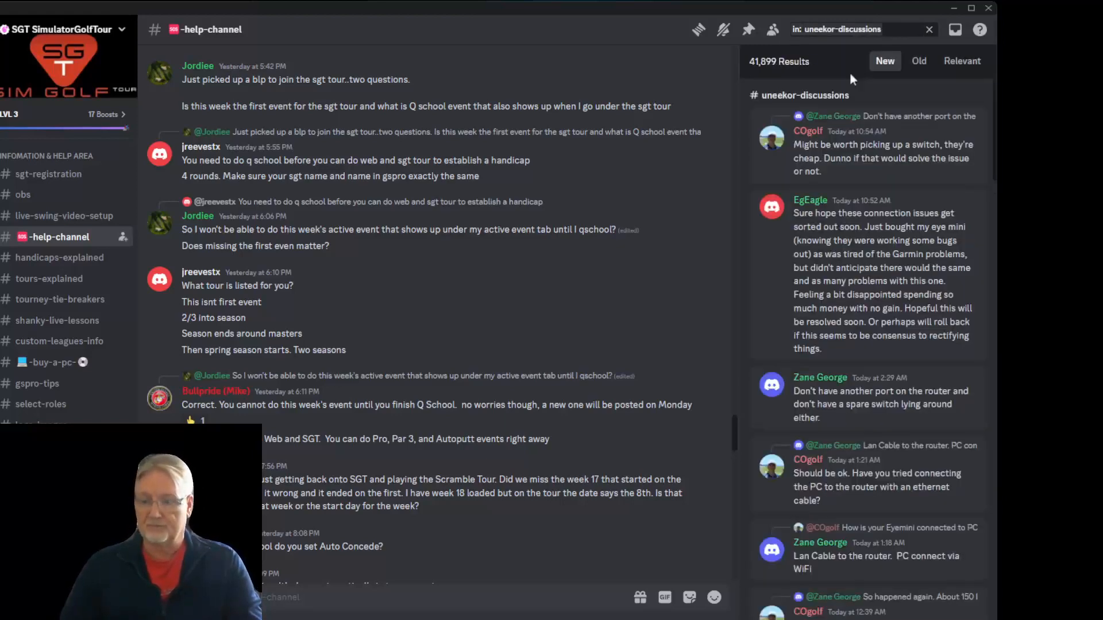
{"action": "left_click", "coordinate": [851, 28]}
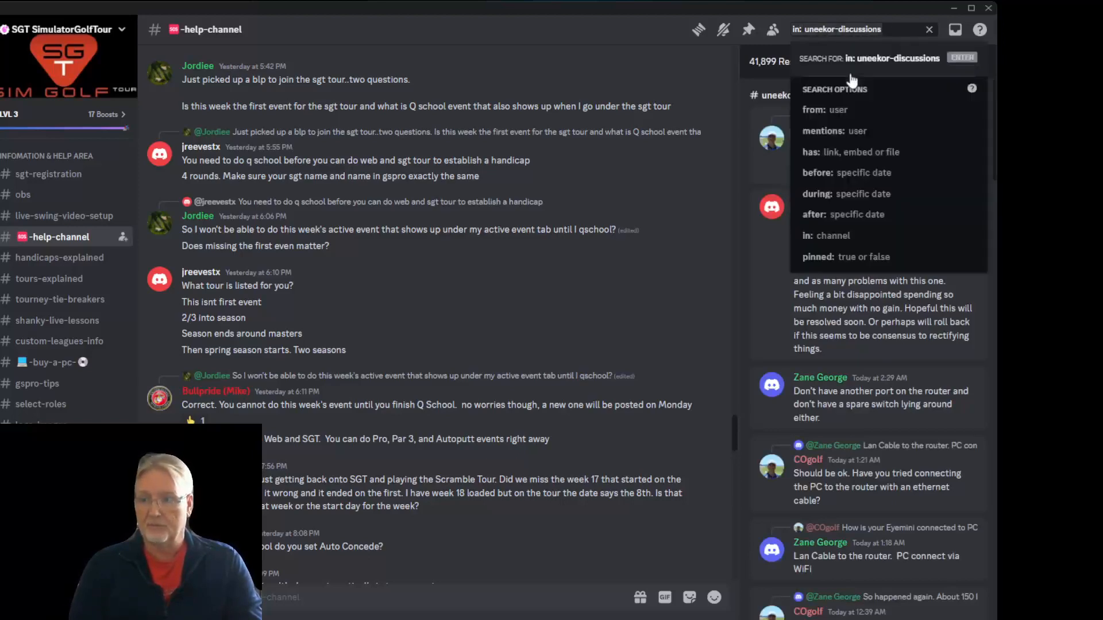
{"action": "type", "text": "mini"}
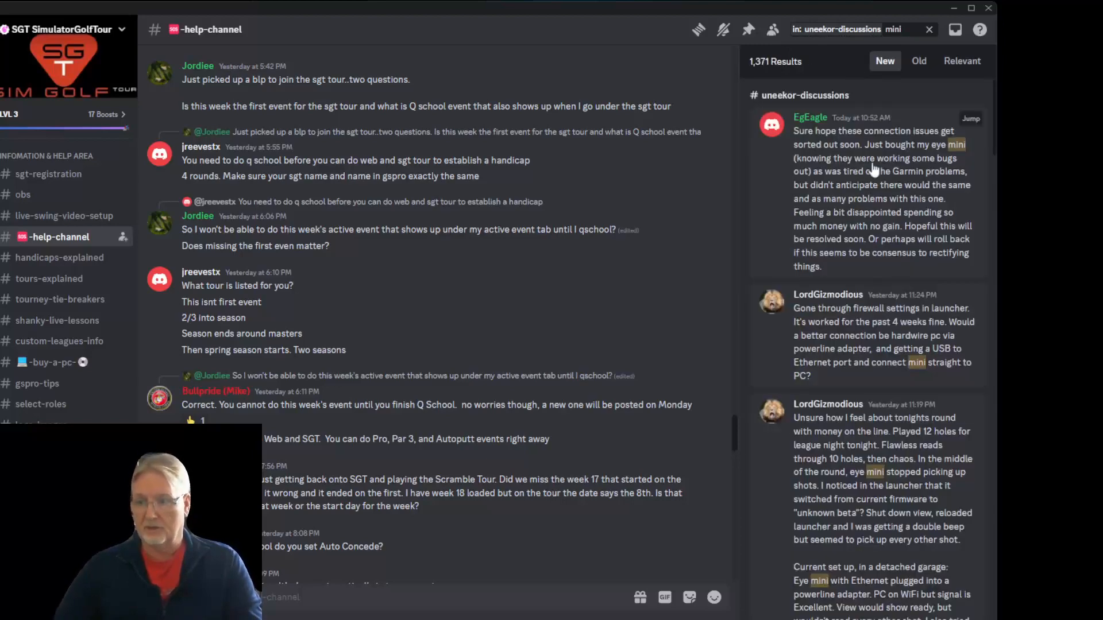
{"action": "scroll", "scroll_direction": "down", "scroll_amount": 3}
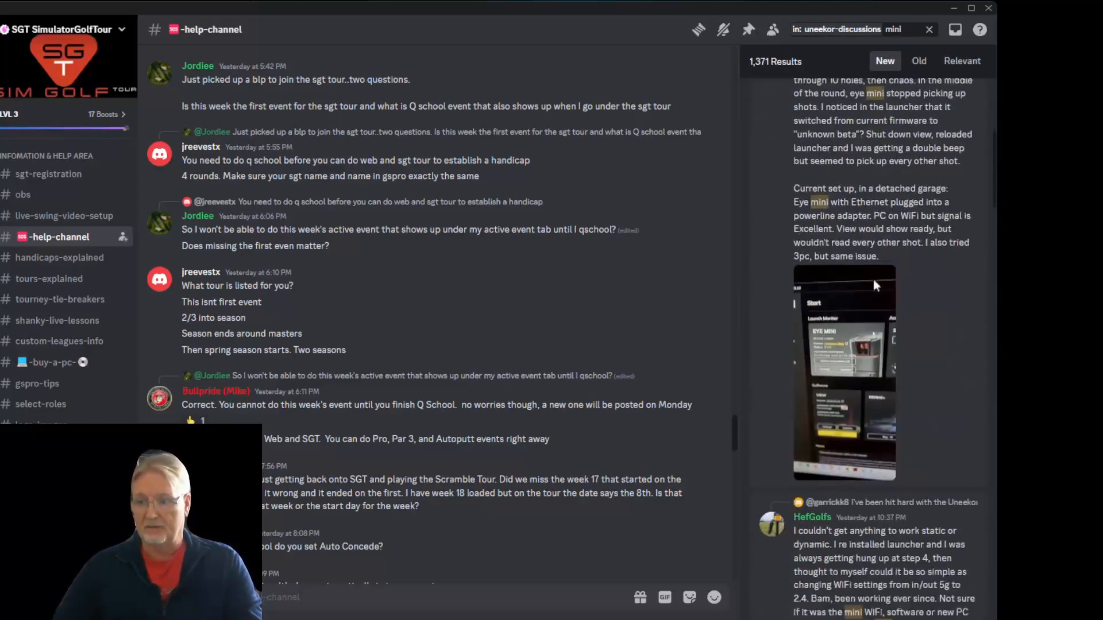
{"action": "scroll", "scroll_direction": "down", "scroll_amount": 3}
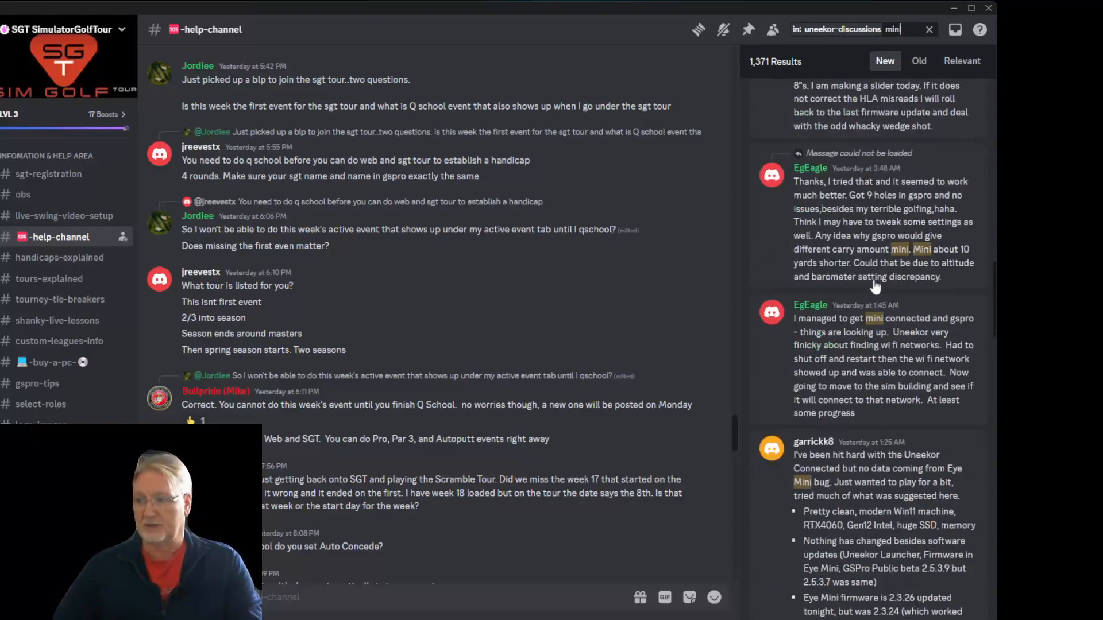
{"action": "scroll", "scroll_direction": "down", "scroll_amount": 3}
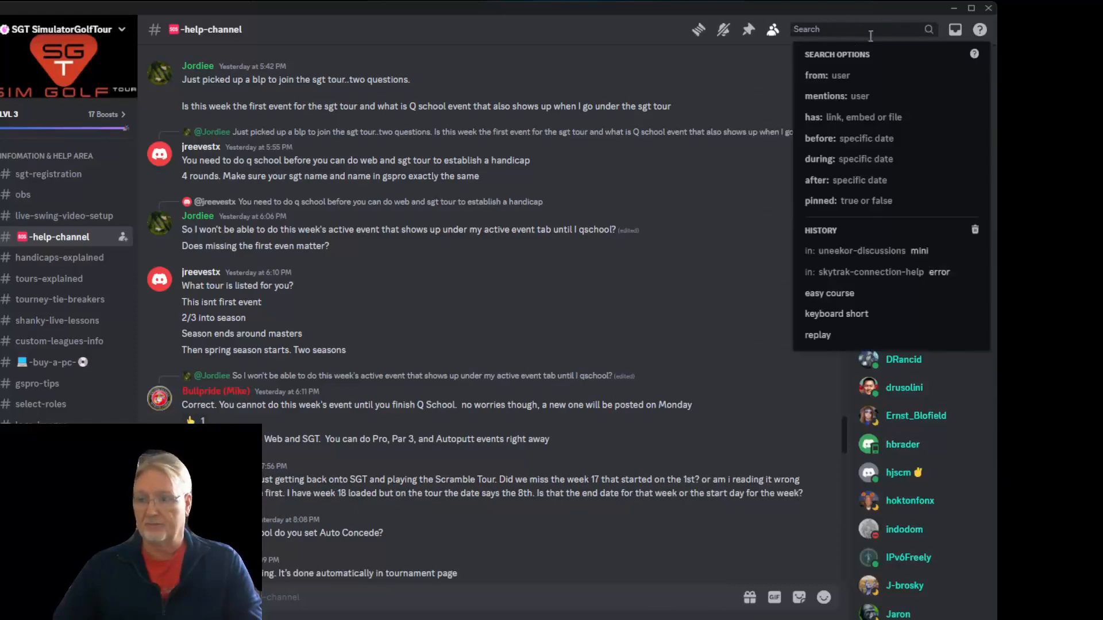
{"action": "left_click", "coordinate": [824, 75]}
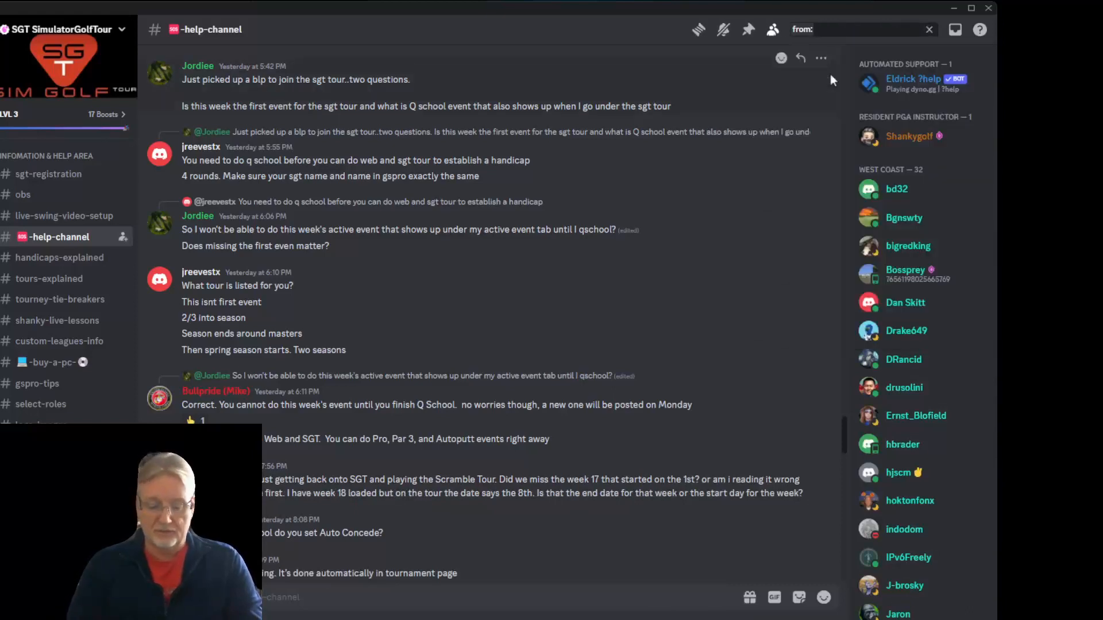
{"action": "type", "text": "ralph"}
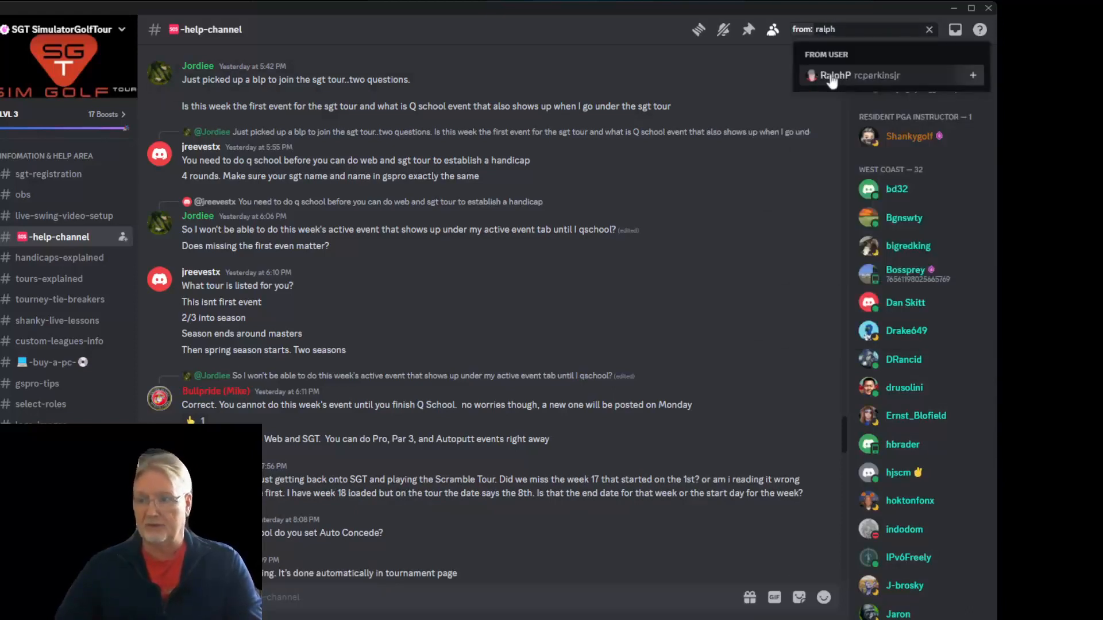
{"action": "left_click", "coordinate": [837, 75]}
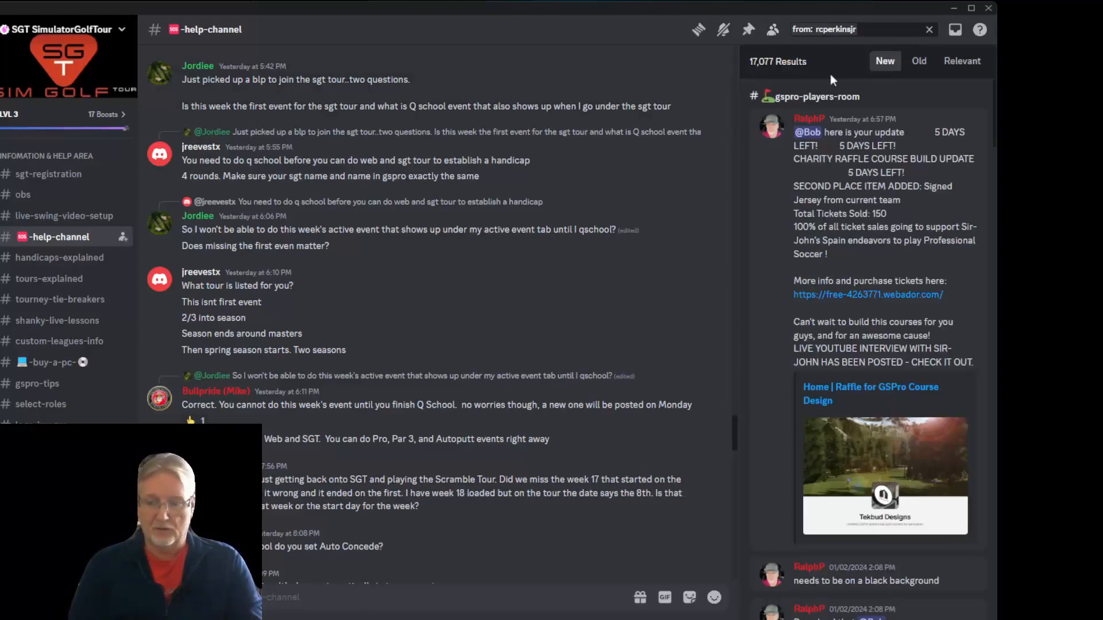
{"action": "type", "text": "tips"}
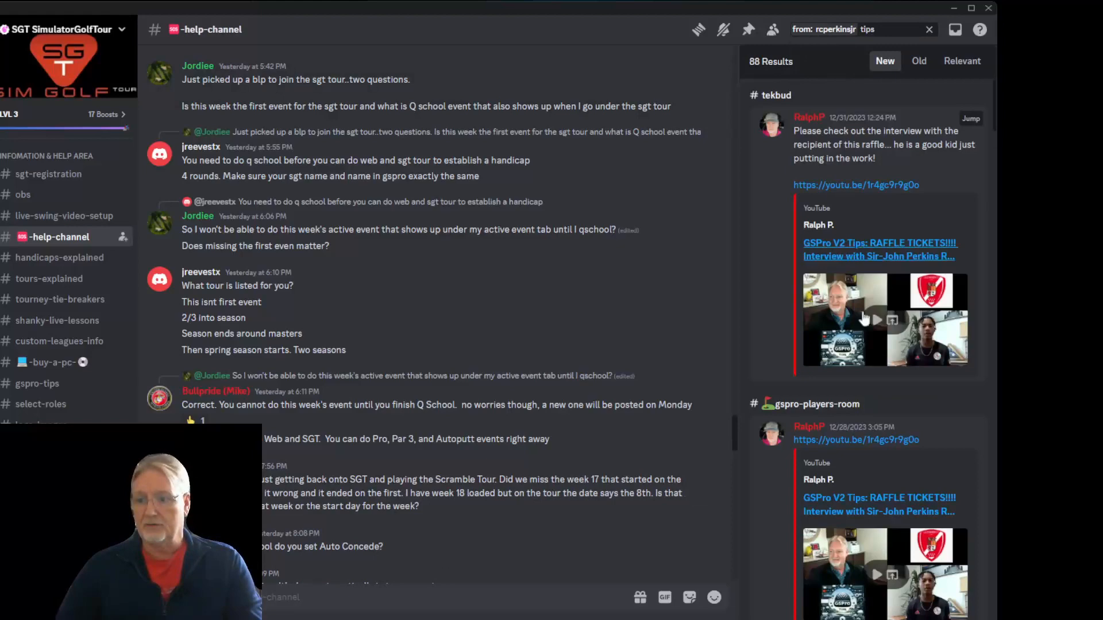
{"action": "scroll", "scroll_direction": "down", "scroll_amount": 3}
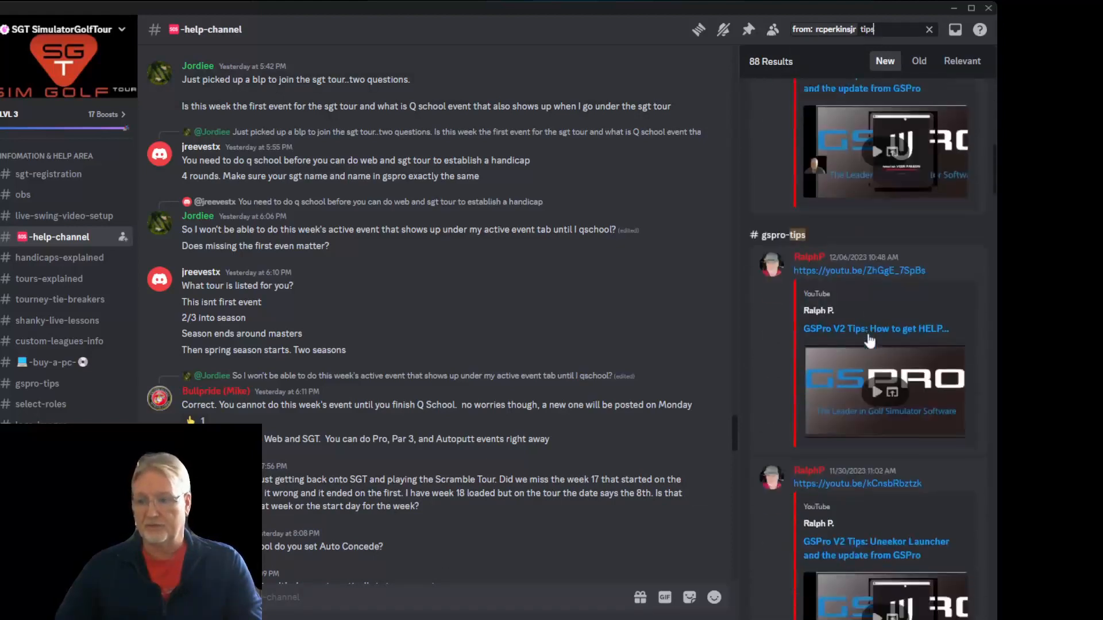
{"action": "scroll", "scroll_direction": "down", "scroll_amount": 3}
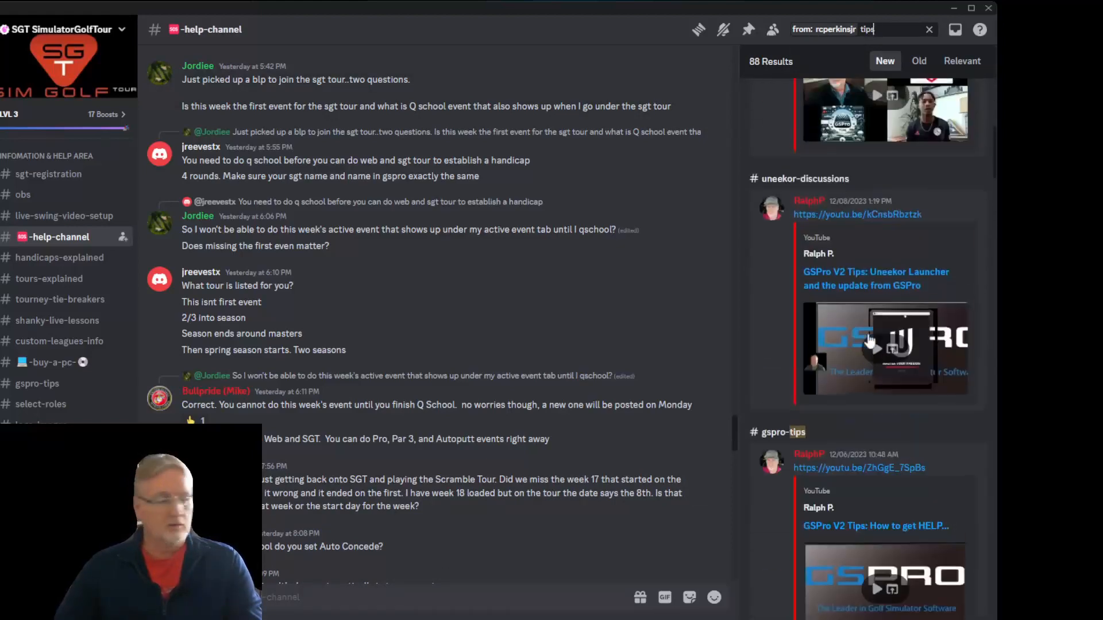
{"action": "scroll", "scroll_direction": "down", "scroll_amount": 3}
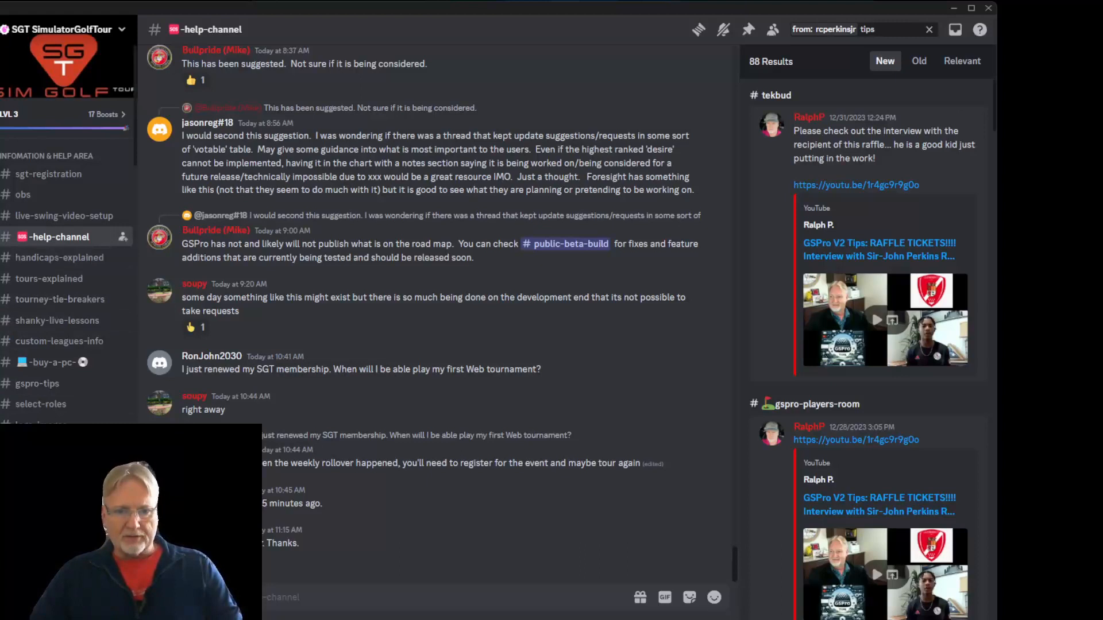
{"action": "mouse_move", "coordinate": [37, 383]}
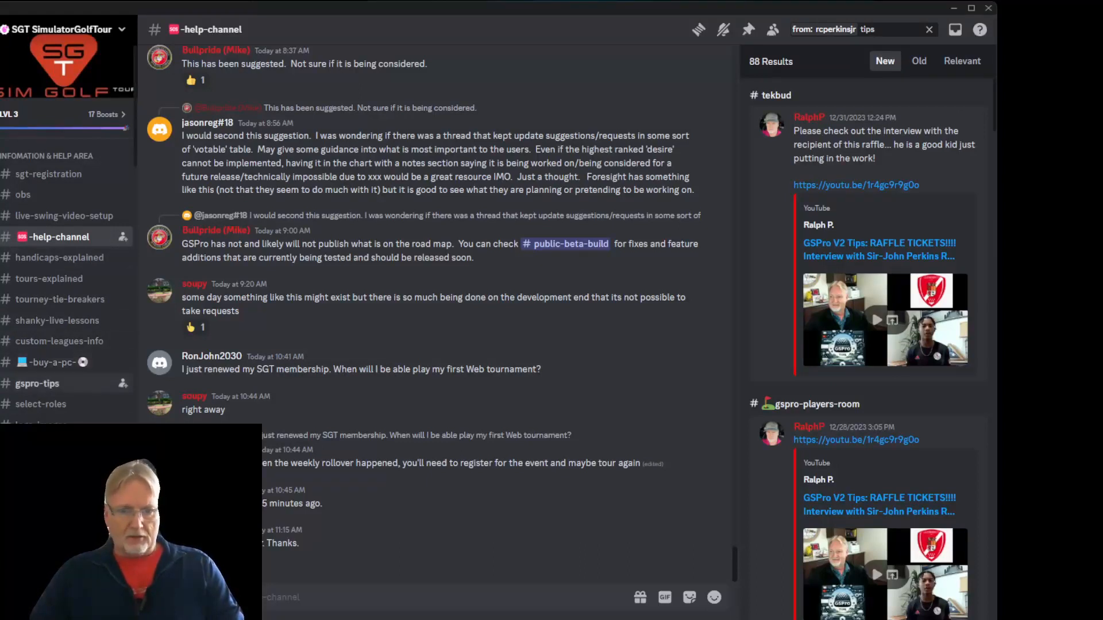
{"action": "left_click", "coordinate": [37, 383]}
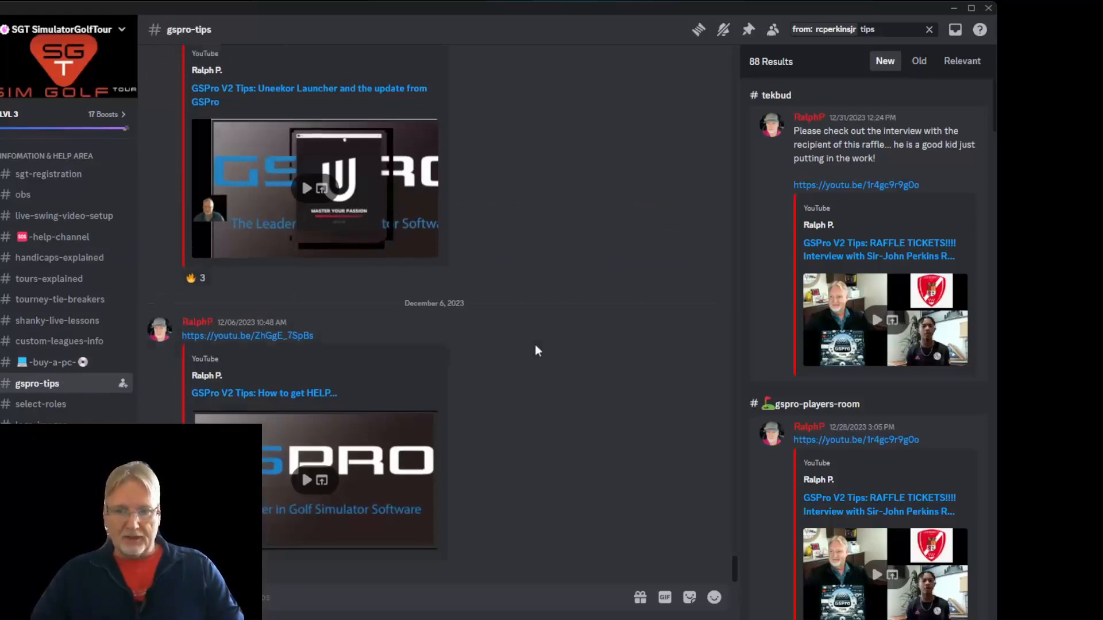
{"action": "scroll", "scroll_direction": "down", "scroll_amount": 3}
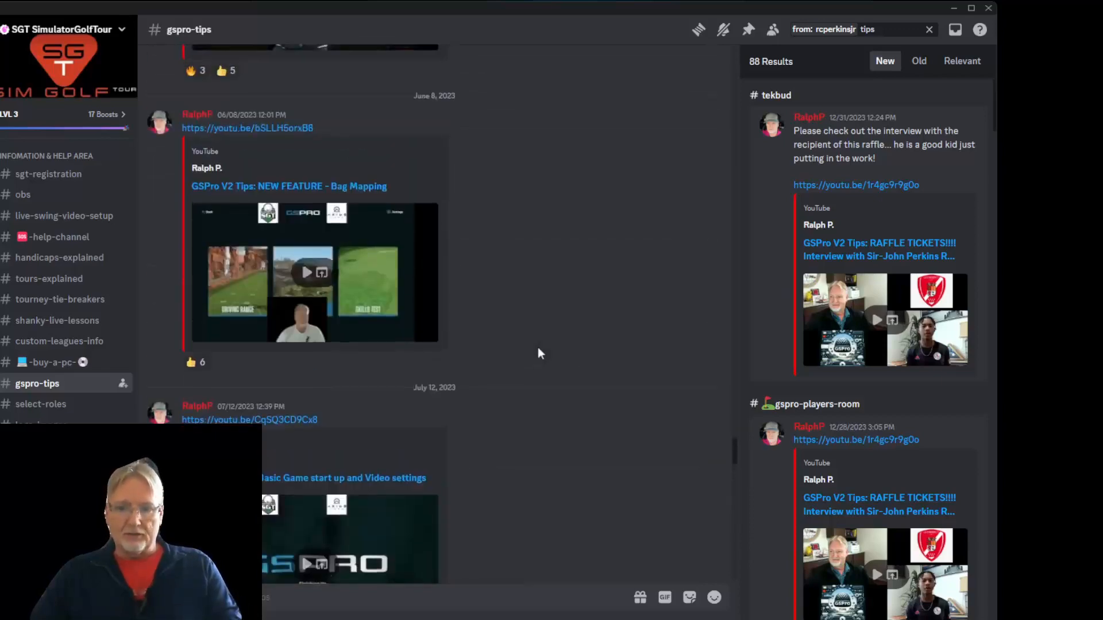
{"action": "scroll", "scroll_direction": "down", "scroll_amount": 3}
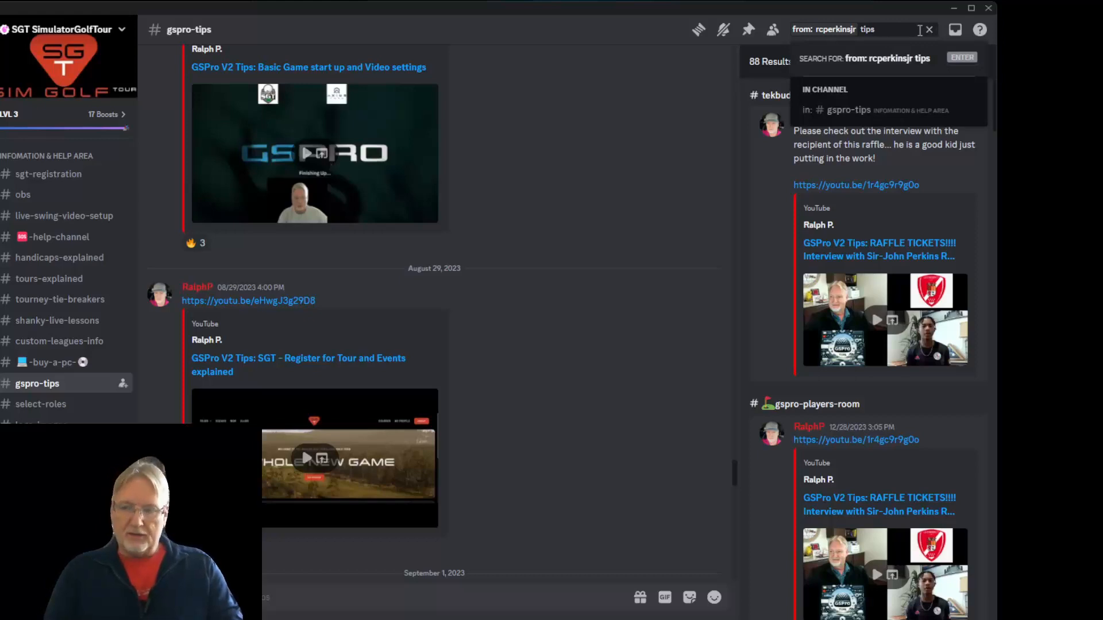
Search within gspro-tips for 'discord', returning the single Discord basics tips video.
{"action": "type", "text": "d"}
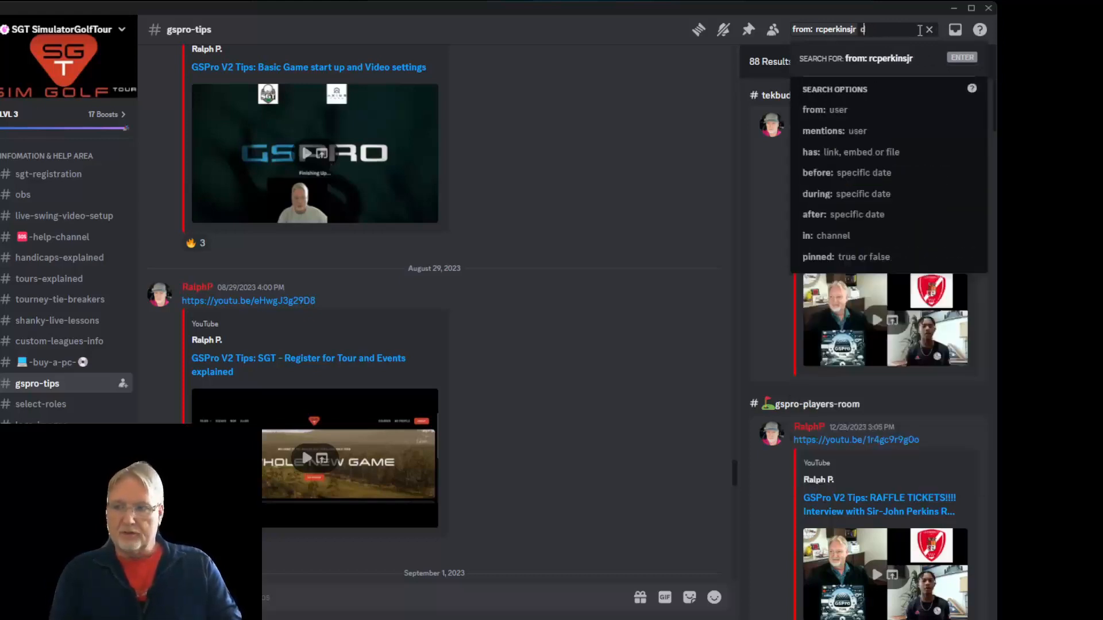
{"action": "type", "text": "iscord"}
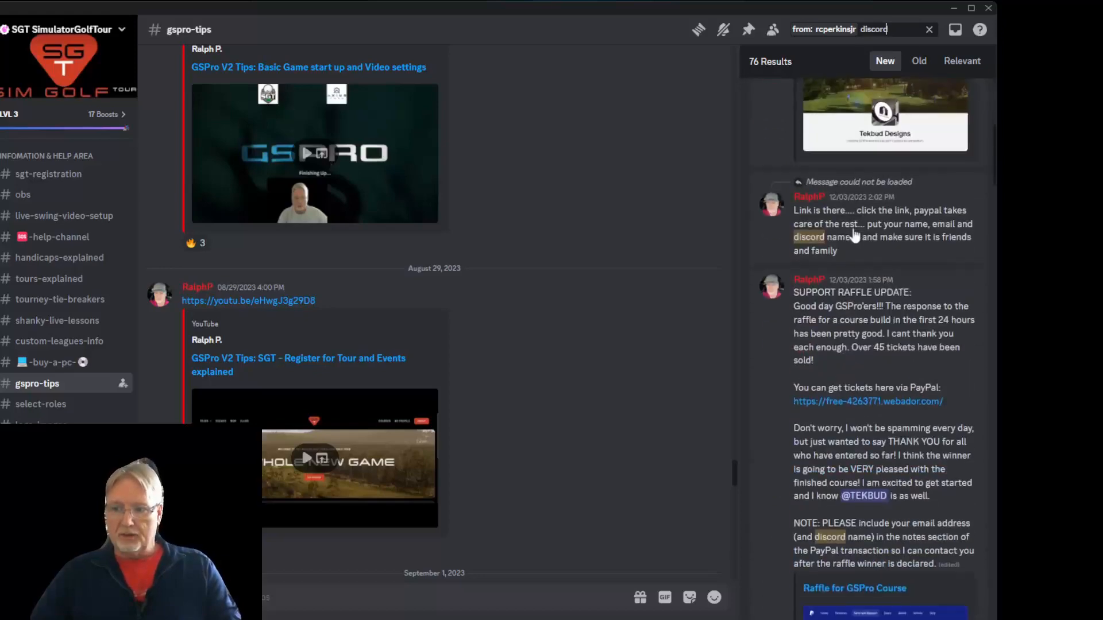
{"action": "left_click", "coordinate": [929, 30]}
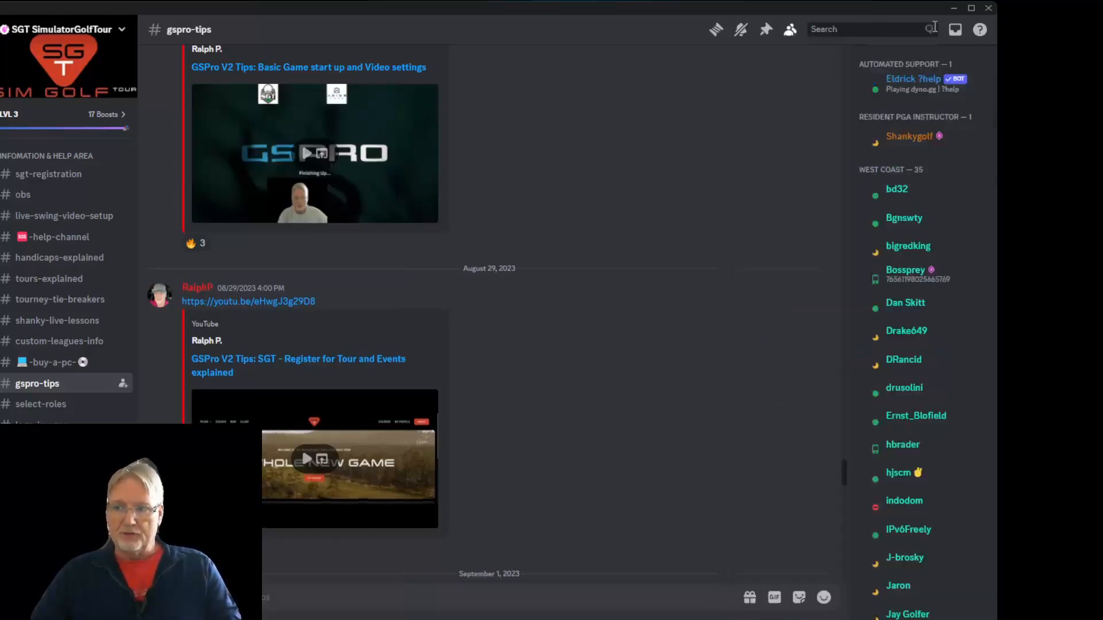
{"action": "left_click", "coordinate": [861, 29]}
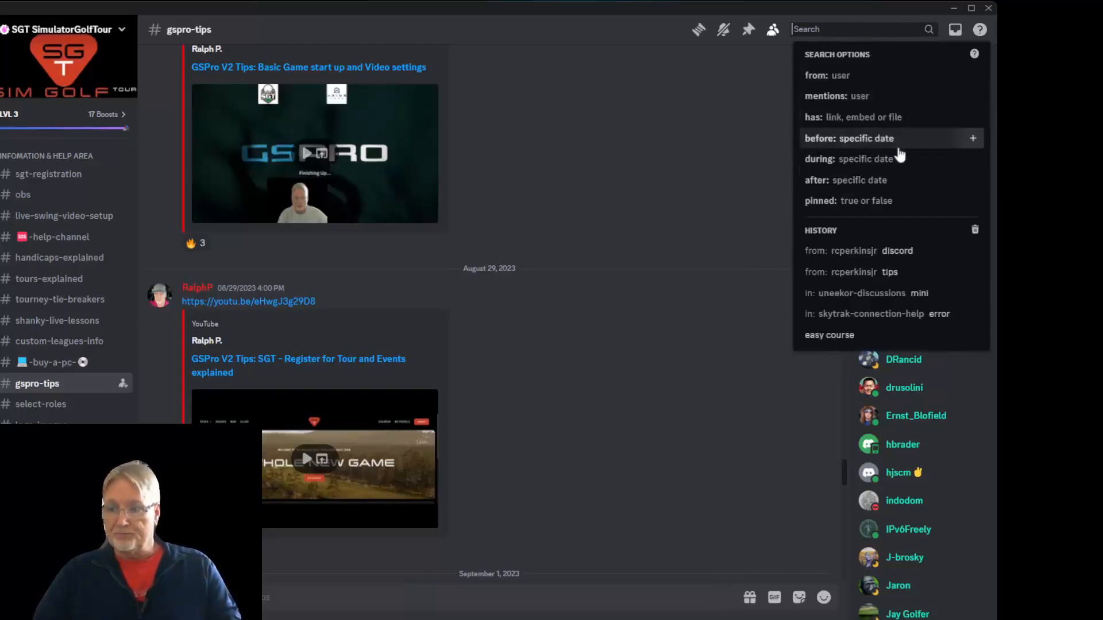
{"action": "mouse_move", "coordinate": [887, 117]}
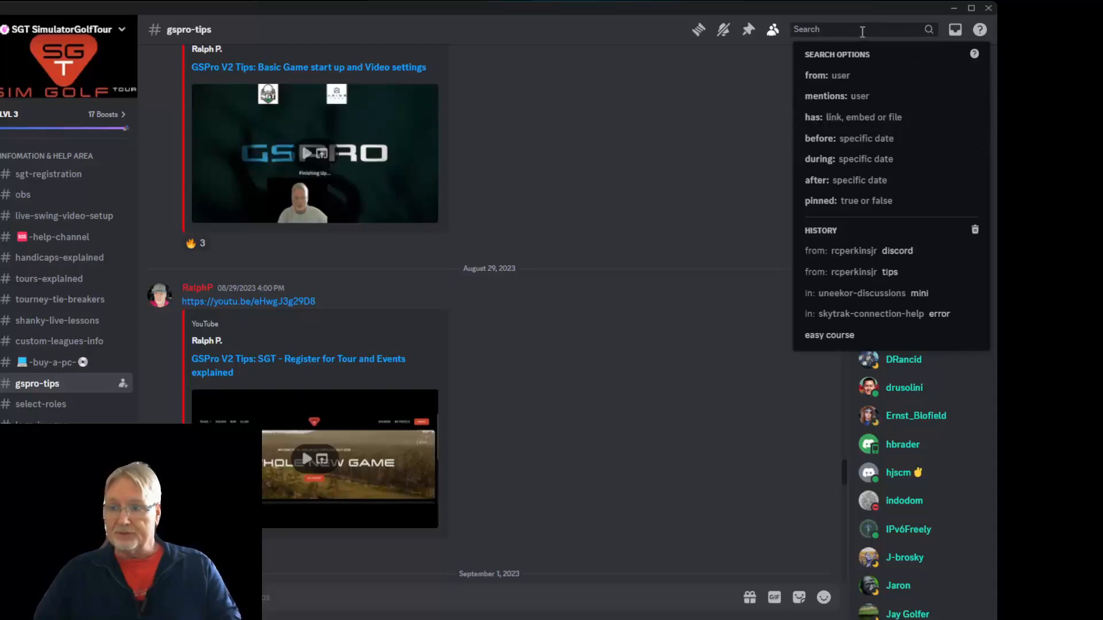
{"action": "type", "text": "in"}
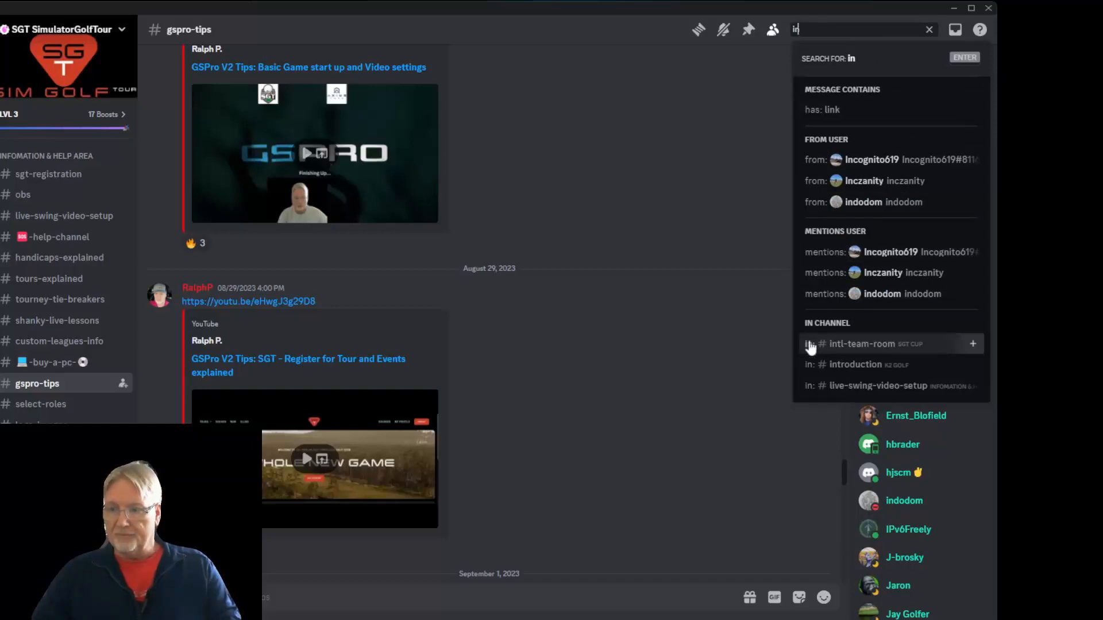
{"action": "left_click", "coordinate": [862, 344]}
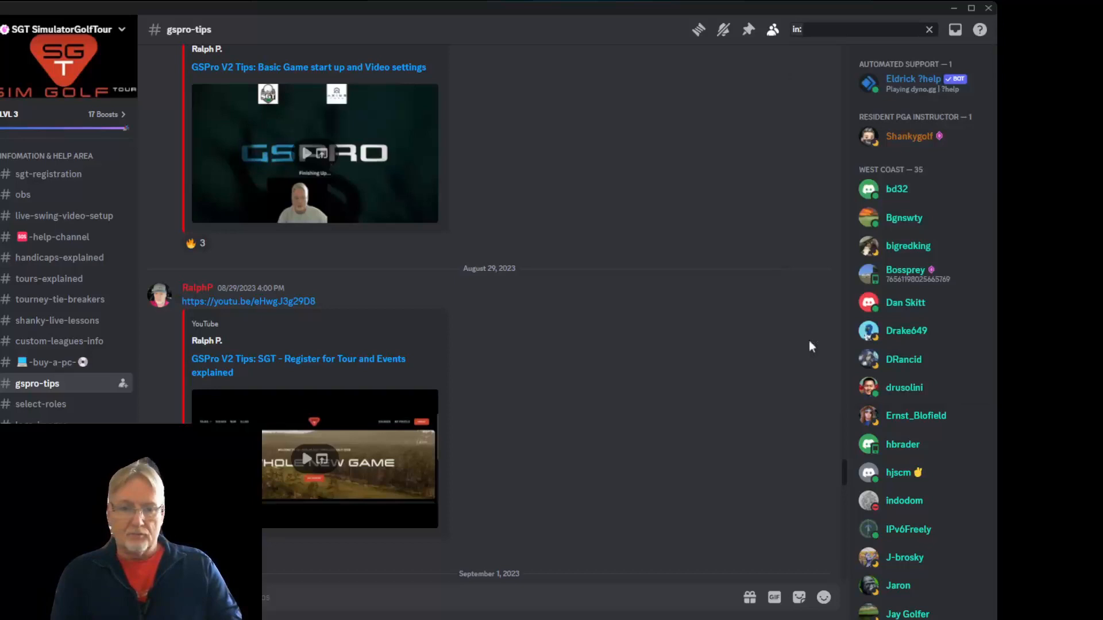
{"action": "type", "text": "gspro-tips"}
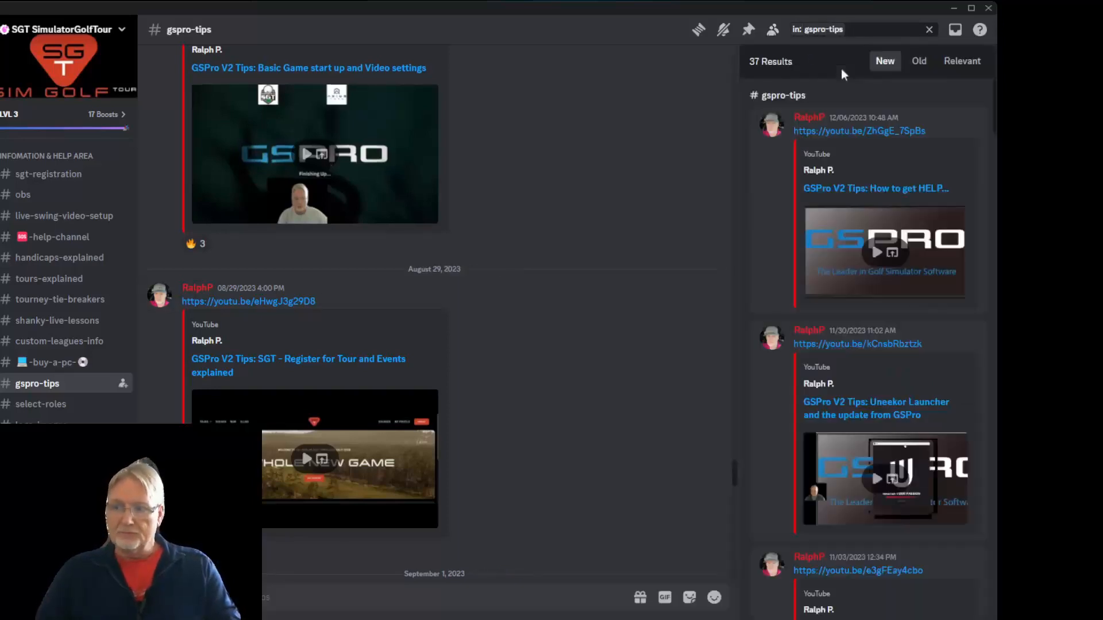
{"action": "type", "text": "discord"}
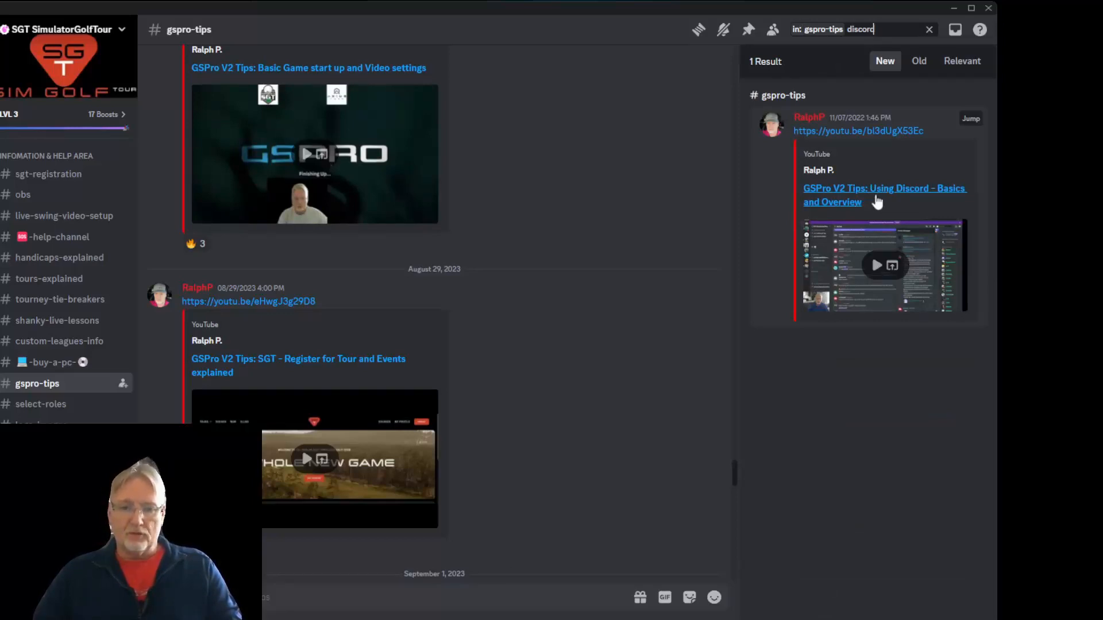
{"action": "mouse_move", "coordinate": [50, 361]}
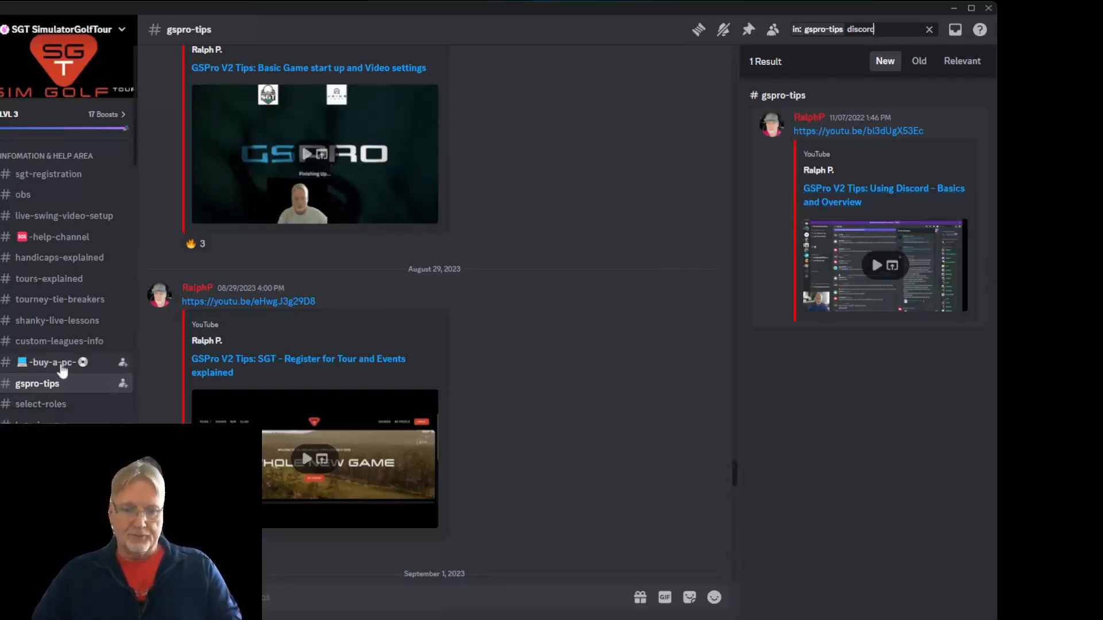
Open #gspro-players-room and bring up the search options and earlier search history.
{"action": "scroll", "scroll_direction": "down", "scroll_amount": 3}
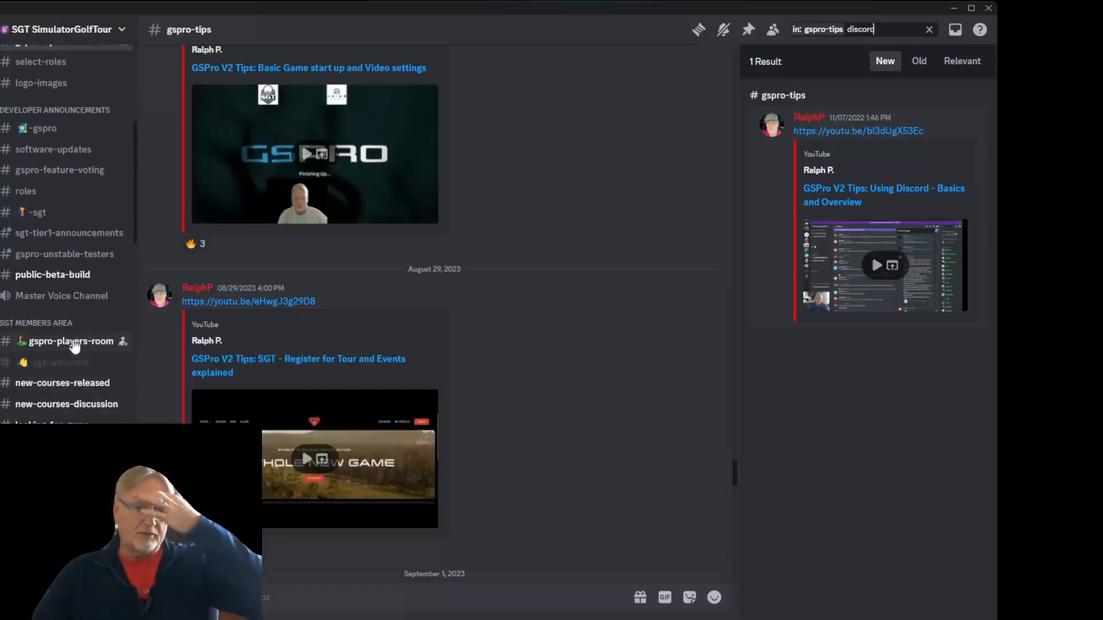
{"action": "left_click", "coordinate": [69, 341]}
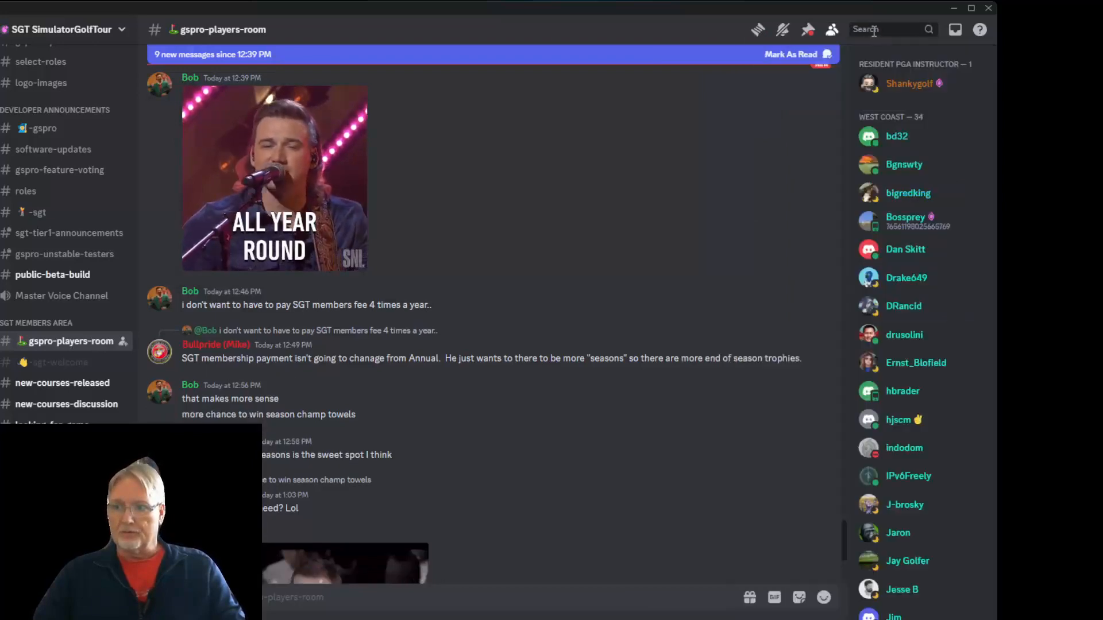
{"action": "left_click", "coordinate": [872, 29]}
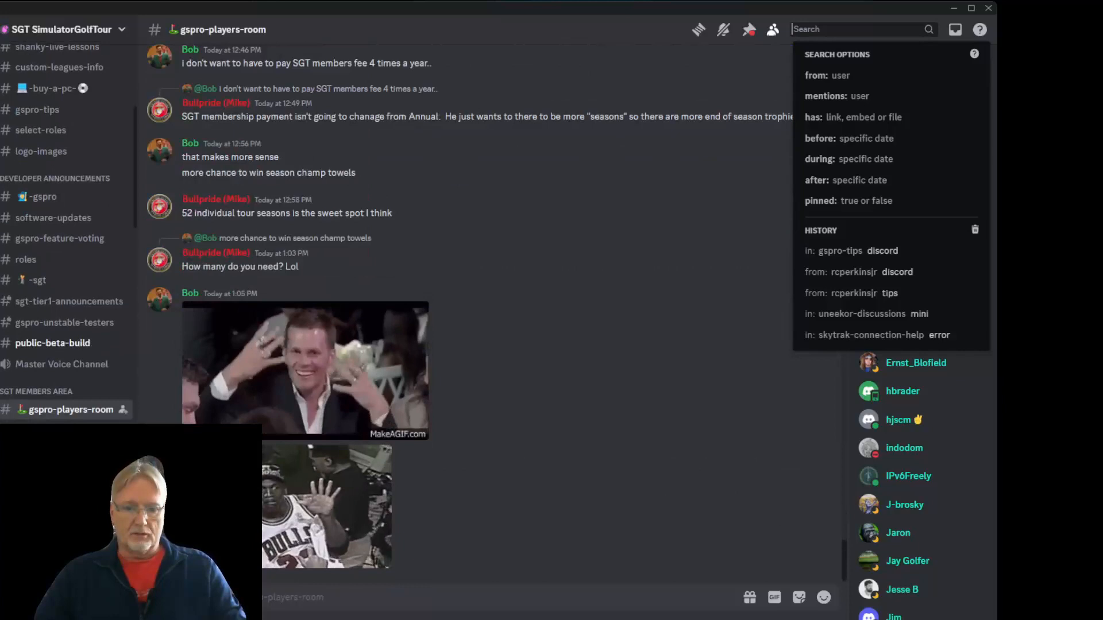
{"action": "scroll", "scroll_direction": "down", "scroll_amount": 3}
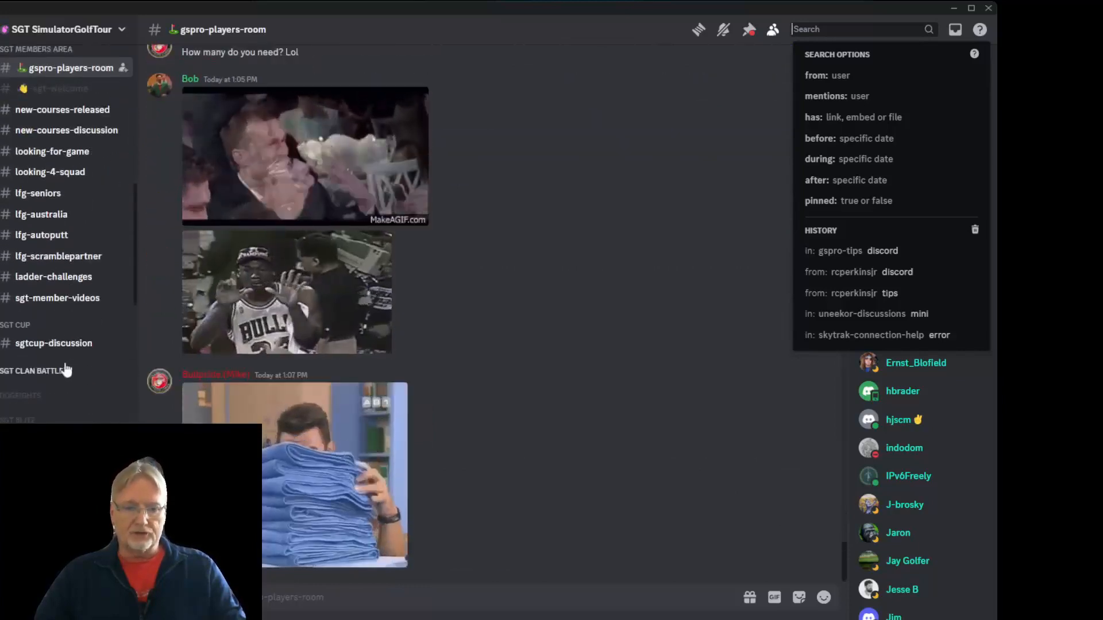
{"action": "scroll", "scroll_direction": "down", "scroll_amount": 3}
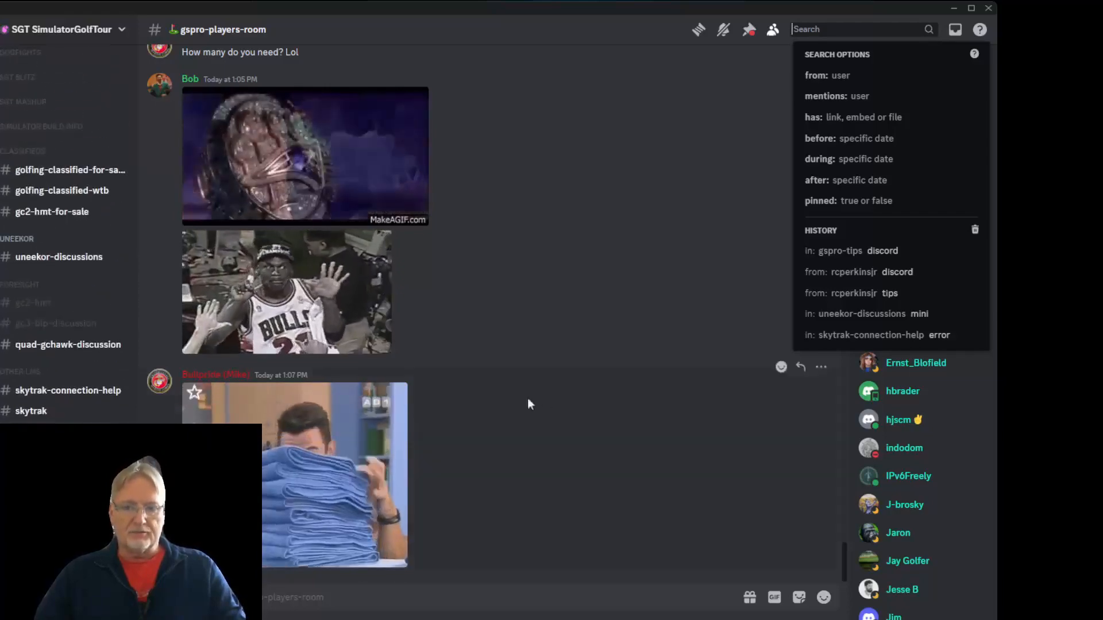
{"action": "scroll", "scroll_direction": "down", "scroll_amount": 3}
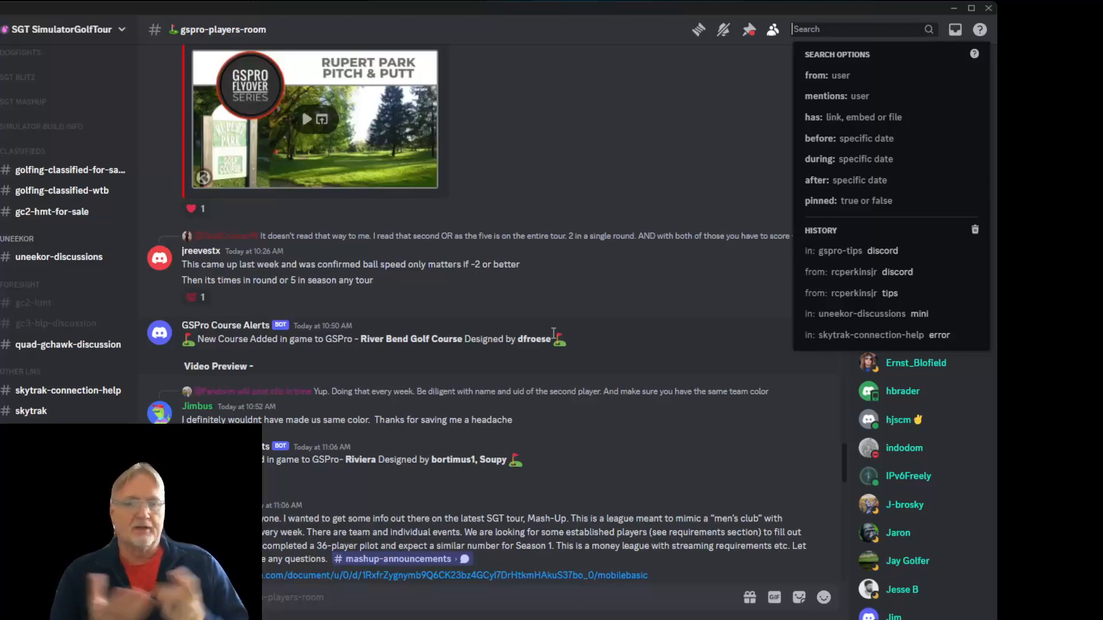
{"action": "mouse_move", "coordinate": [450, 253]}
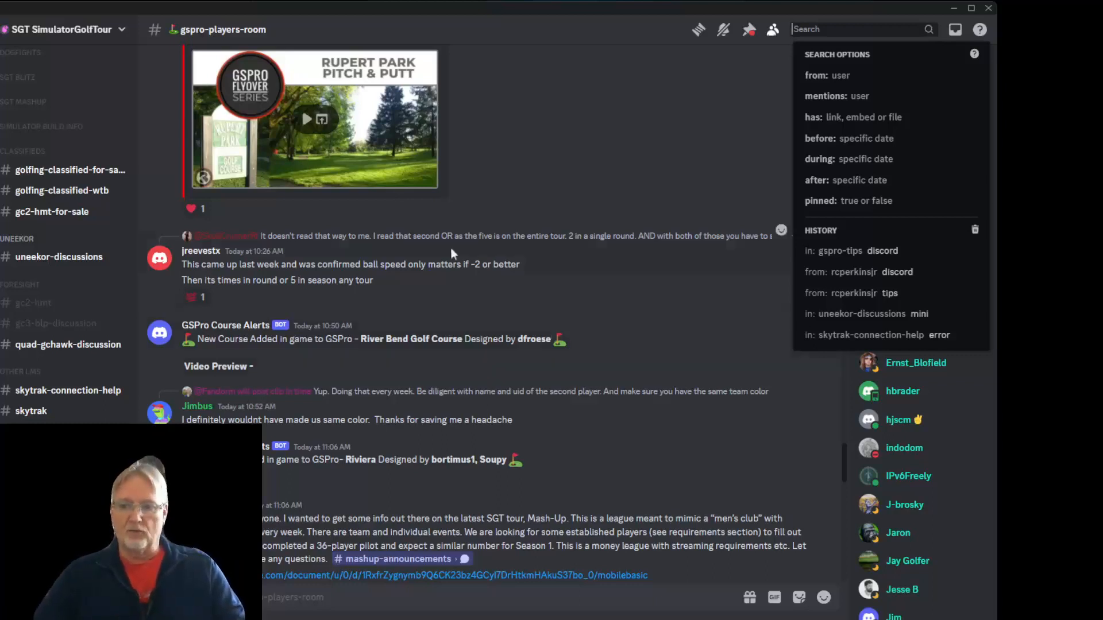